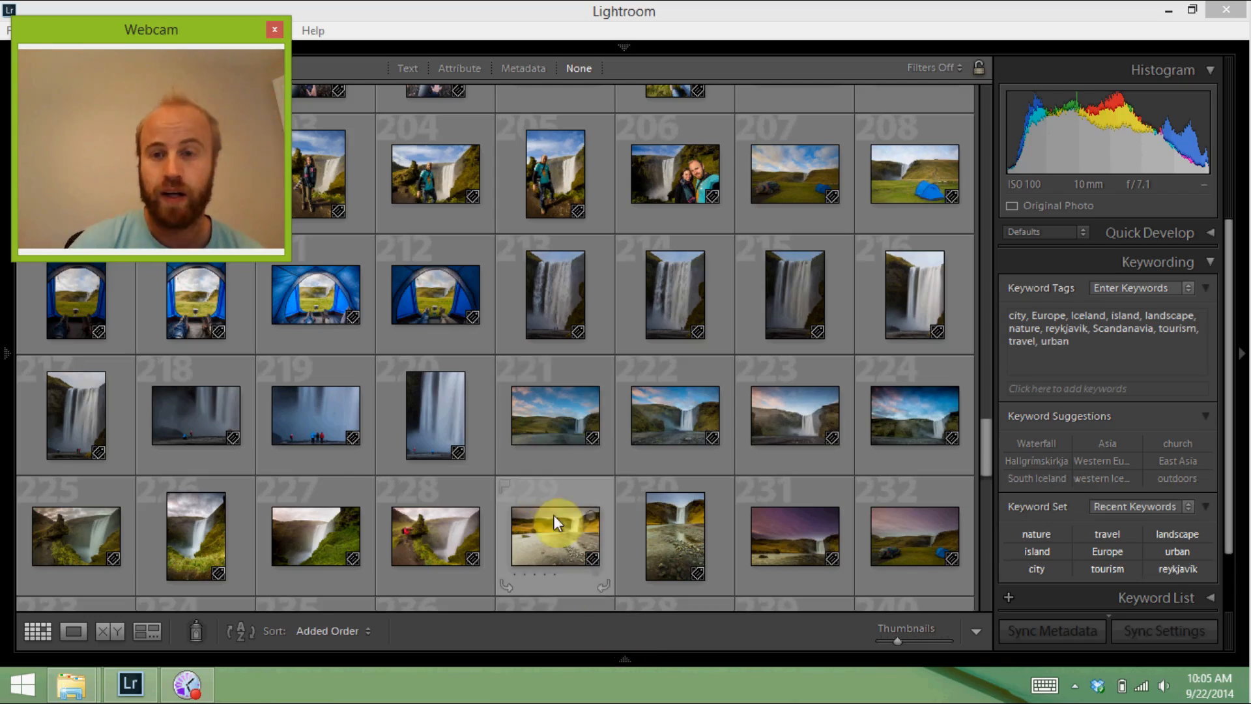
{"action": "mouse_move", "coordinate": [555, 327]}
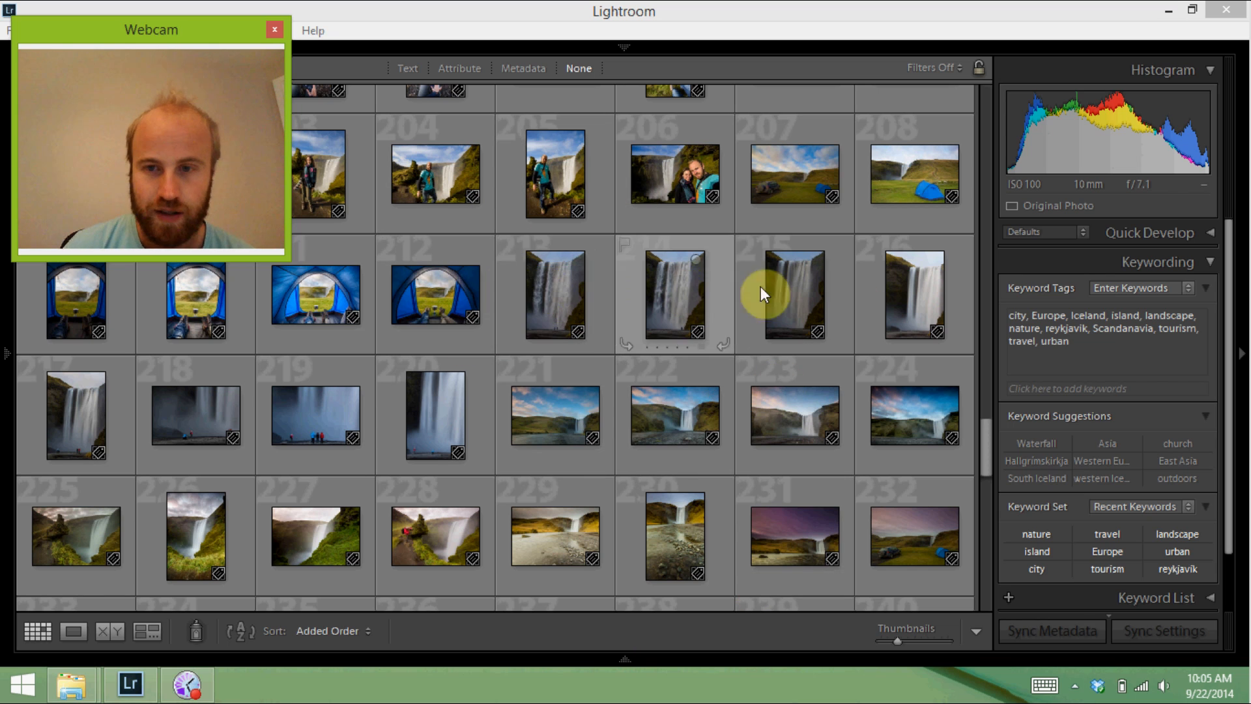
{"action": "mouse_move", "coordinate": [576, 288]}
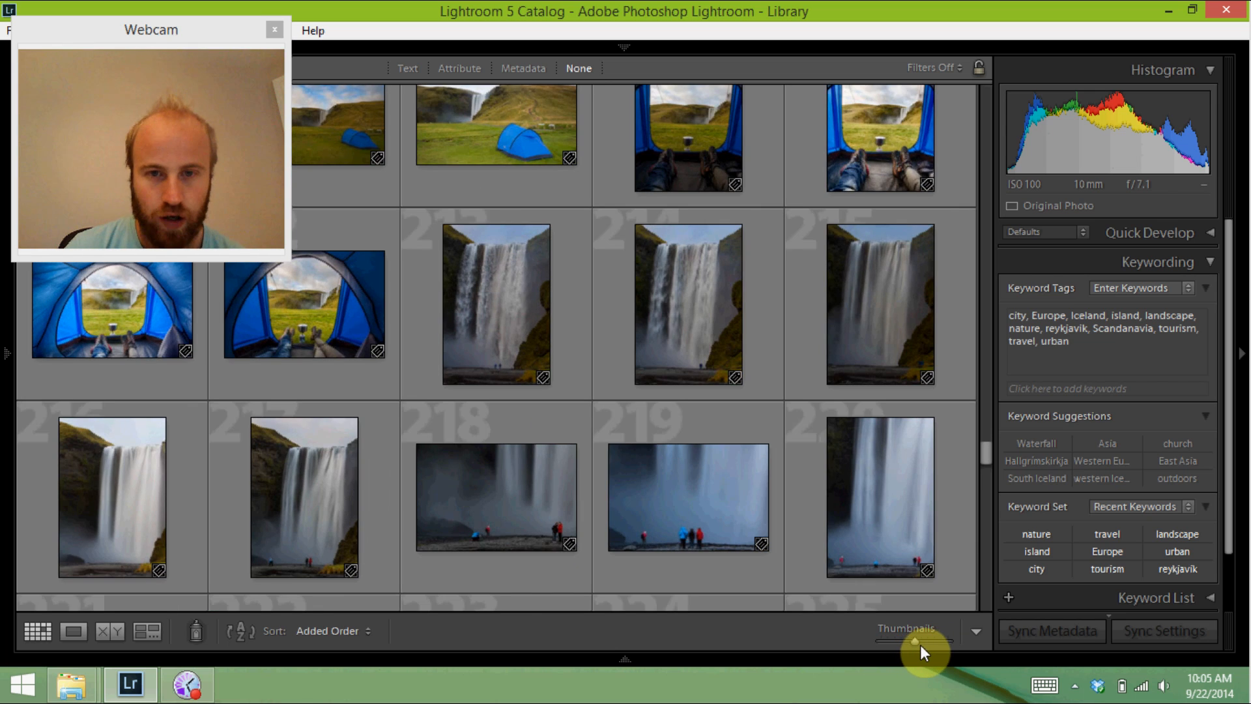
{"action": "mouse_move", "coordinate": [494, 335]}
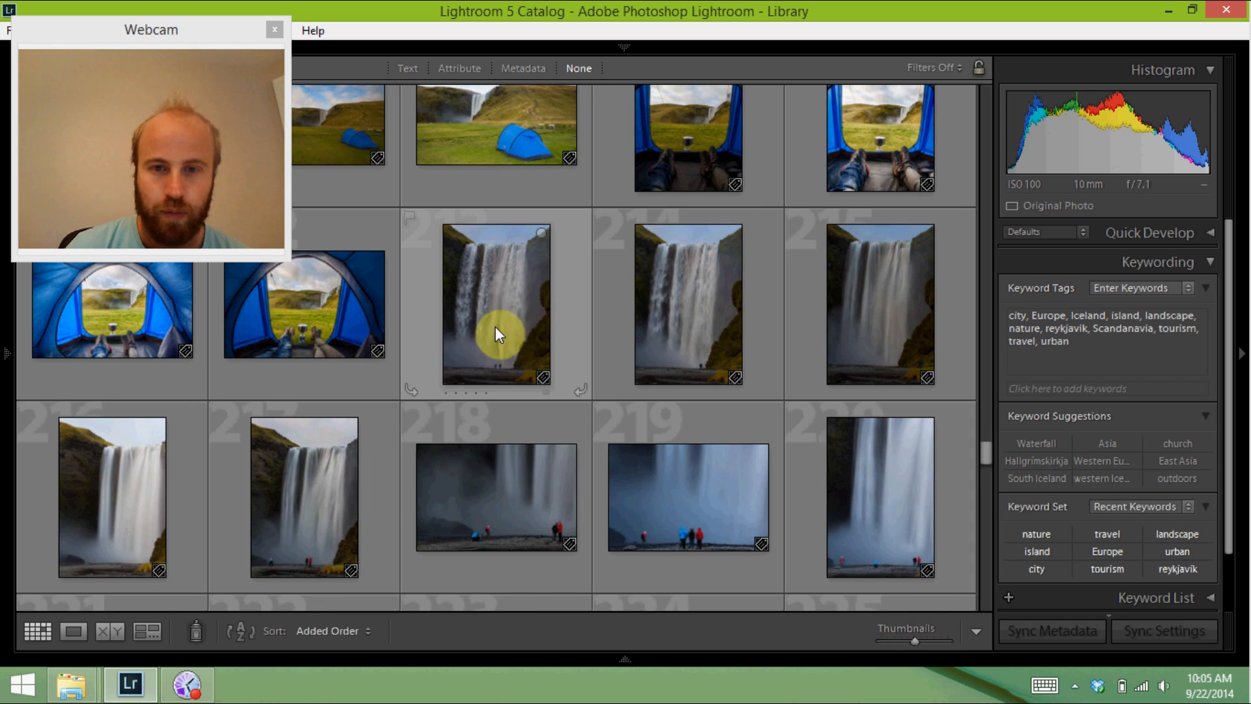
{"action": "mouse_move", "coordinate": [519, 319]}
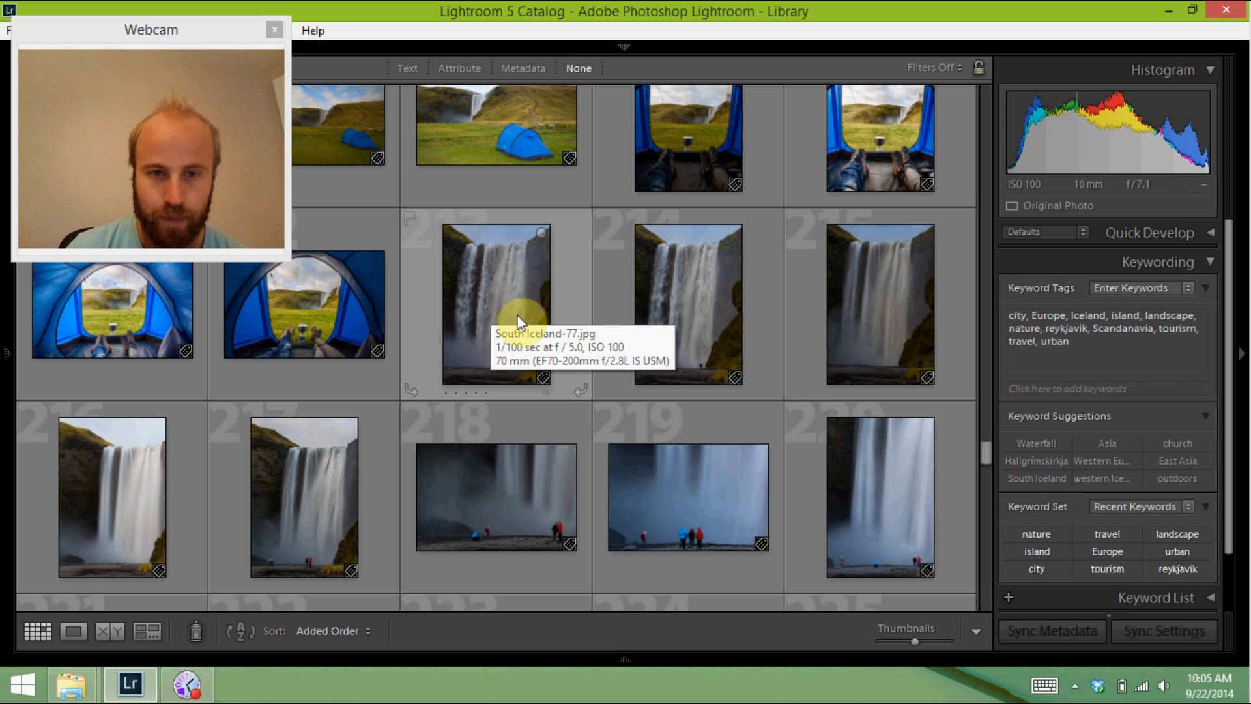
{"action": "mouse_move", "coordinate": [228, 445]}
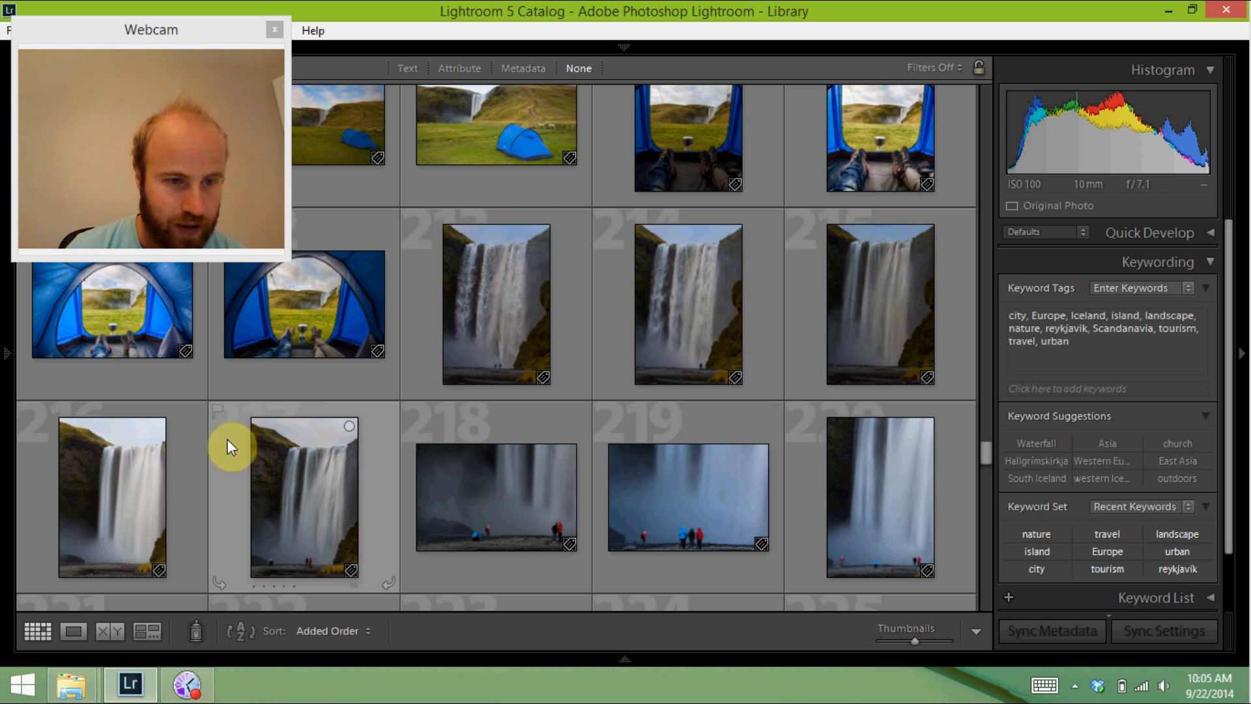
{"action": "mouse_move", "coordinate": [826, 312]}
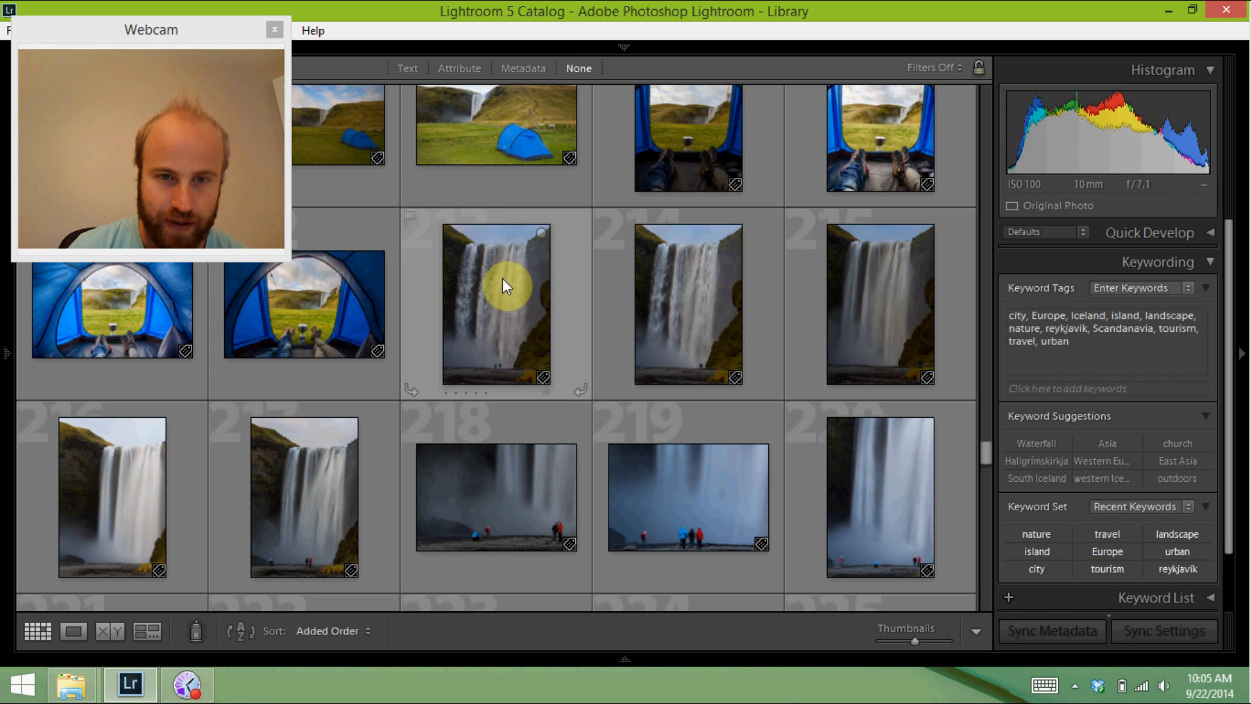
Open the 1/100 sec waterfall photo in Loupe view and zoom to 1:1.
{"action": "double_click", "coordinate": [494, 303]}
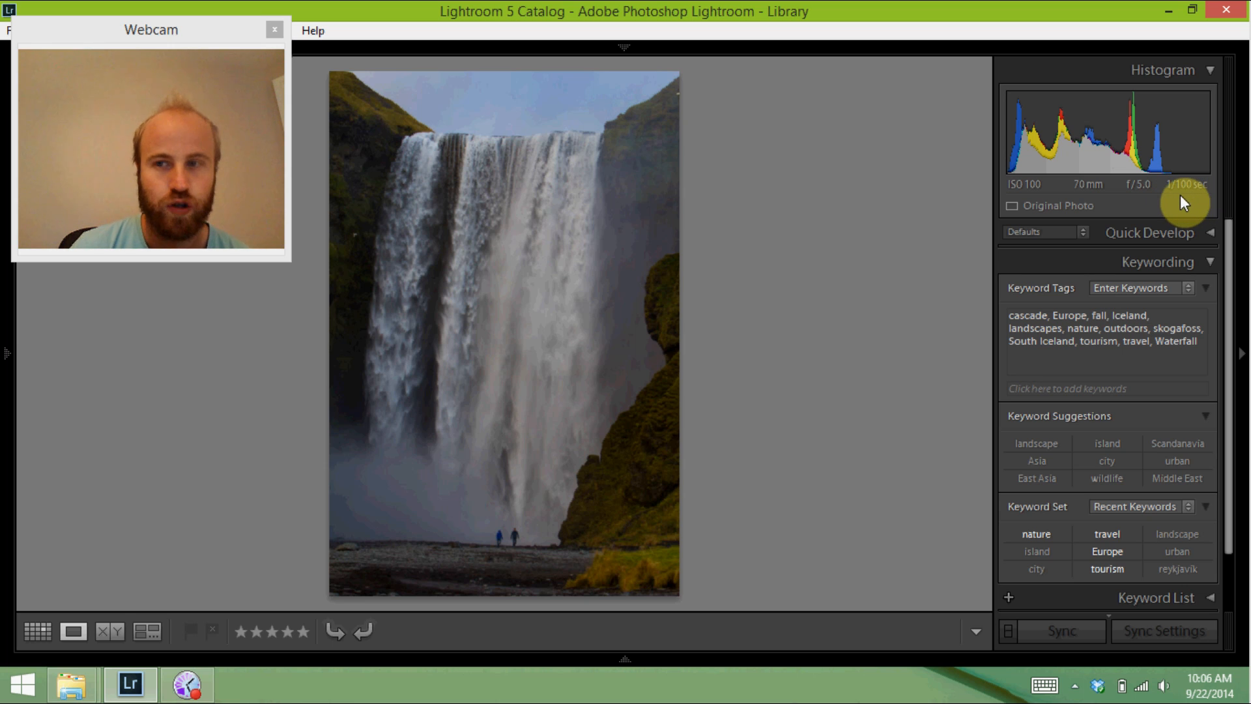
{"action": "mouse_move", "coordinate": [812, 249]}
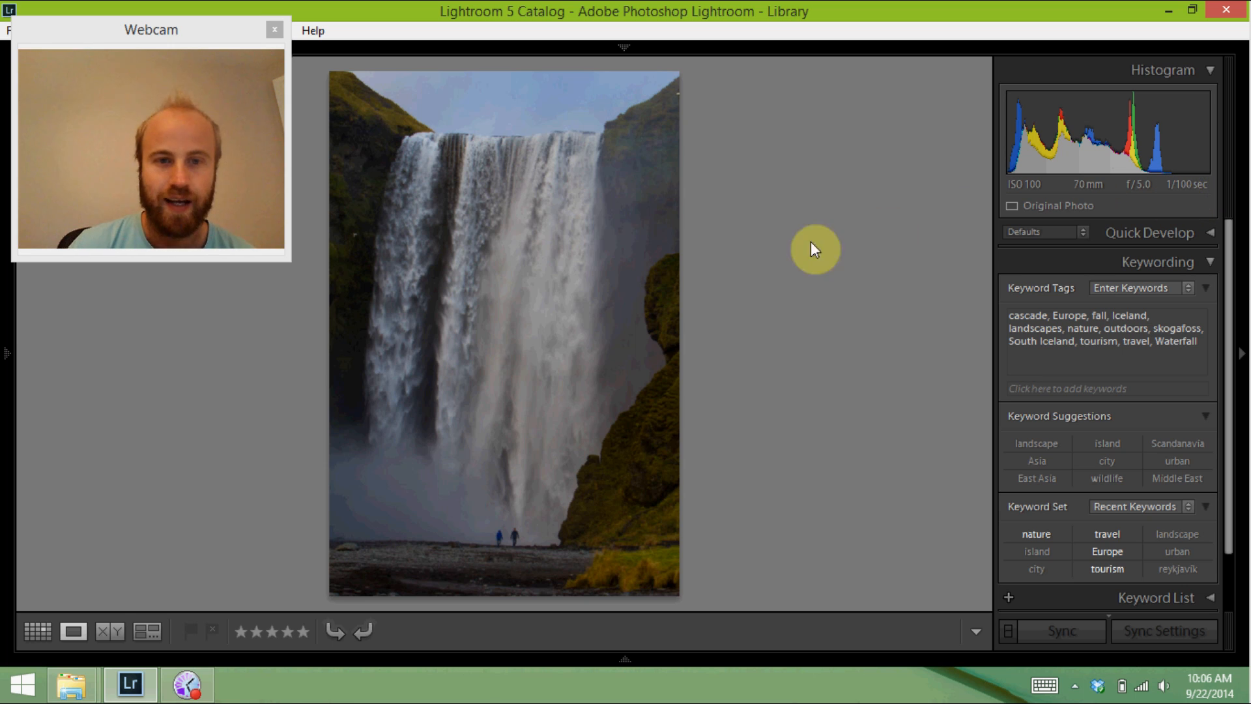
{"action": "mouse_move", "coordinate": [461, 267]}
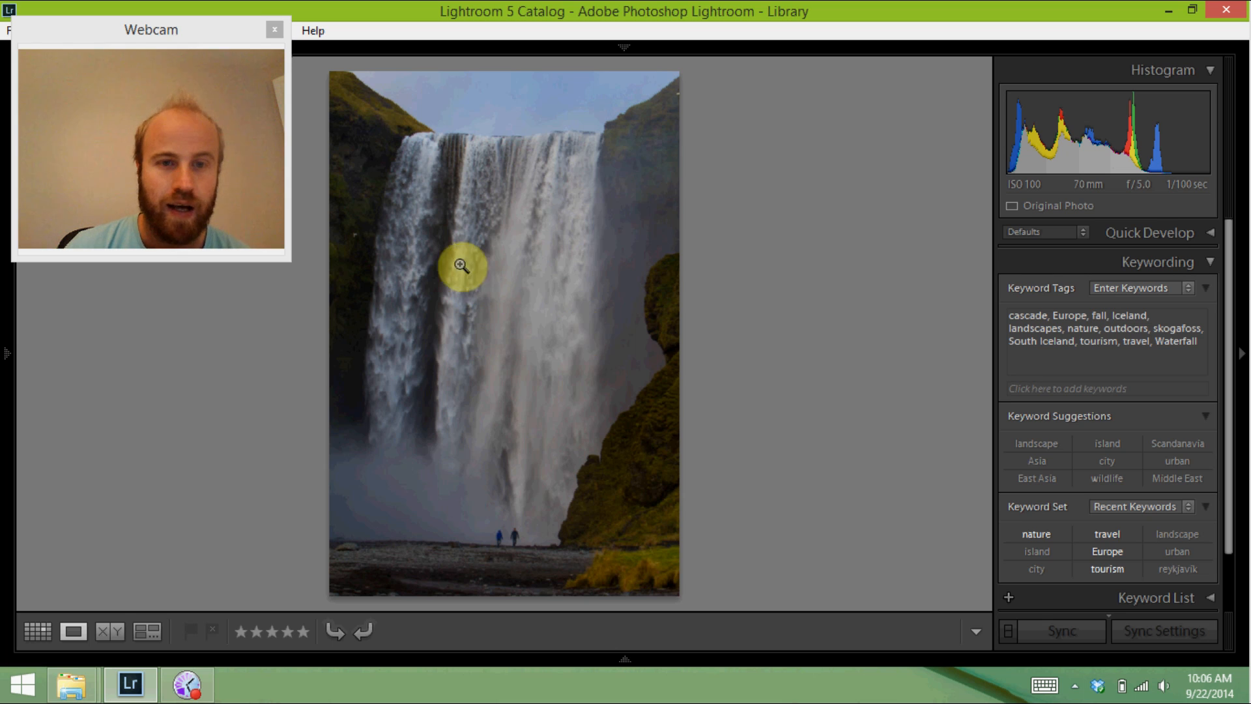
{"action": "mouse_move", "coordinate": [470, 243]}
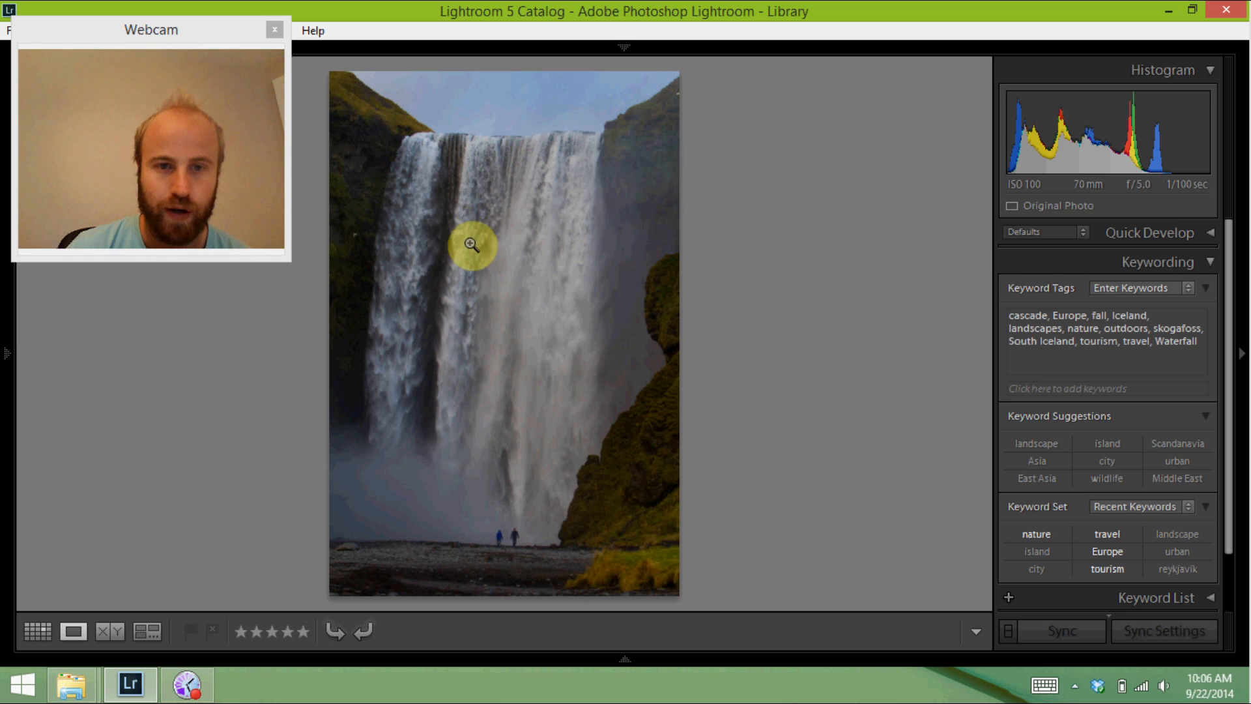
{"action": "left_click", "coordinate": [470, 243]}
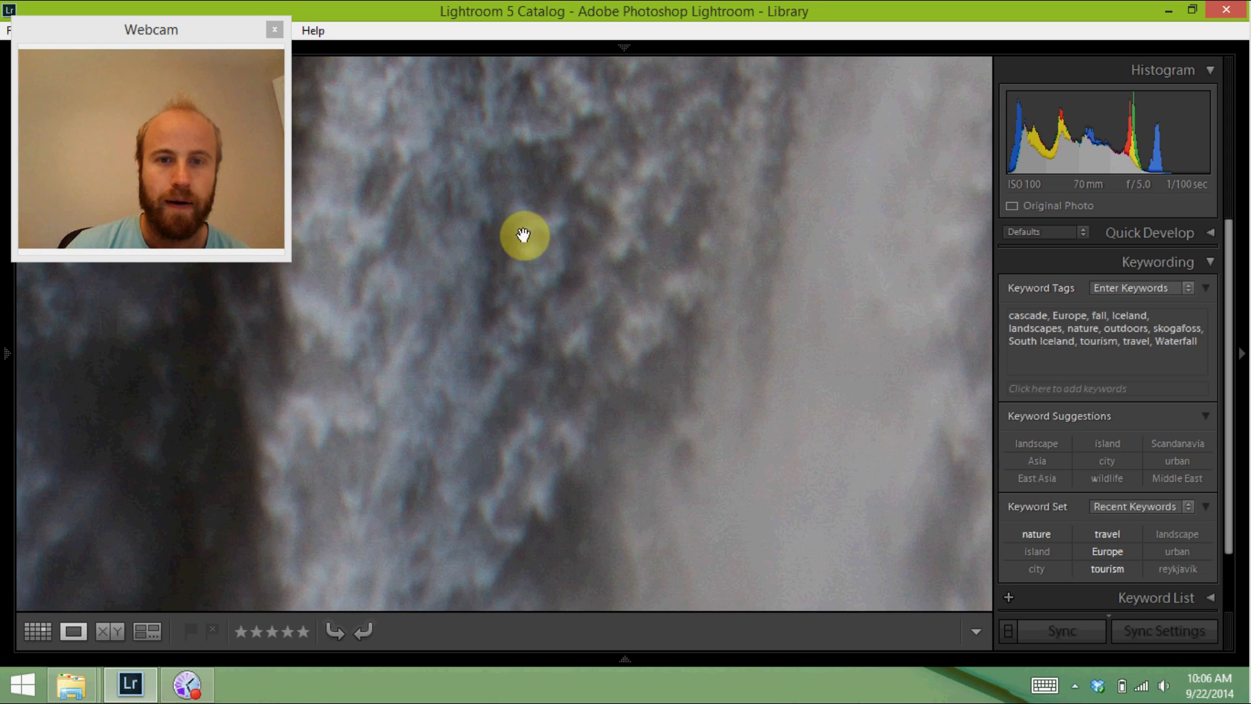
{"action": "mouse_move", "coordinate": [534, 128]}
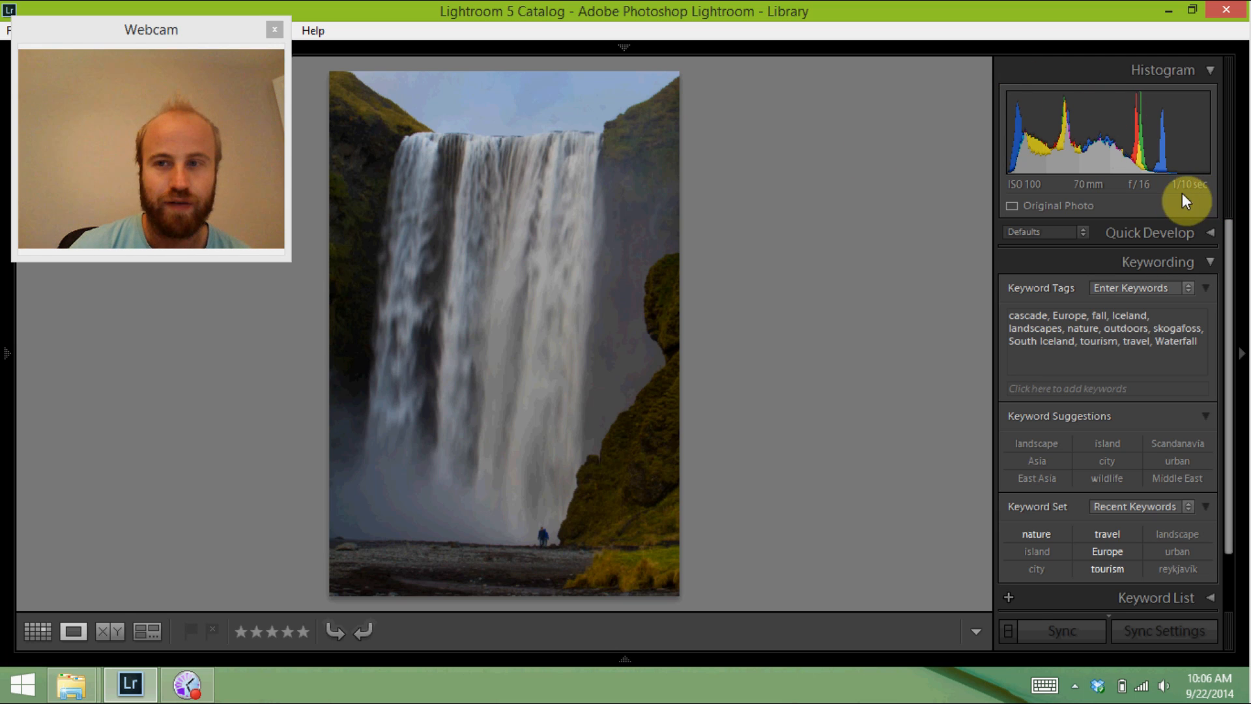
{"action": "mouse_move", "coordinate": [1137, 198]}
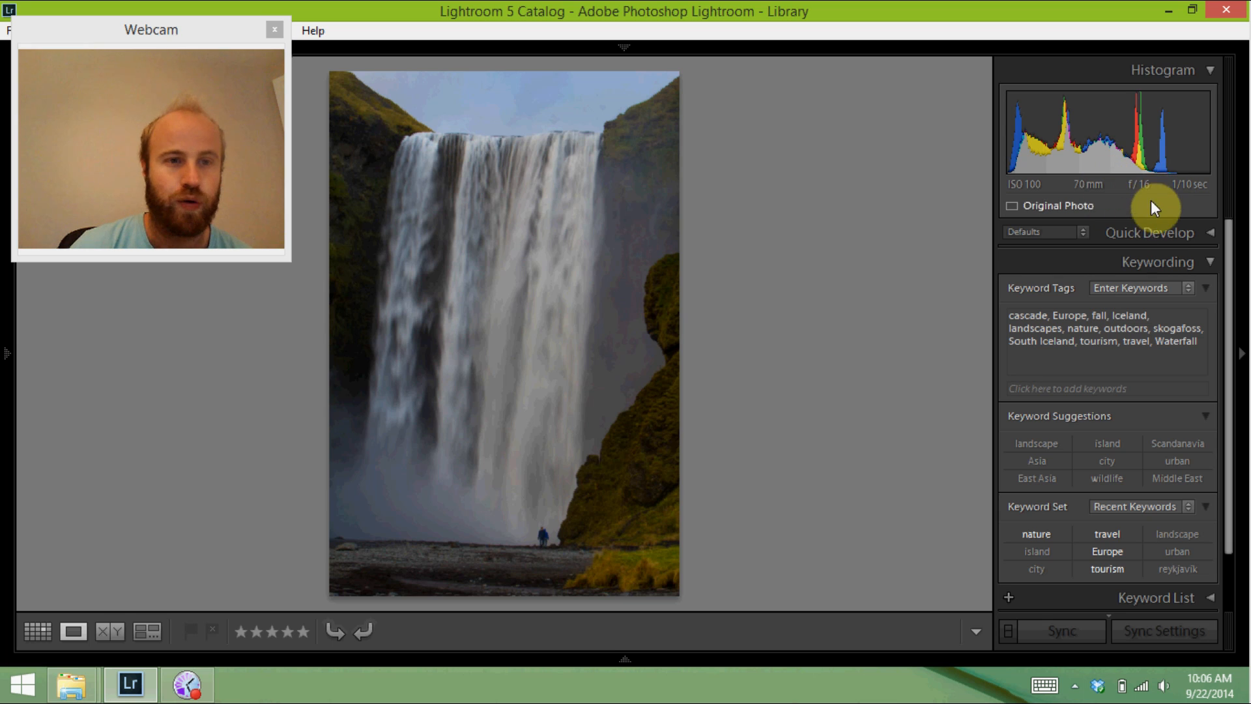
{"action": "mouse_move", "coordinate": [1148, 191]}
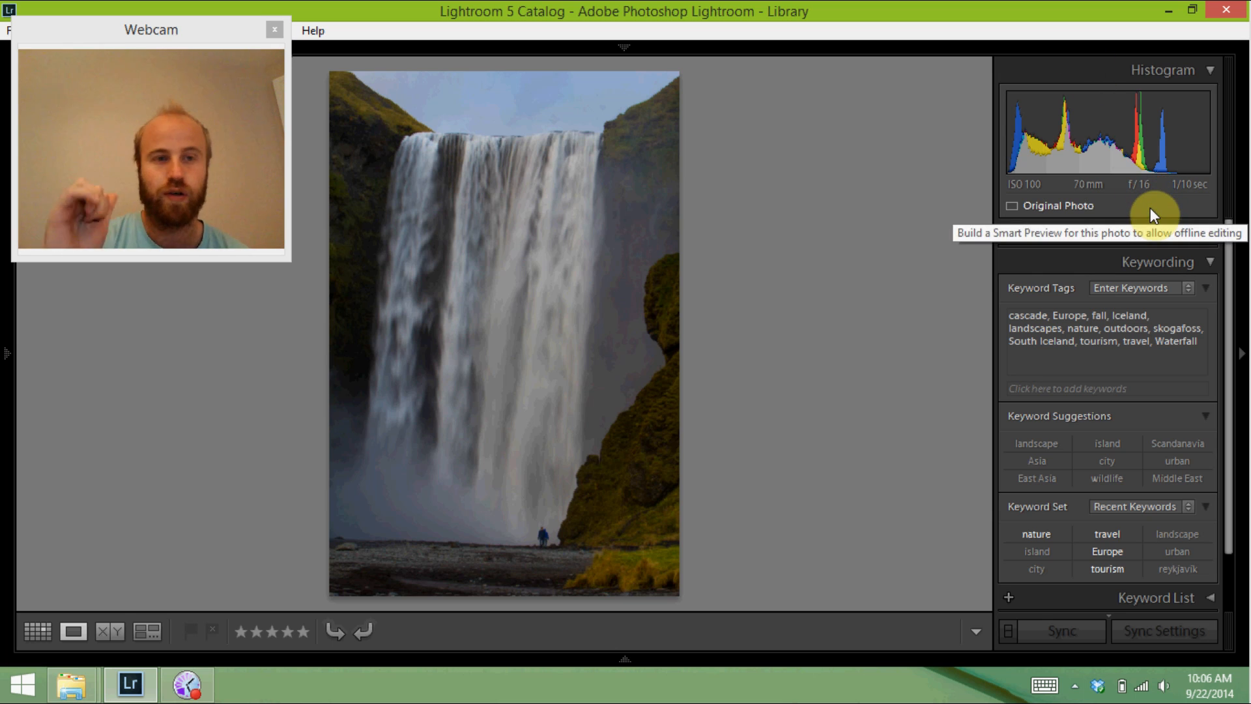
{"action": "mouse_move", "coordinate": [913, 289]}
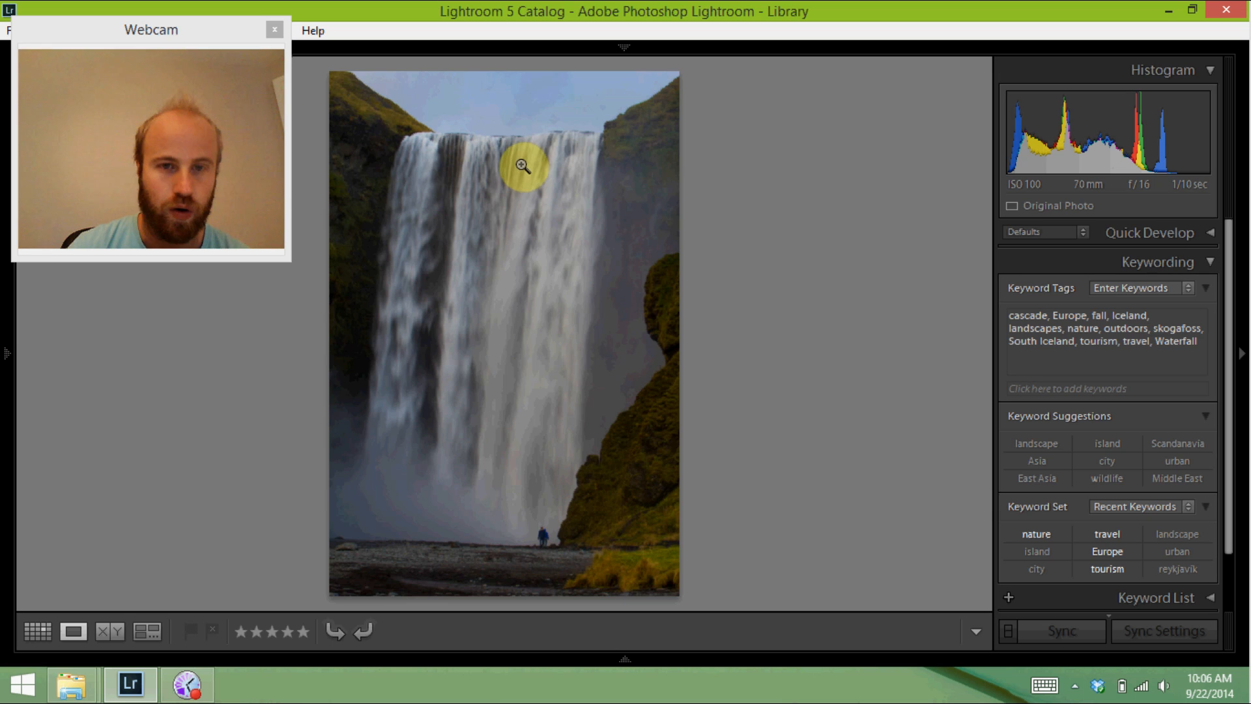
{"action": "mouse_move", "coordinate": [459, 311]}
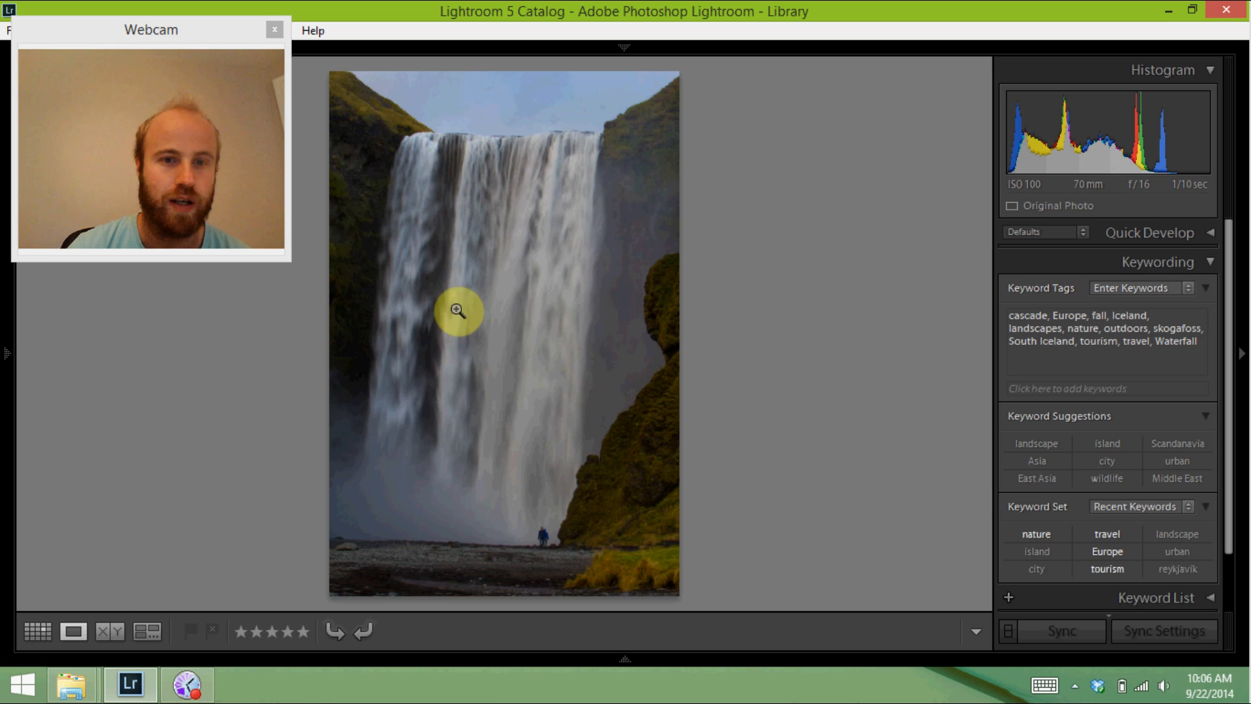
{"action": "mouse_move", "coordinate": [420, 223]}
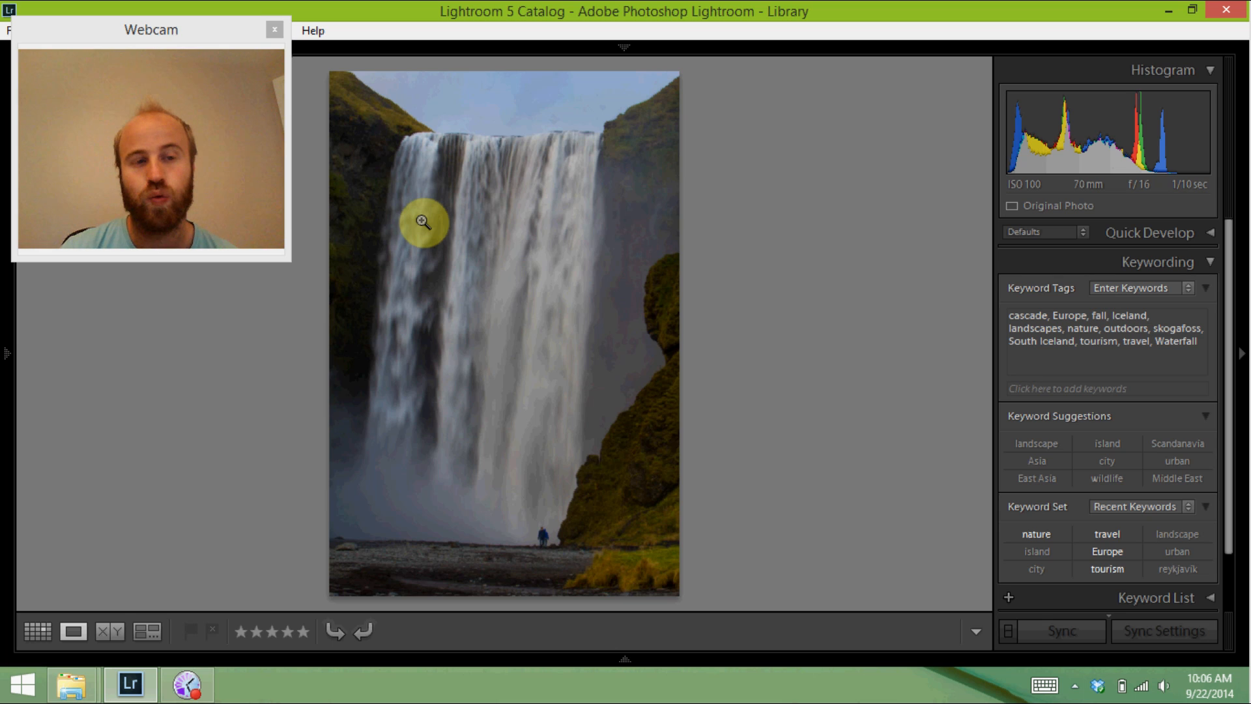
{"action": "mouse_move", "coordinate": [479, 243]}
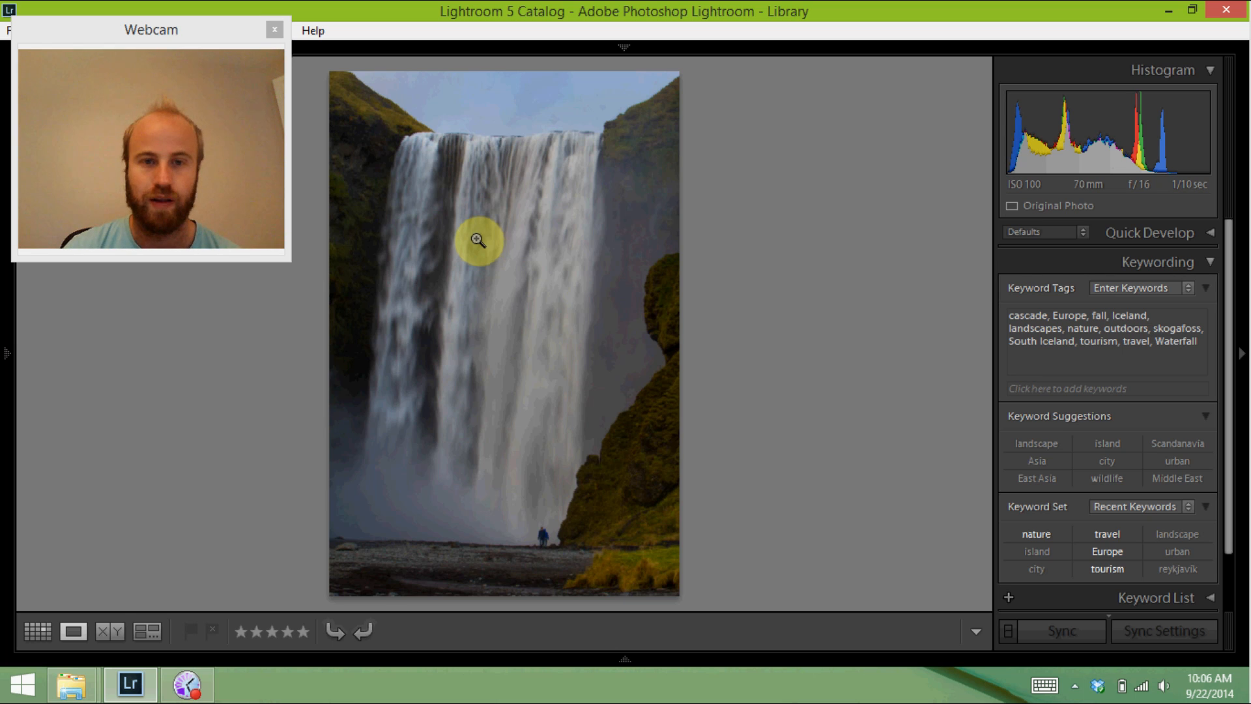
{"action": "mouse_move", "coordinate": [539, 207]}
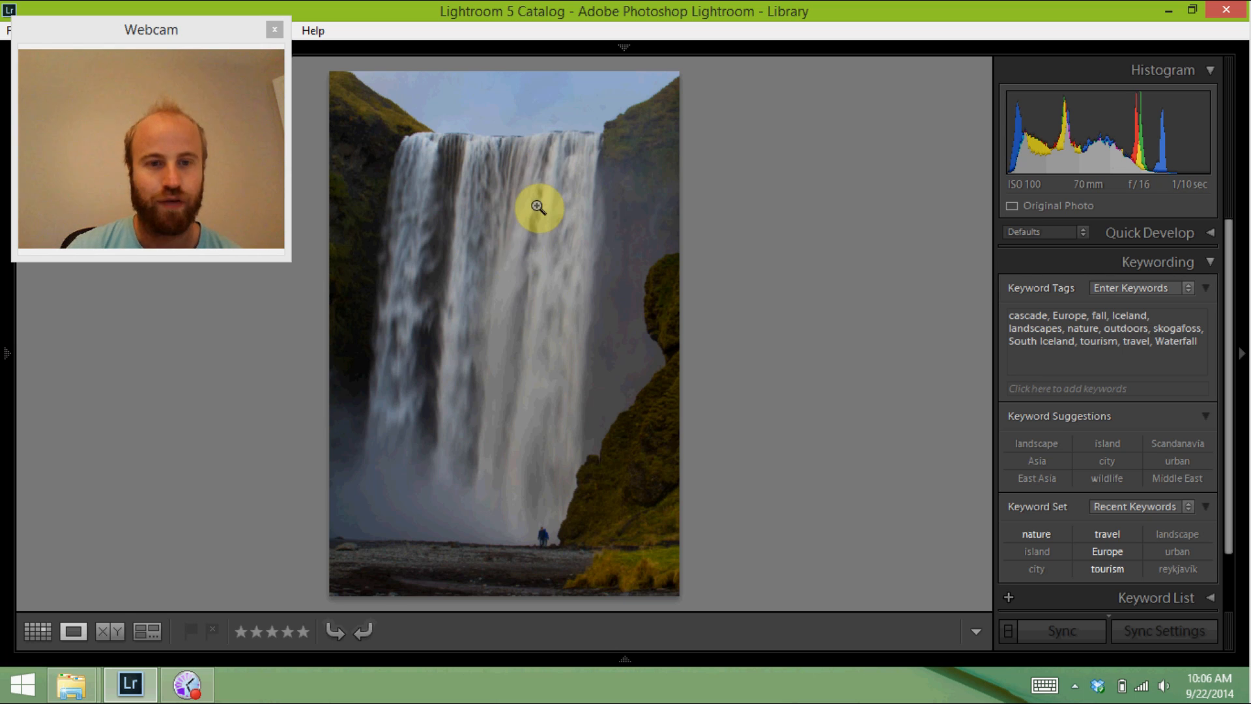
{"action": "mouse_move", "coordinate": [436, 479]}
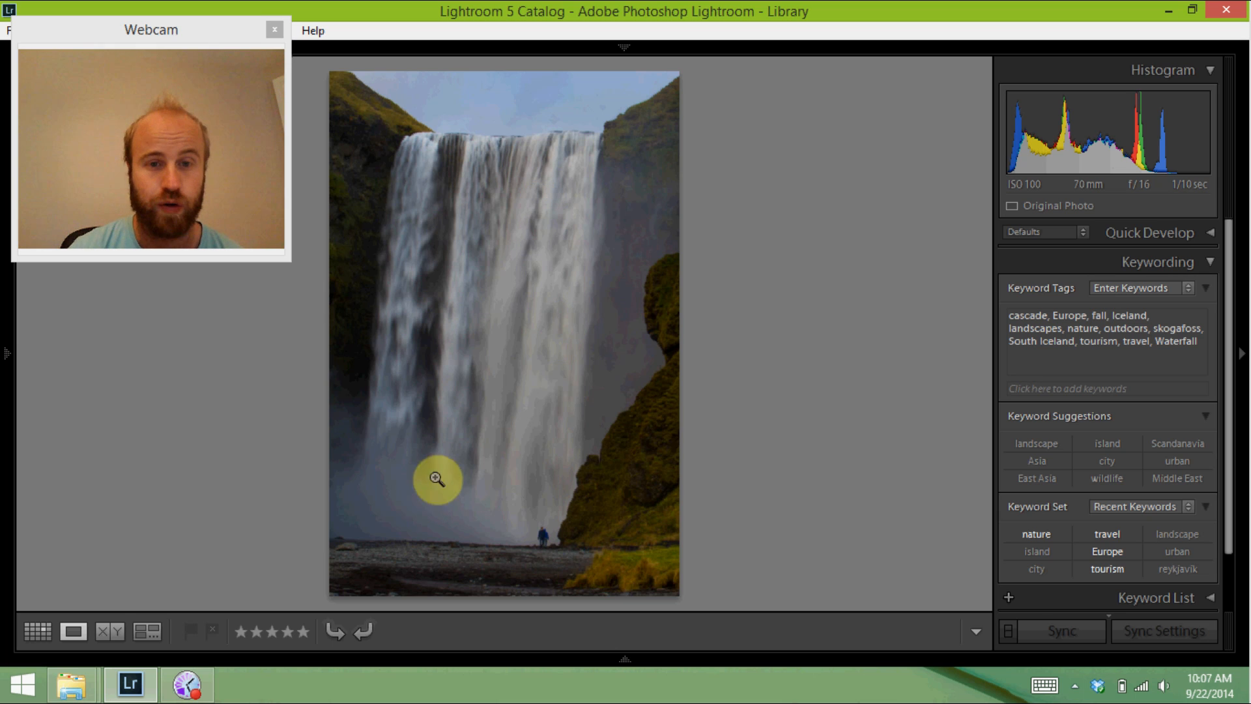
{"action": "mouse_move", "coordinate": [516, 196]}
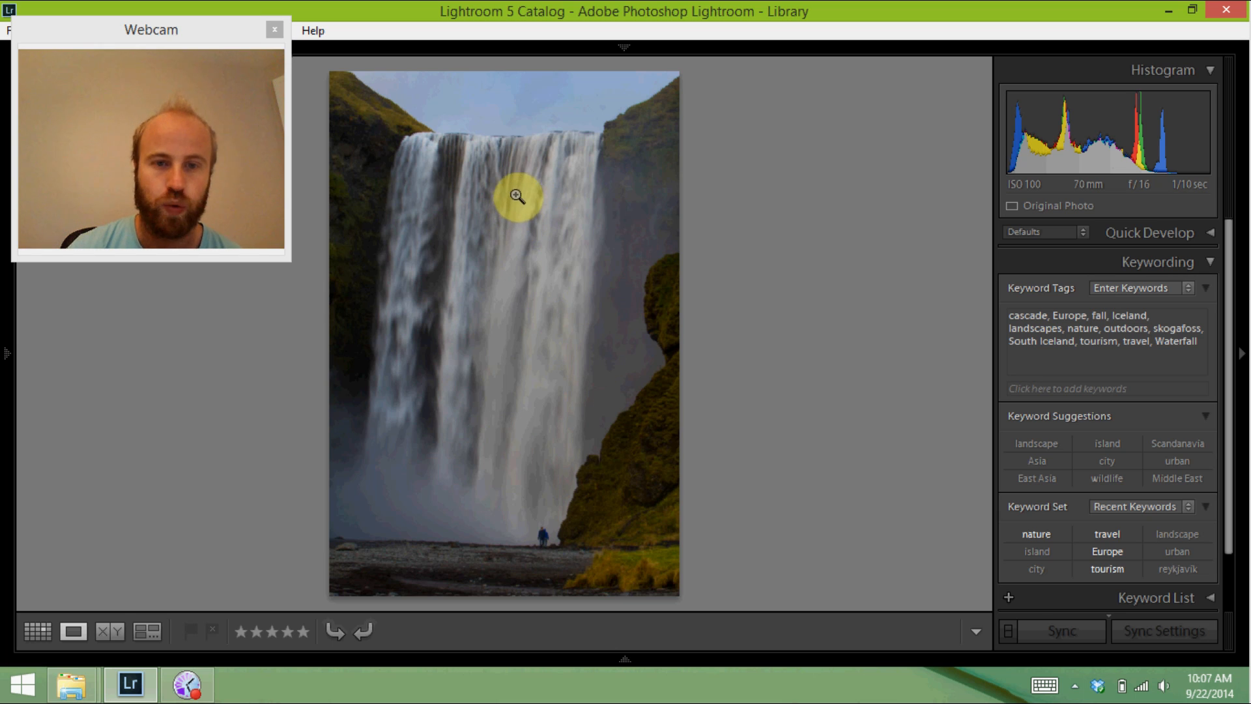
{"action": "mouse_move", "coordinate": [443, 224]}
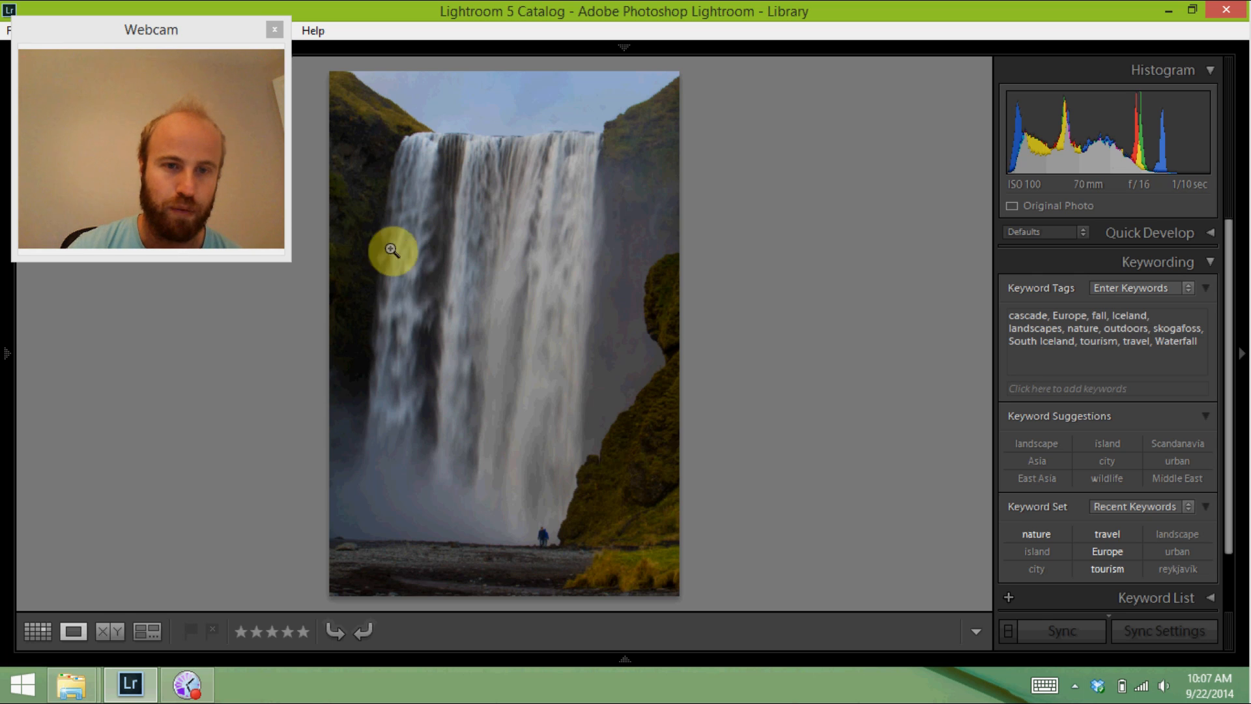
{"action": "mouse_move", "coordinate": [753, 356]}
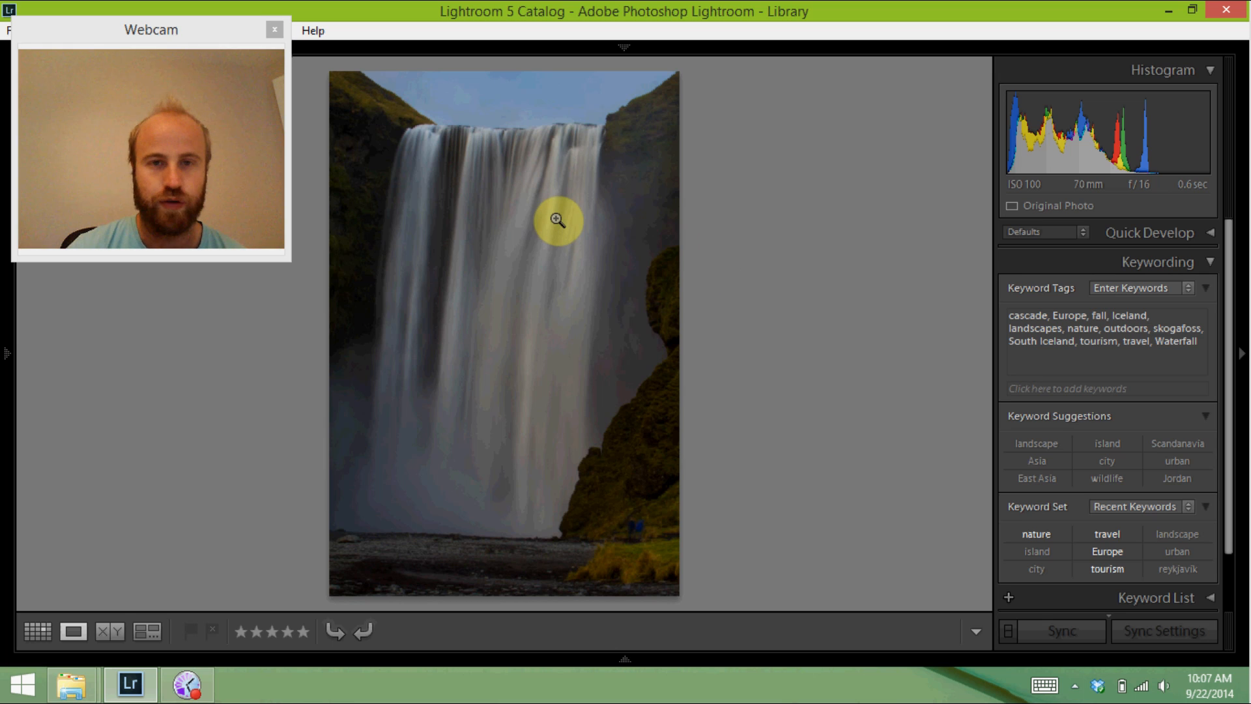
{"action": "mouse_move", "coordinate": [771, 232]}
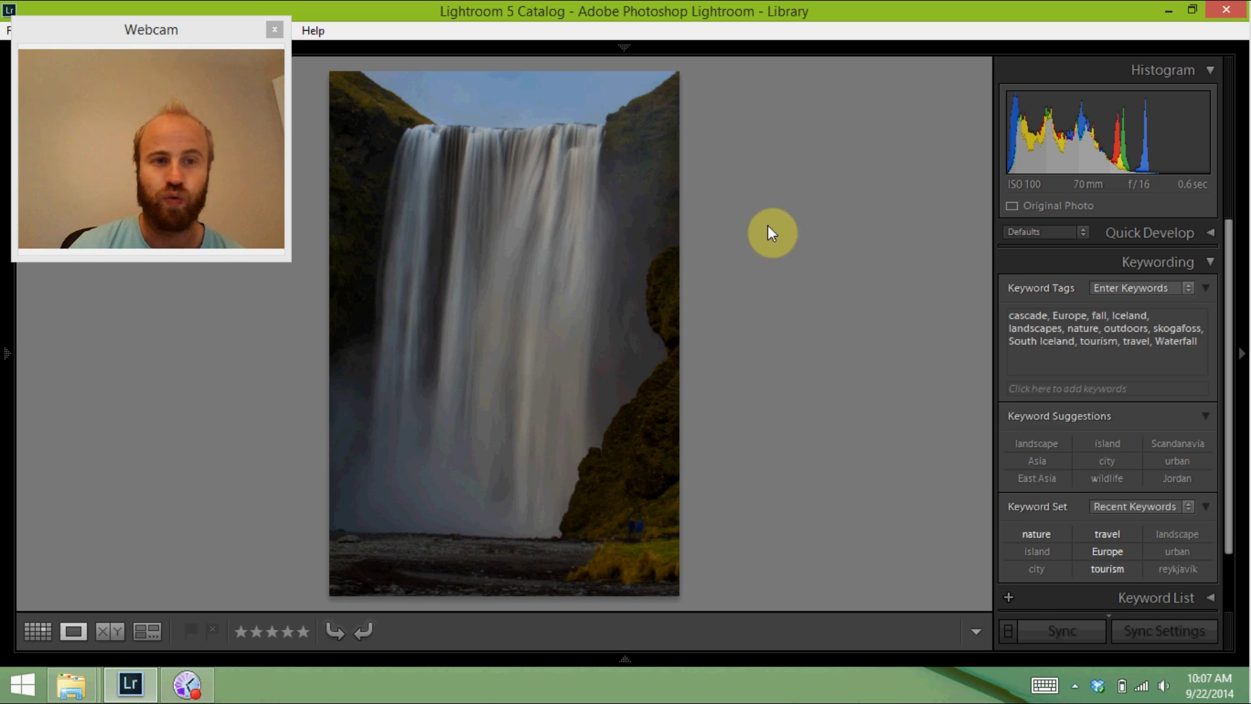
{"action": "mouse_move", "coordinate": [1195, 202]}
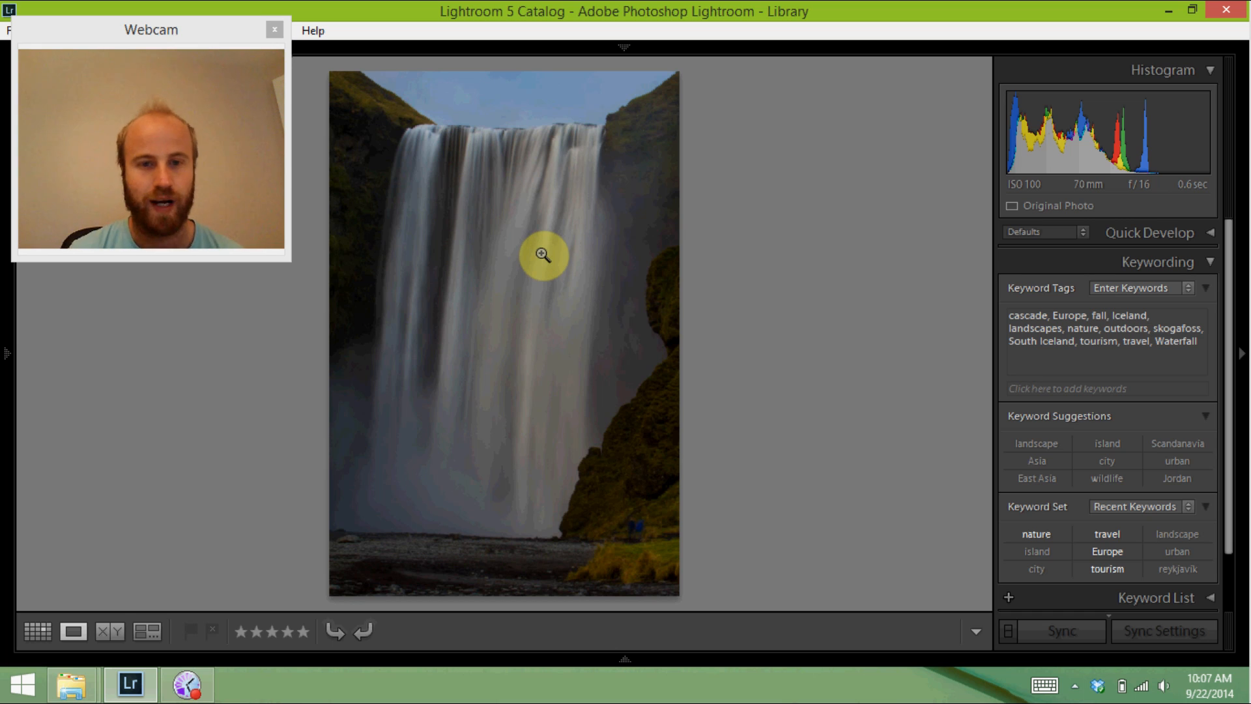
{"action": "mouse_move", "coordinate": [867, 235]}
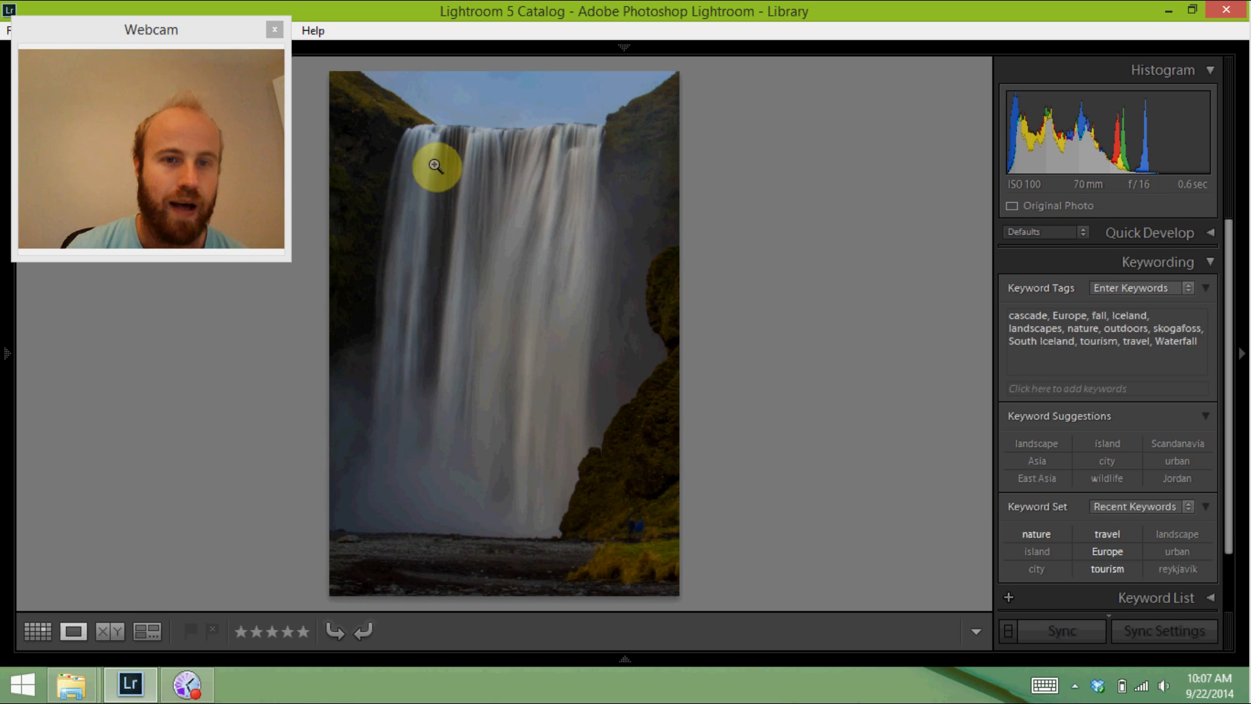
{"action": "mouse_move", "coordinate": [543, 589]}
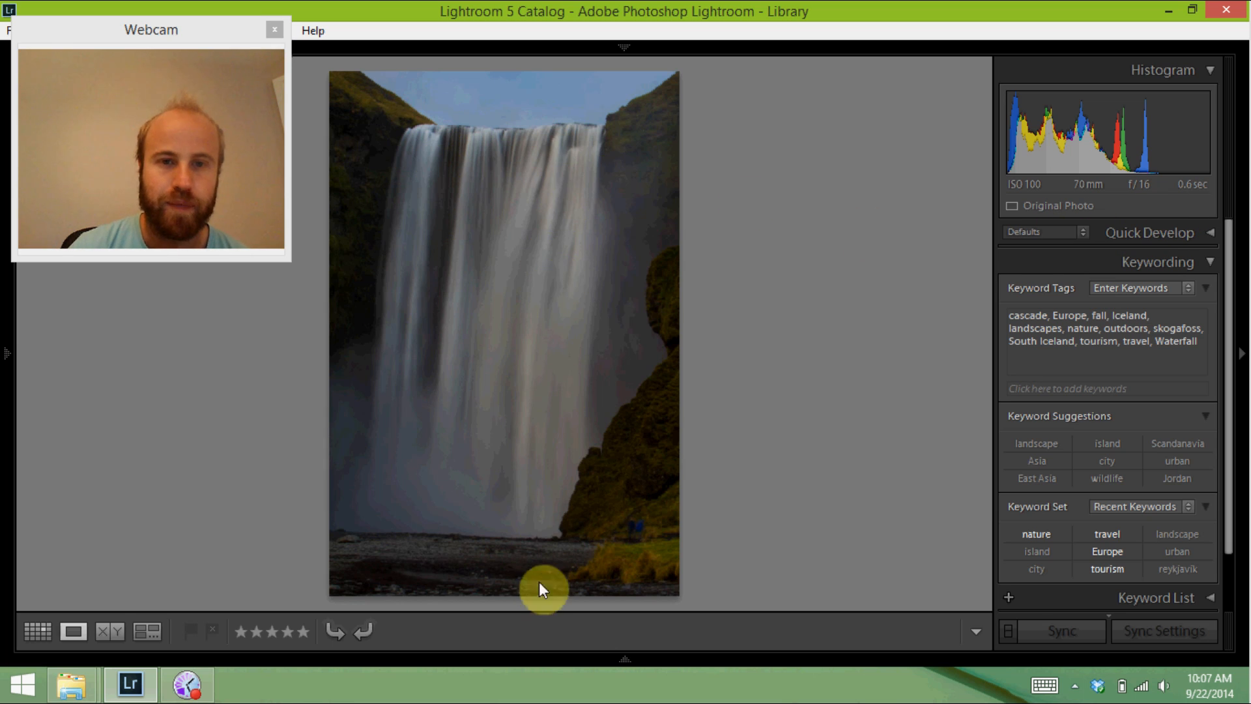
{"action": "mouse_move", "coordinate": [596, 109]}
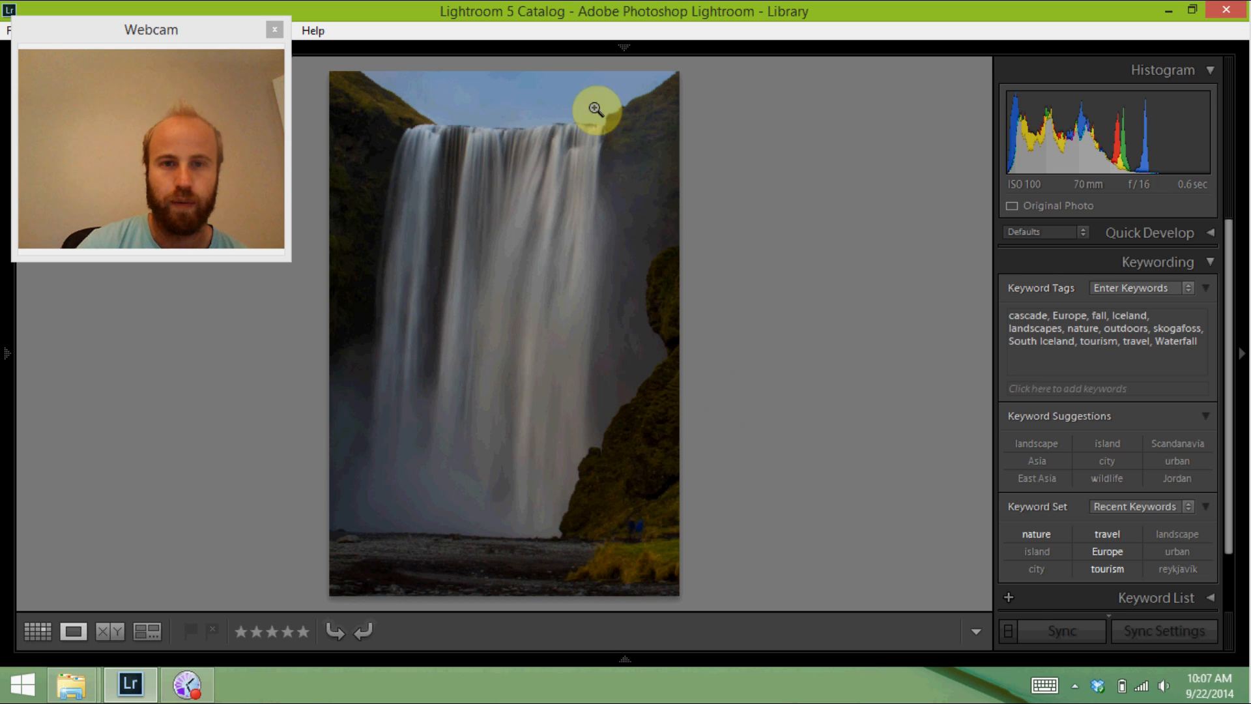
{"action": "mouse_move", "coordinate": [846, 243]}
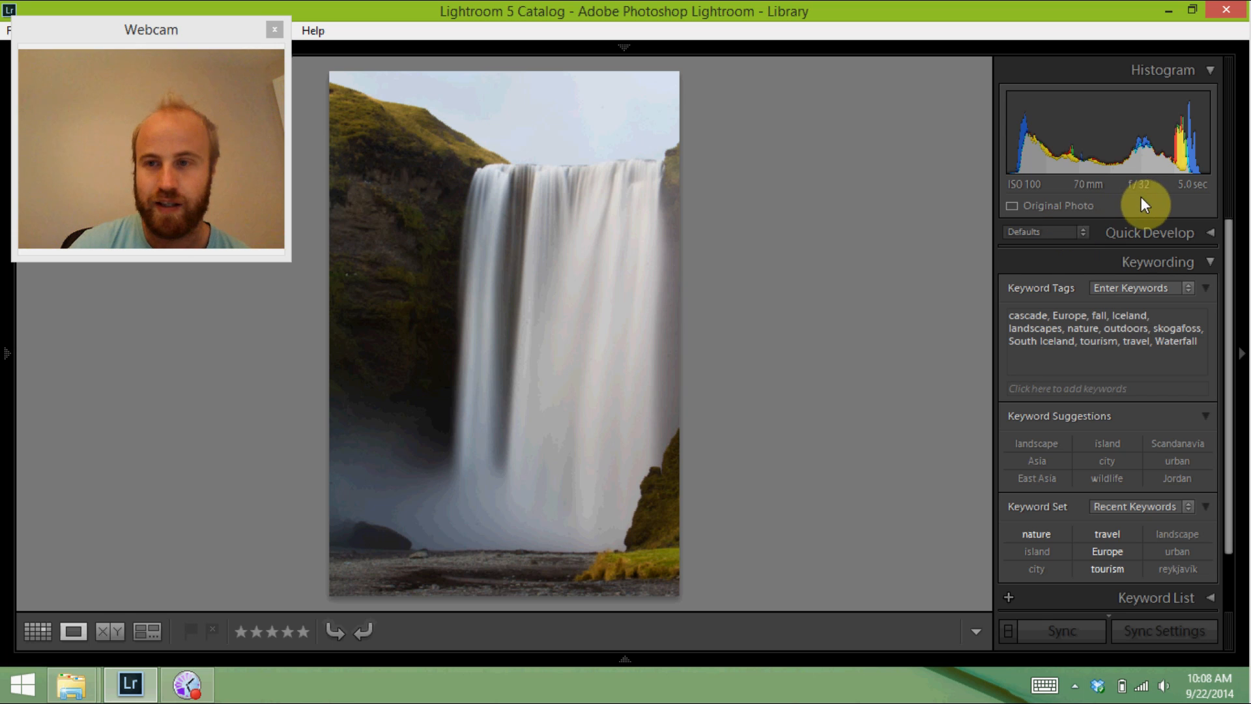
{"action": "mouse_move", "coordinate": [503, 185]}
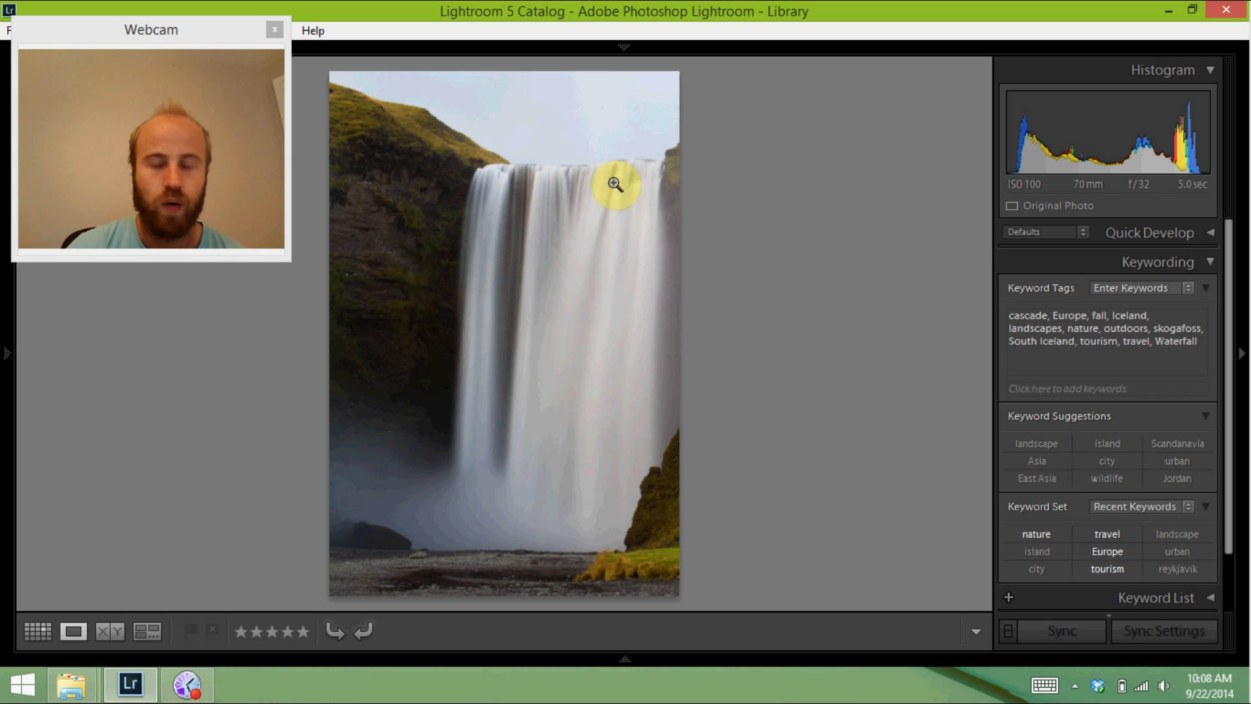
{"action": "mouse_move", "coordinate": [565, 421]}
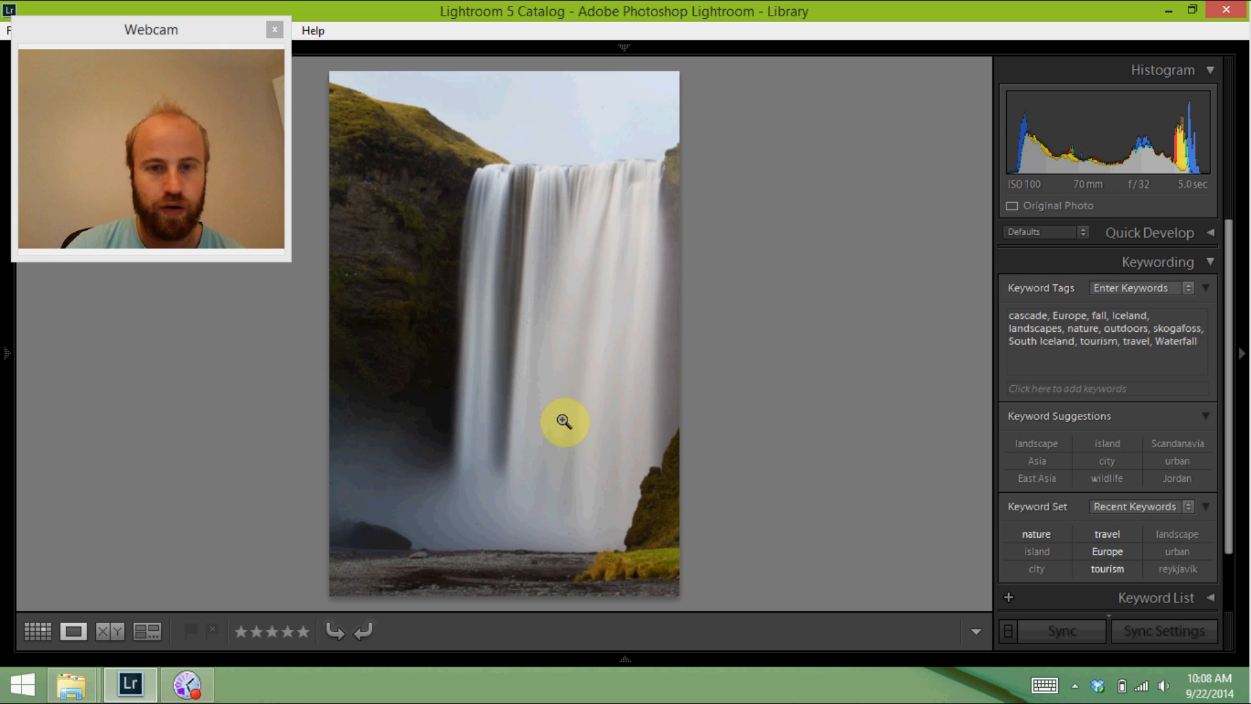
{"action": "mouse_move", "coordinate": [615, 443]}
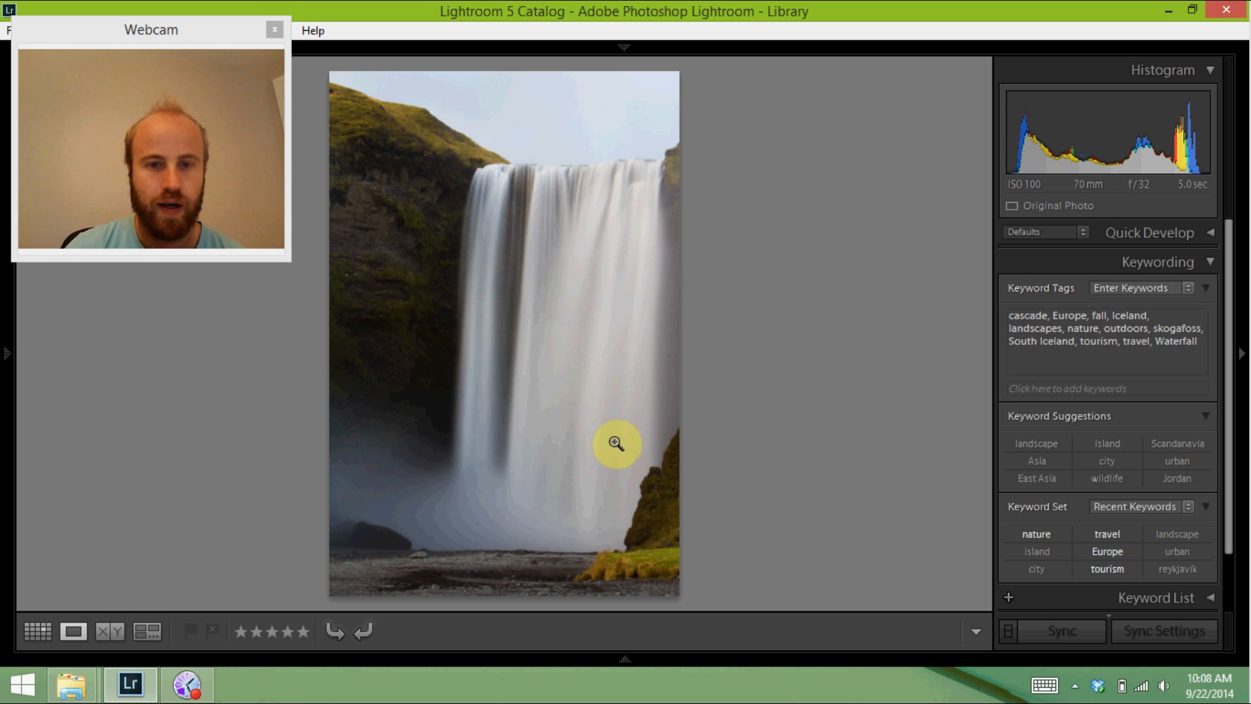
{"action": "mouse_move", "coordinate": [513, 416]}
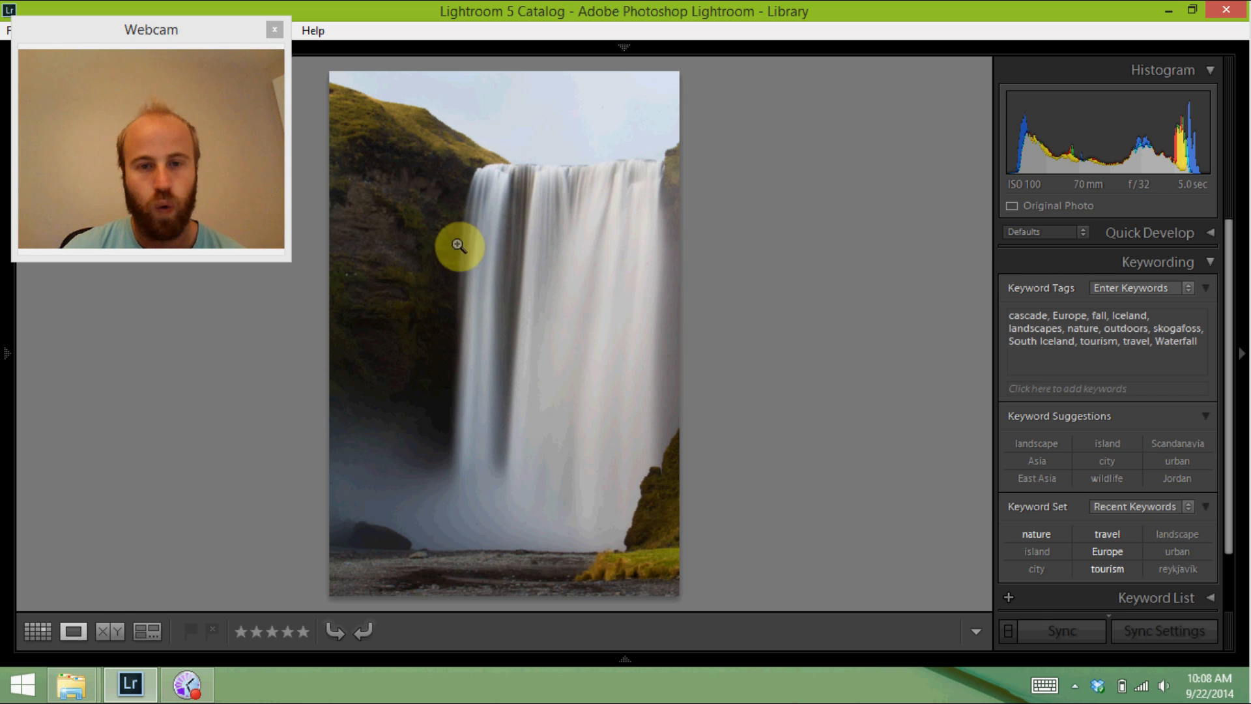
{"action": "mouse_move", "coordinate": [637, 213]}
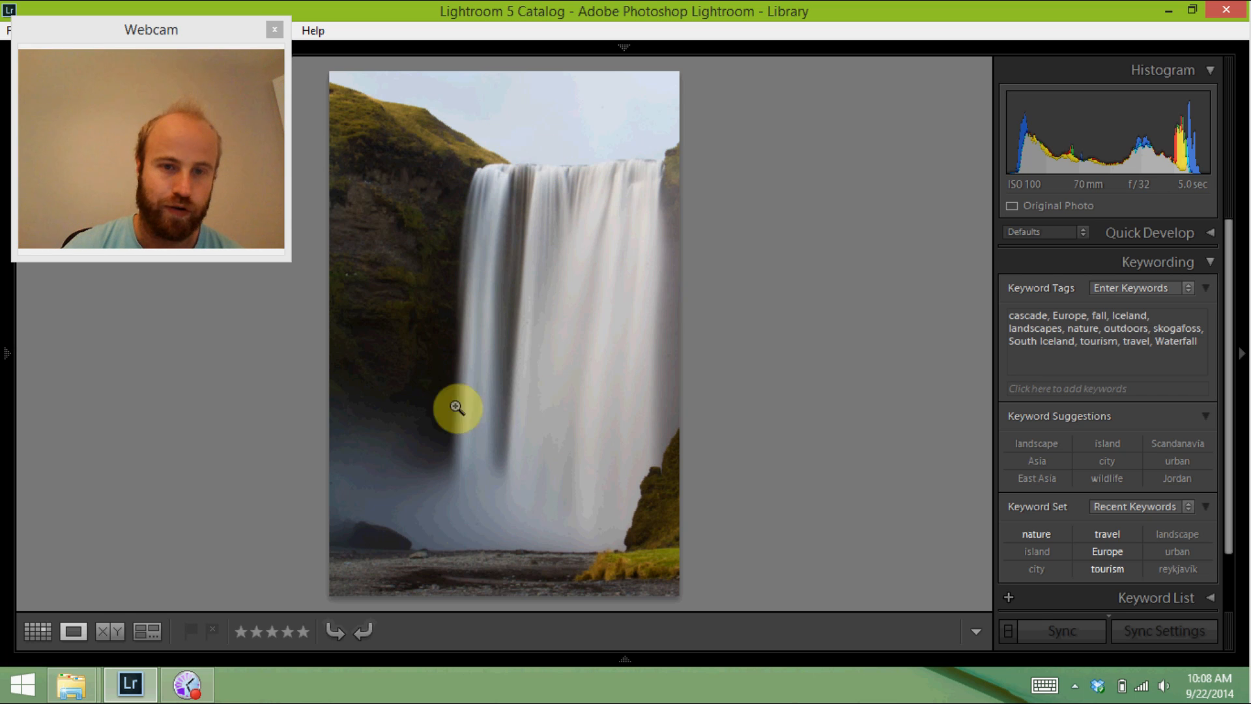
{"action": "mouse_move", "coordinate": [518, 189]}
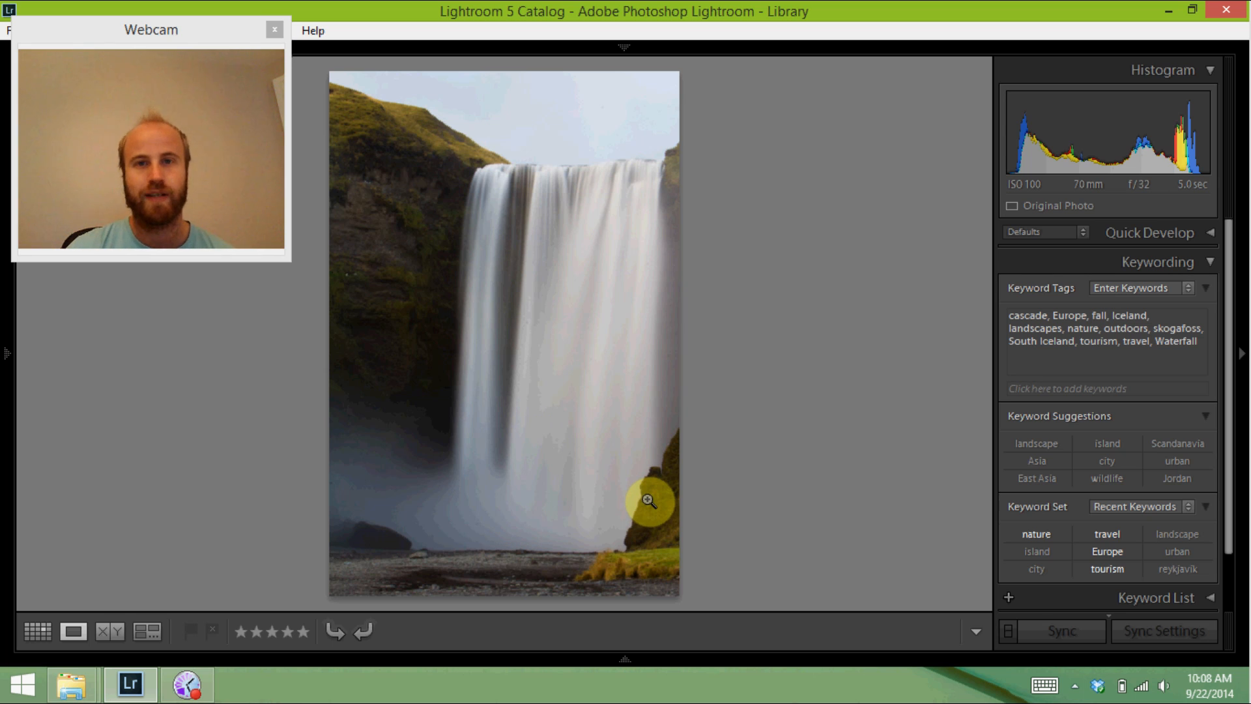
{"action": "mouse_move", "coordinate": [654, 409]}
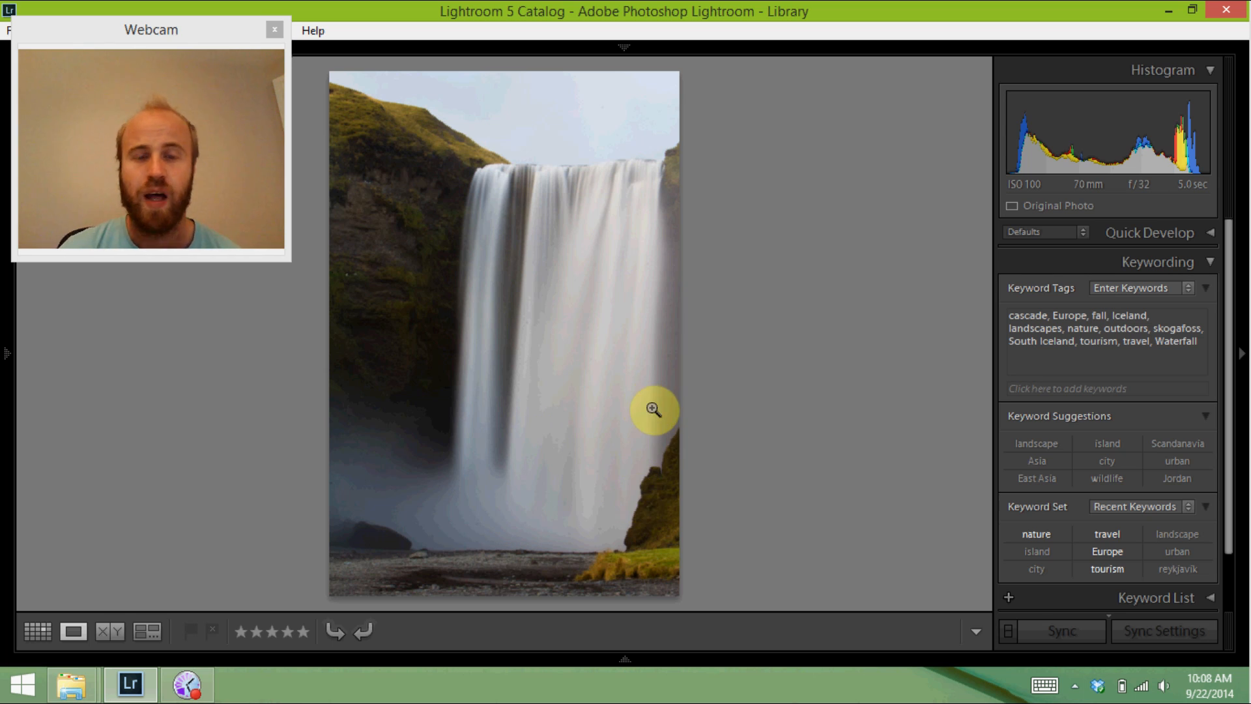
{"action": "mouse_move", "coordinate": [605, 516]}
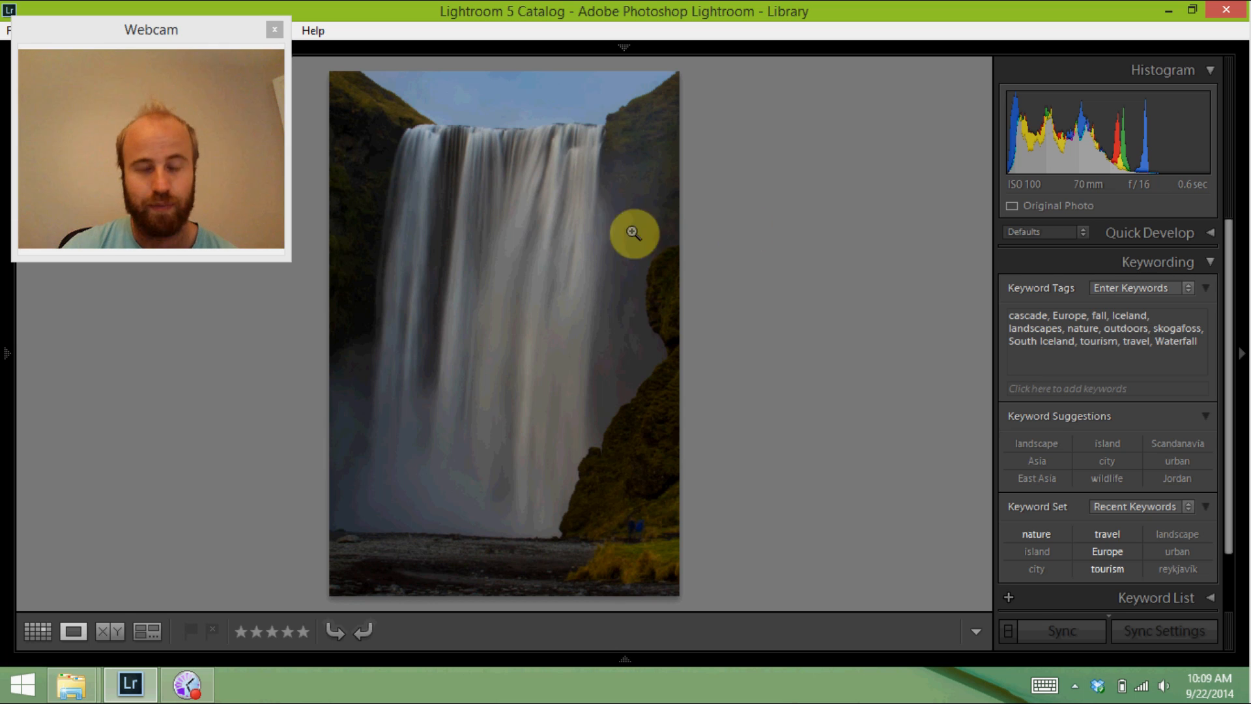
{"action": "mouse_move", "coordinate": [778, 250]}
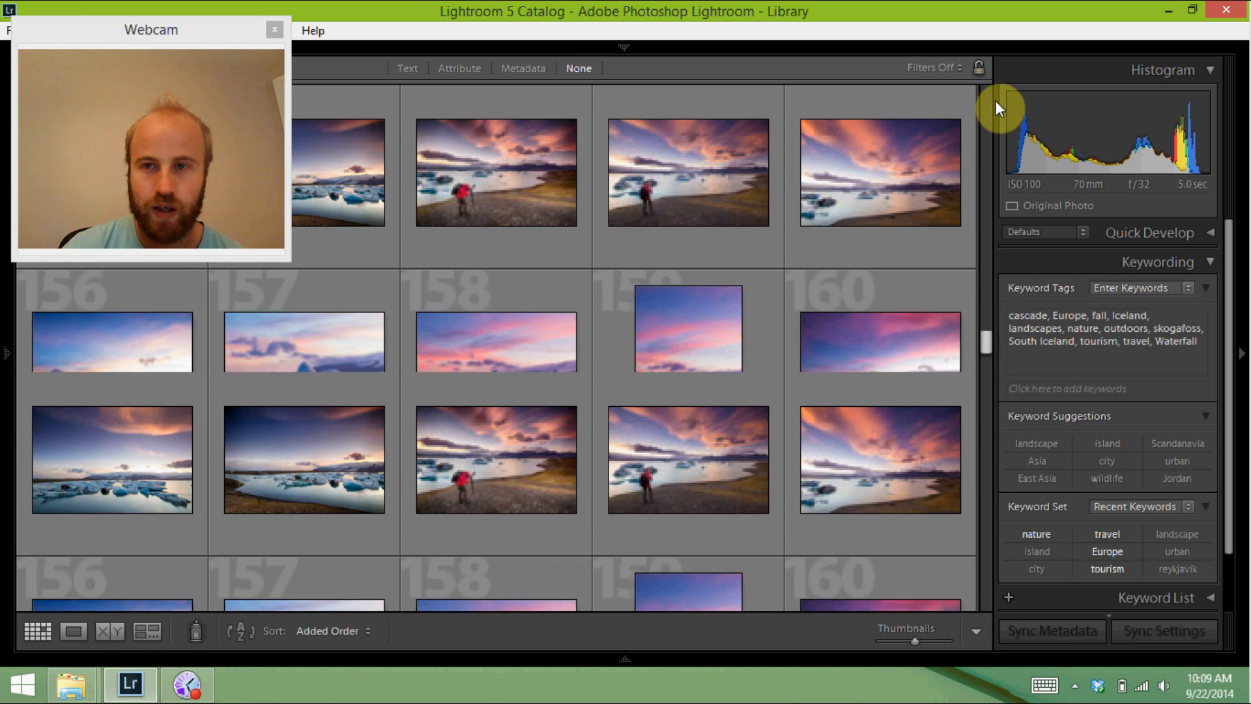
Scroll down to the Kirkjufellsfoss images and select the 1/5 sec shot.
{"action": "scroll", "scroll_direction": "down", "scroll_amount": 3}
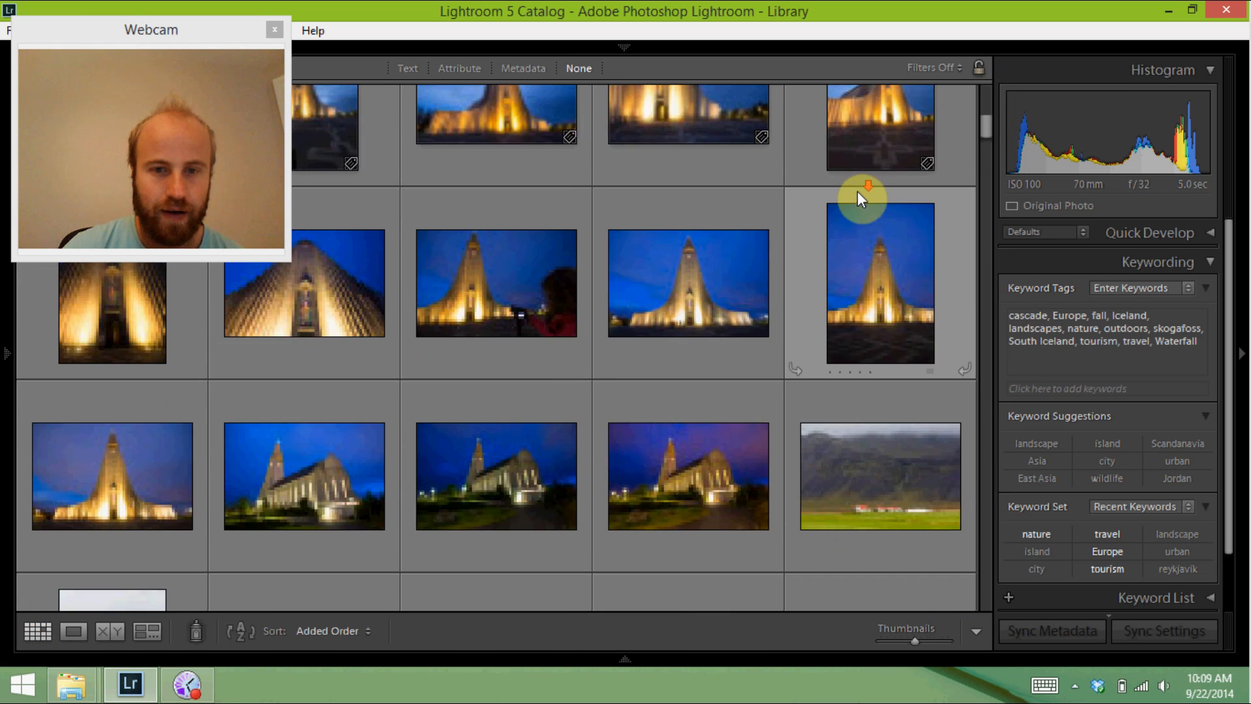
{"action": "scroll", "scroll_direction": "down", "scroll_amount": 3}
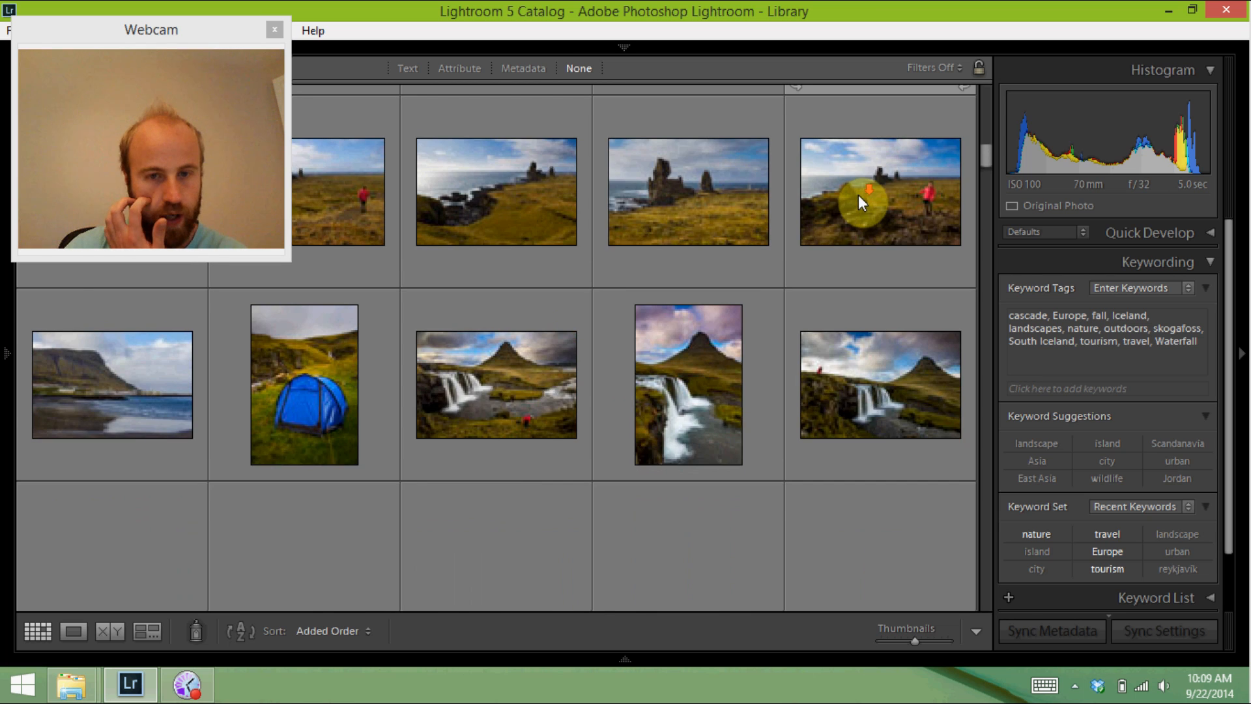
{"action": "scroll", "scroll_direction": "down", "scroll_amount": 3}
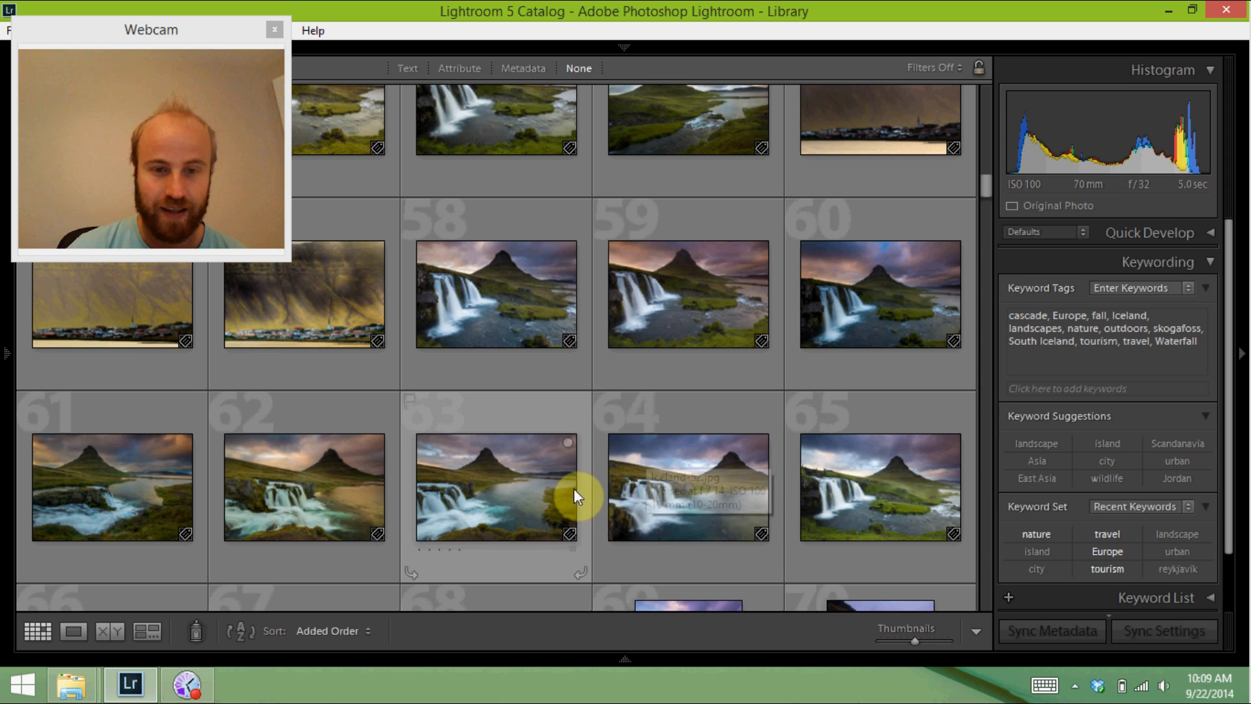
{"action": "scroll", "scroll_direction": "down", "scroll_amount": 3}
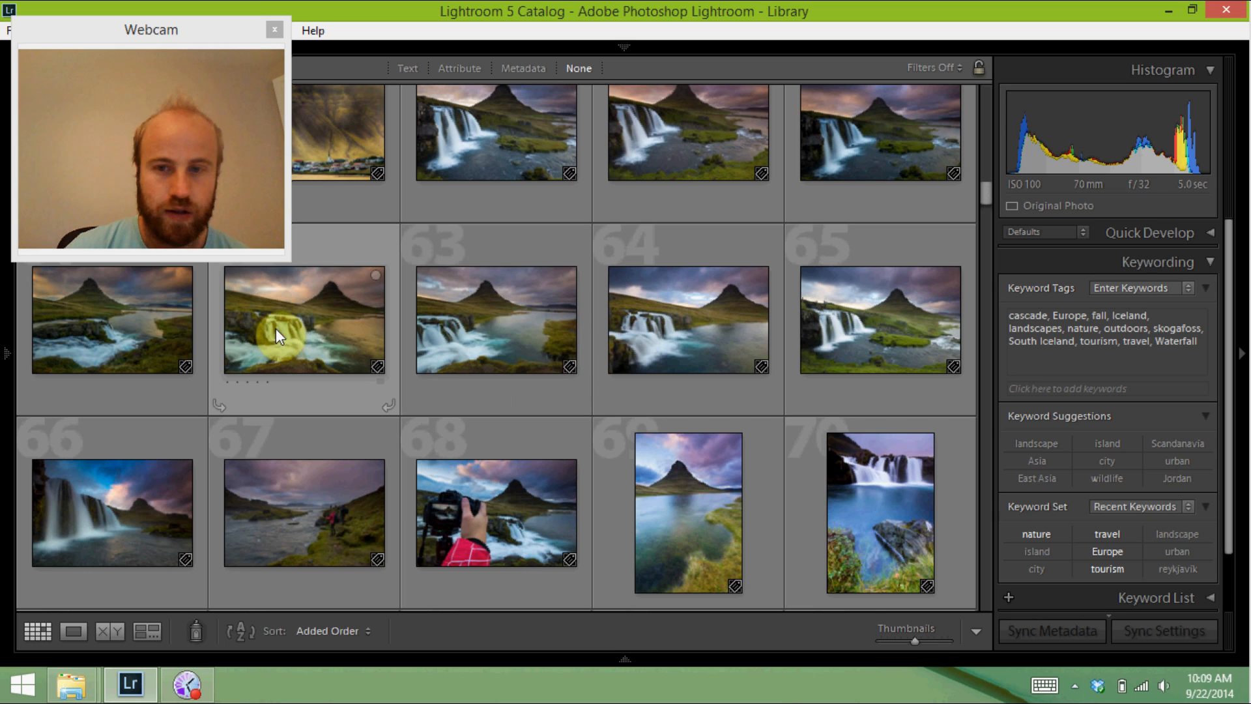
{"action": "left_click", "coordinate": [303, 319]}
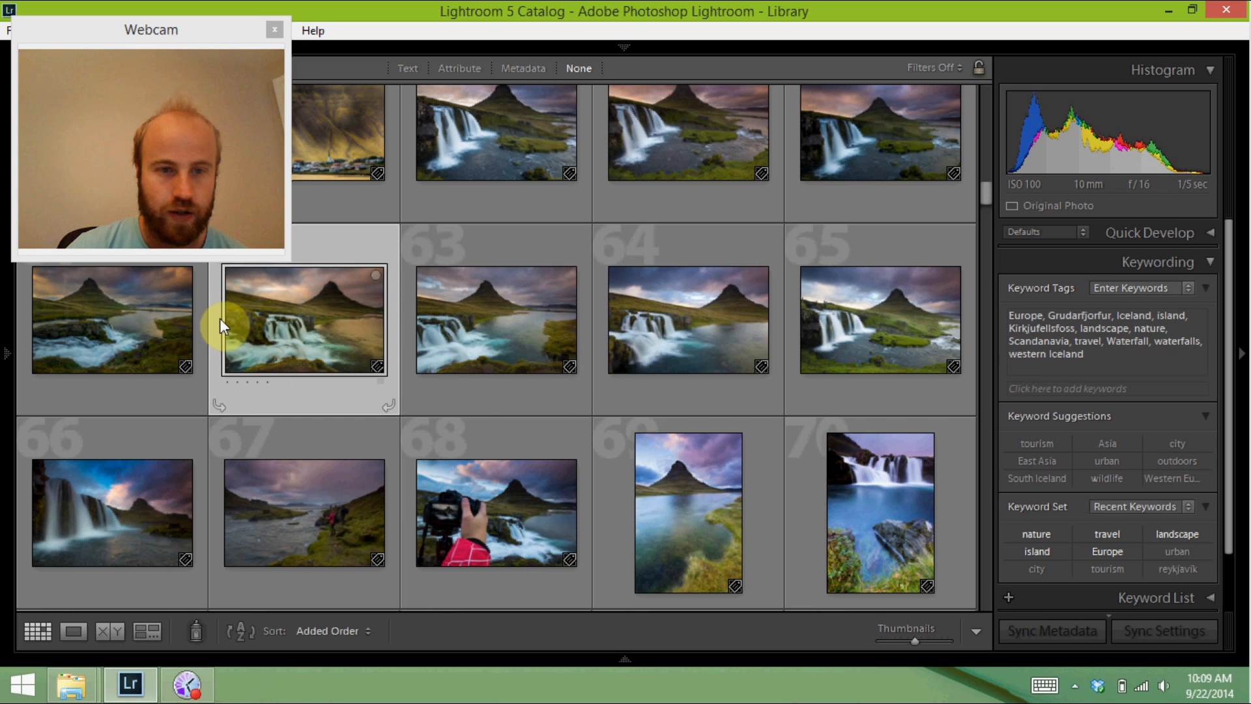
Show the 1/5 sec f/16 Kirkjufellsfoss photo large in Loupe view.
{"action": "double_click", "coordinate": [303, 319]}
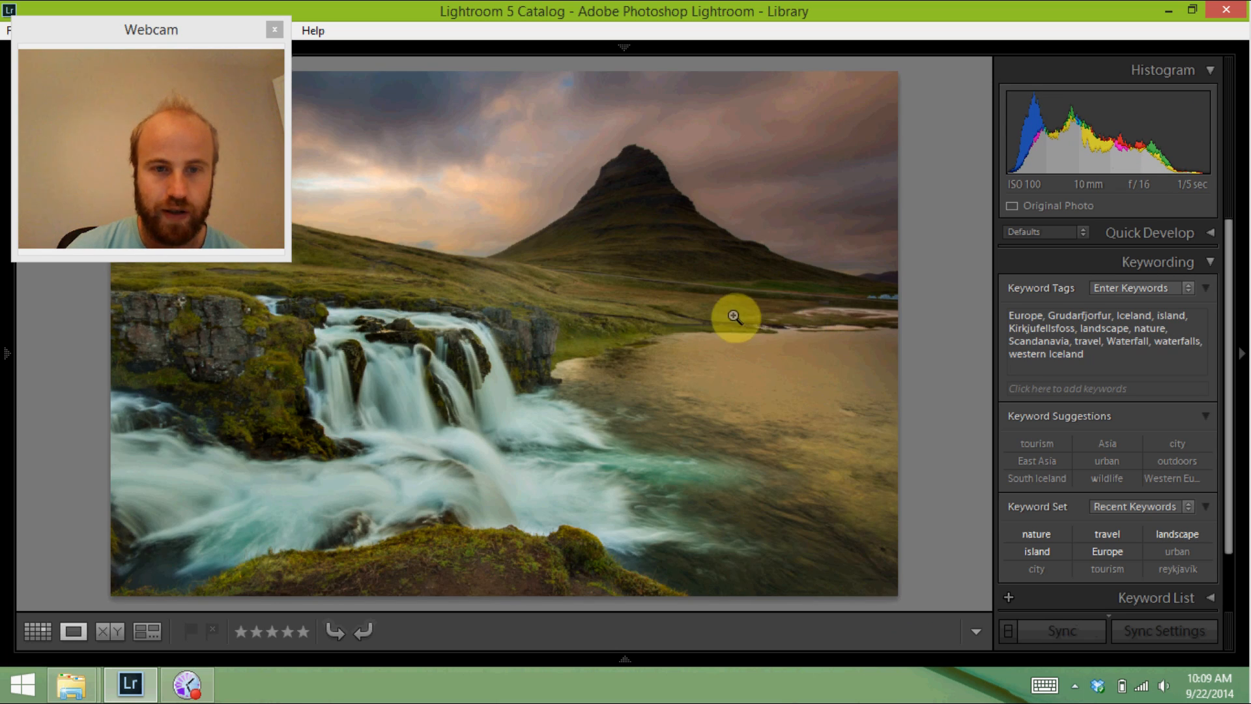
{"action": "mouse_move", "coordinate": [641, 216]}
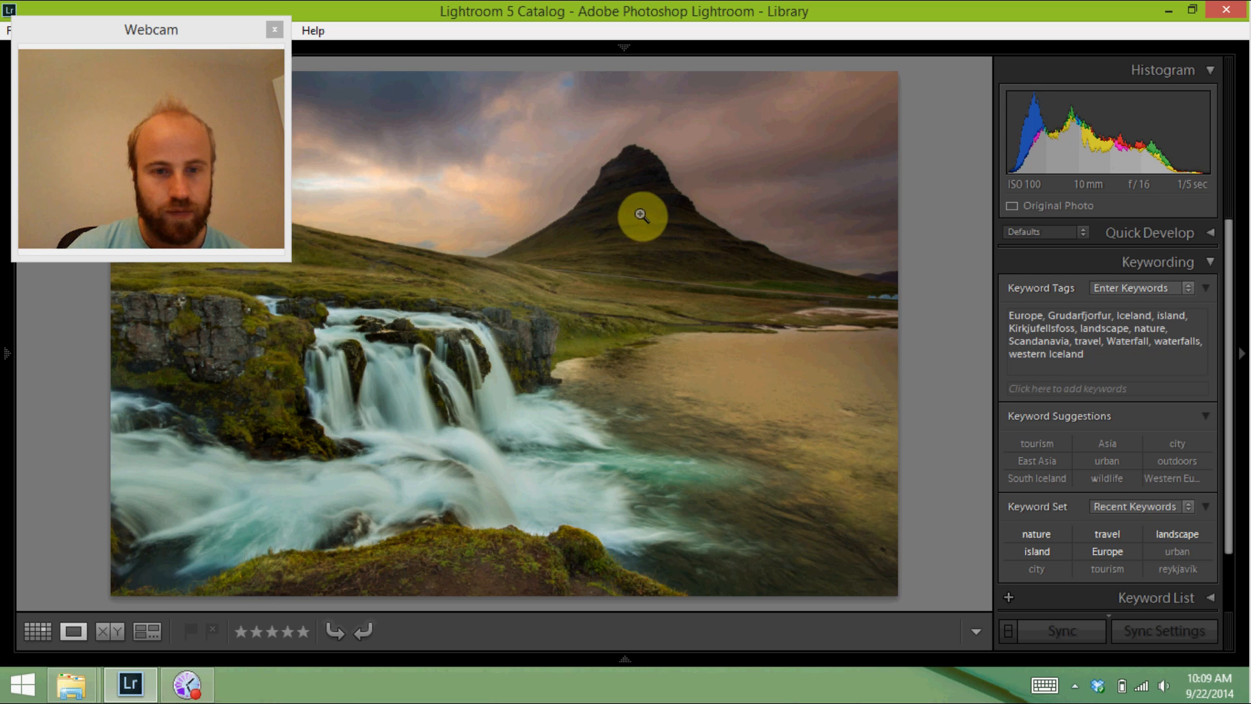
{"action": "mouse_move", "coordinate": [1191, 202]}
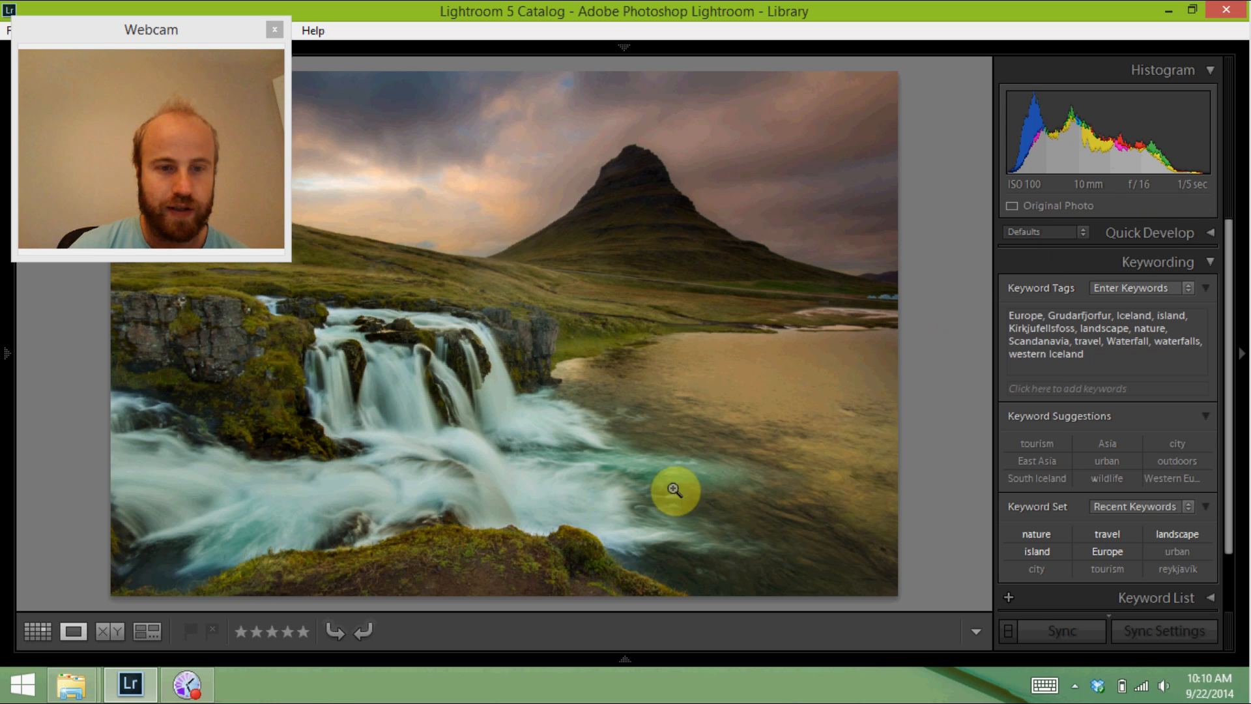
{"action": "mouse_move", "coordinate": [439, 375]}
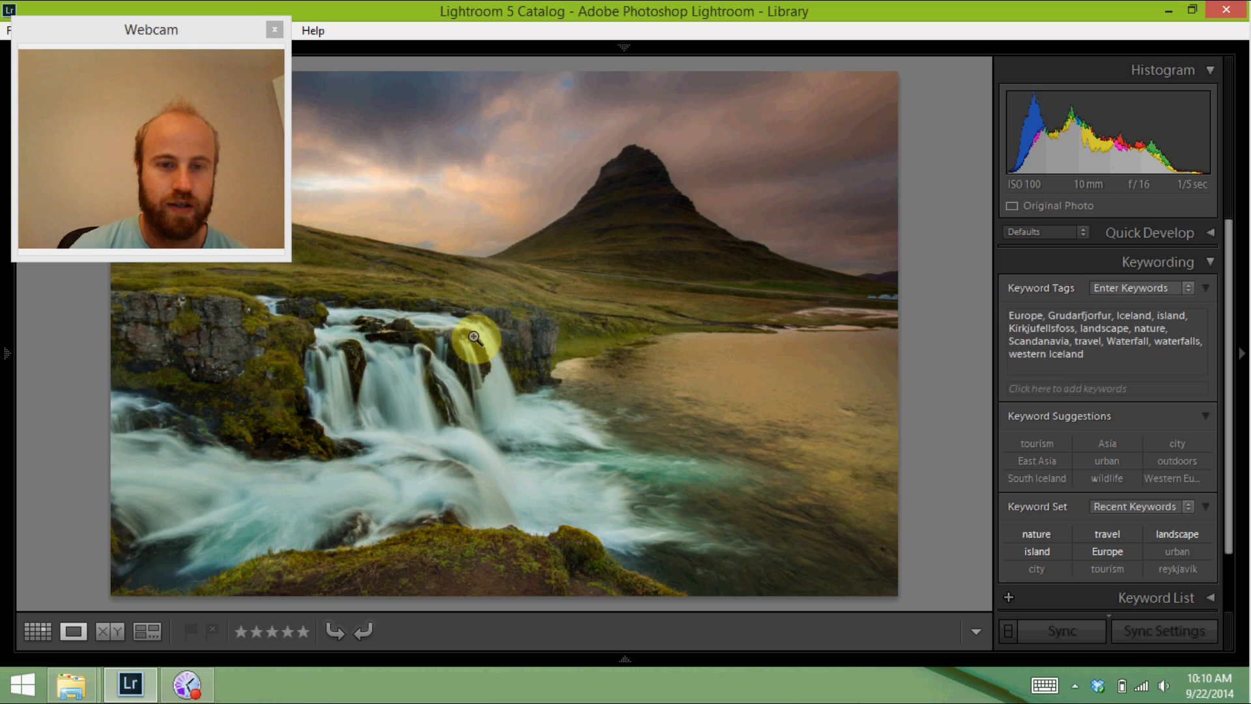
{"action": "mouse_move", "coordinate": [782, 334]}
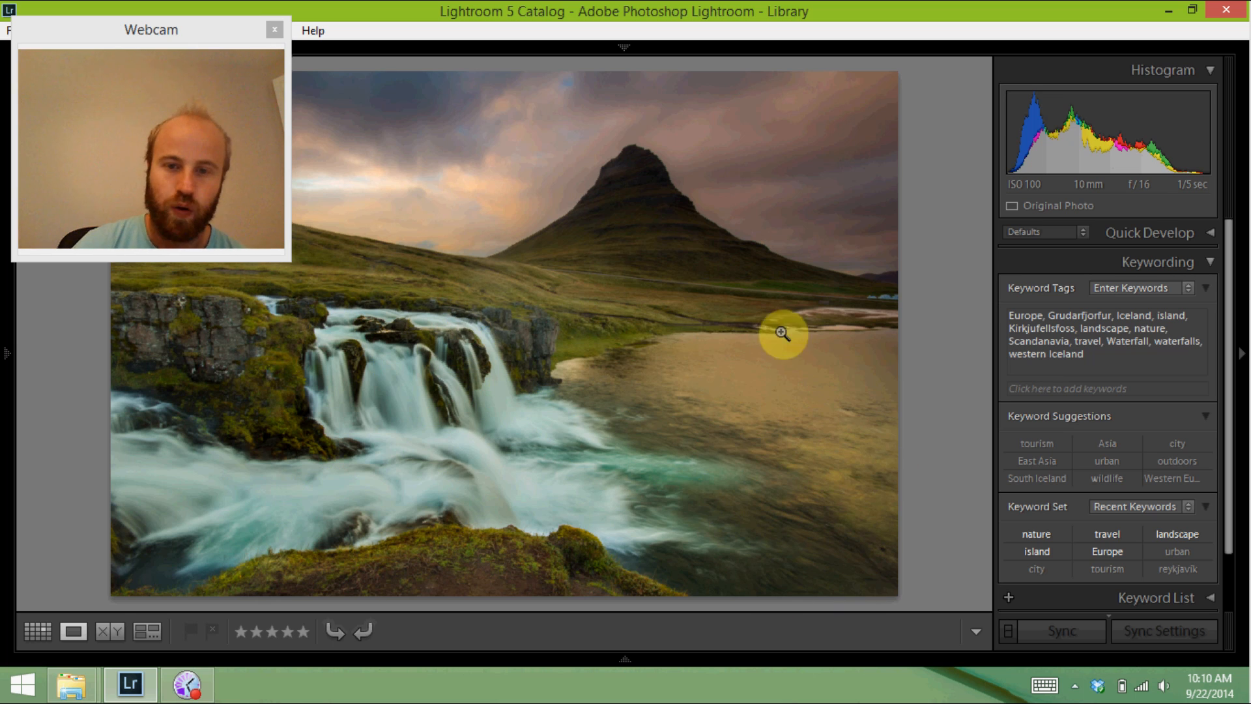
{"action": "mouse_move", "coordinate": [706, 518]}
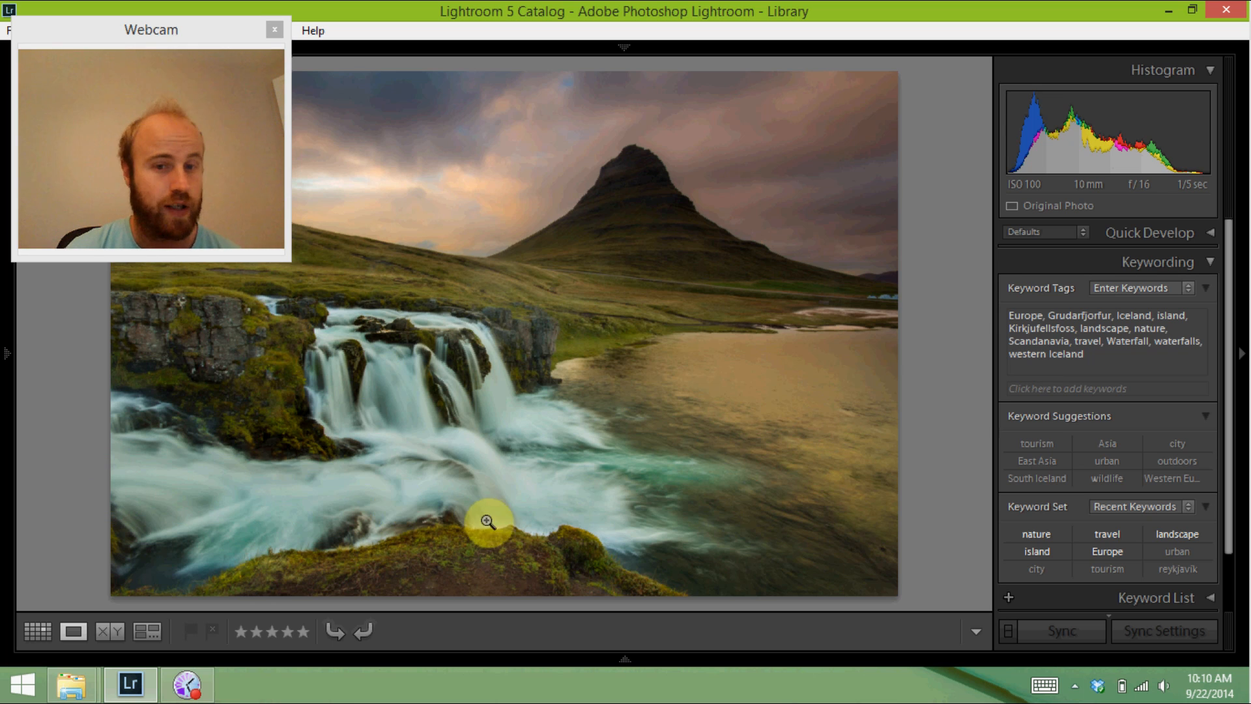
{"action": "mouse_move", "coordinate": [405, 421]}
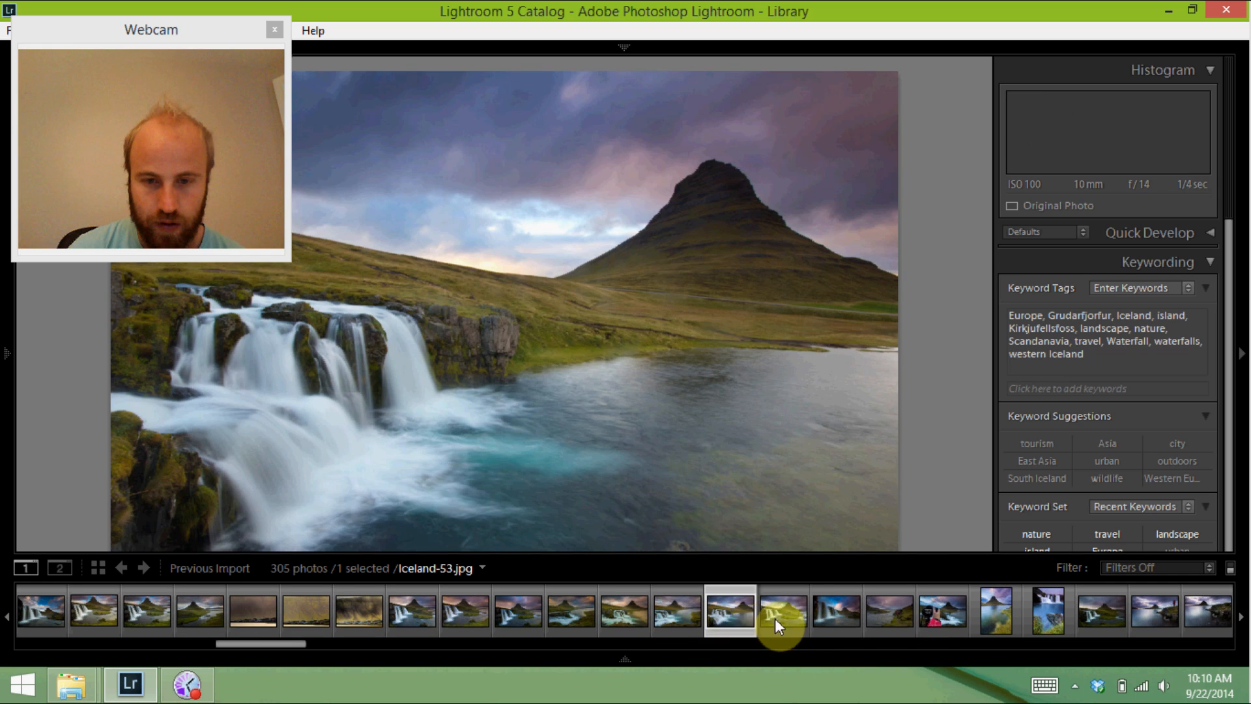
Switch to the 10-second f/22 vertical waterfall photo with the turquoise pool.
{"action": "left_click", "coordinate": [1047, 611]}
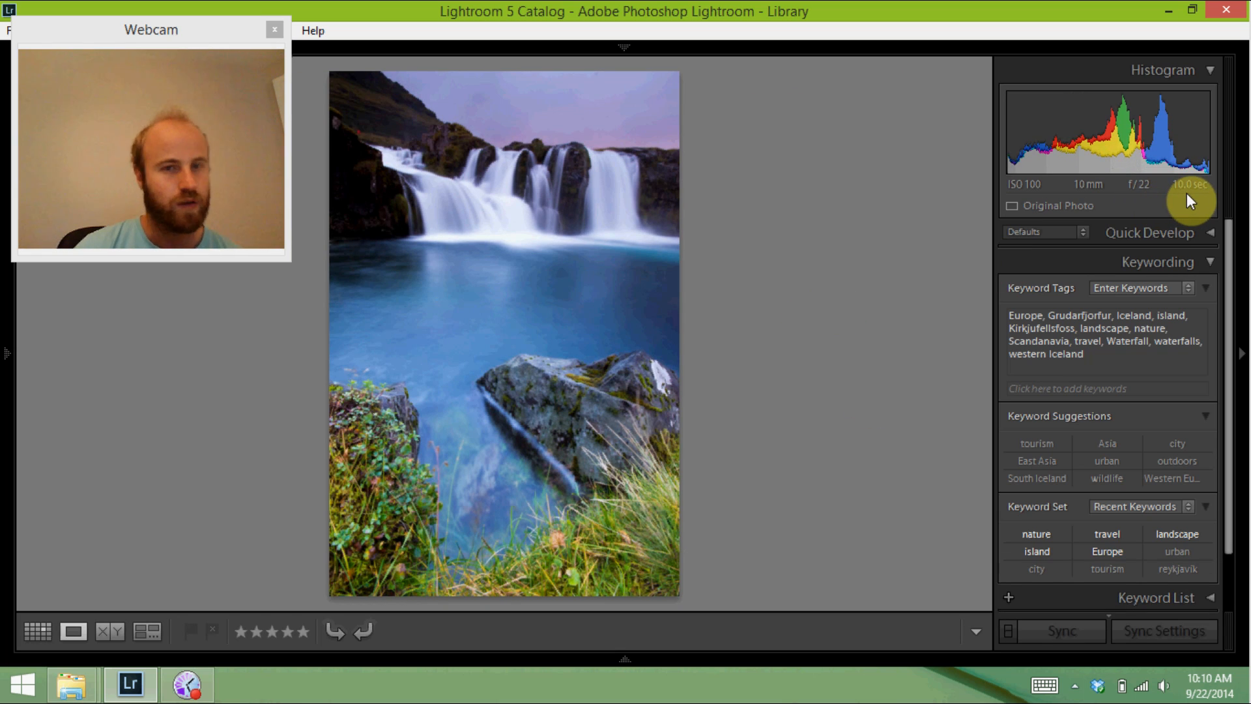
{"action": "mouse_move", "coordinate": [914, 361]}
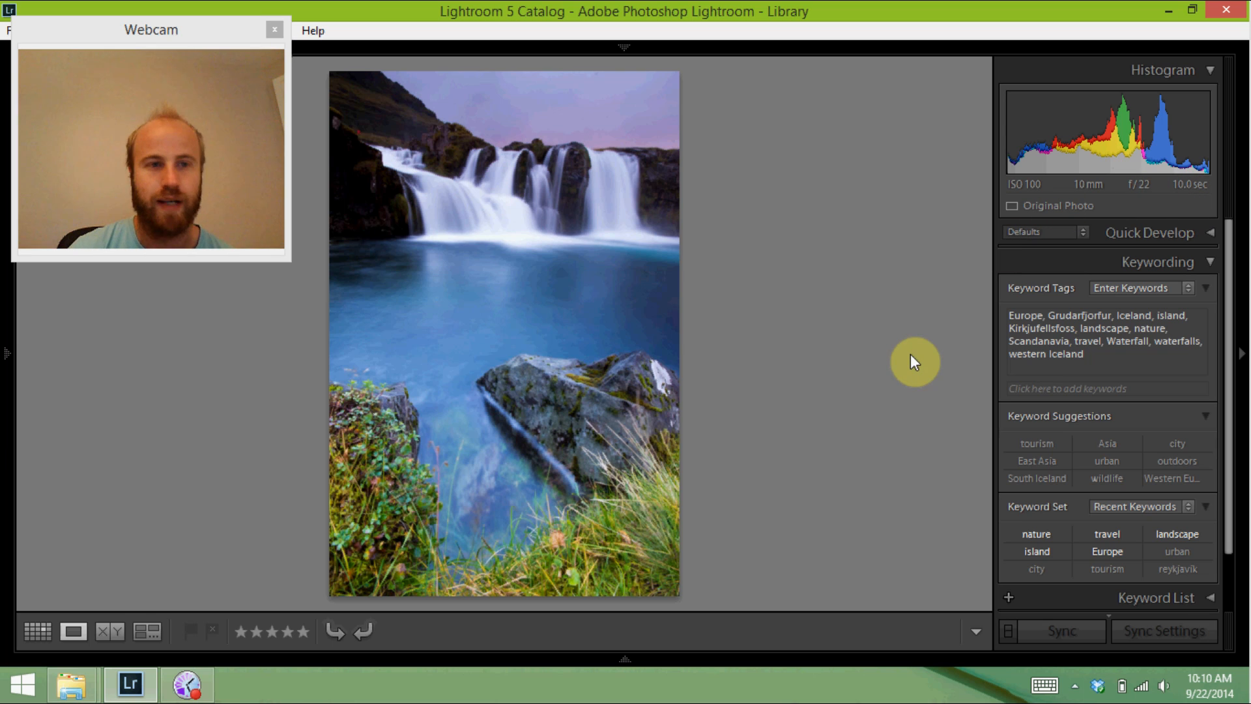
{"action": "mouse_move", "coordinate": [546, 303]}
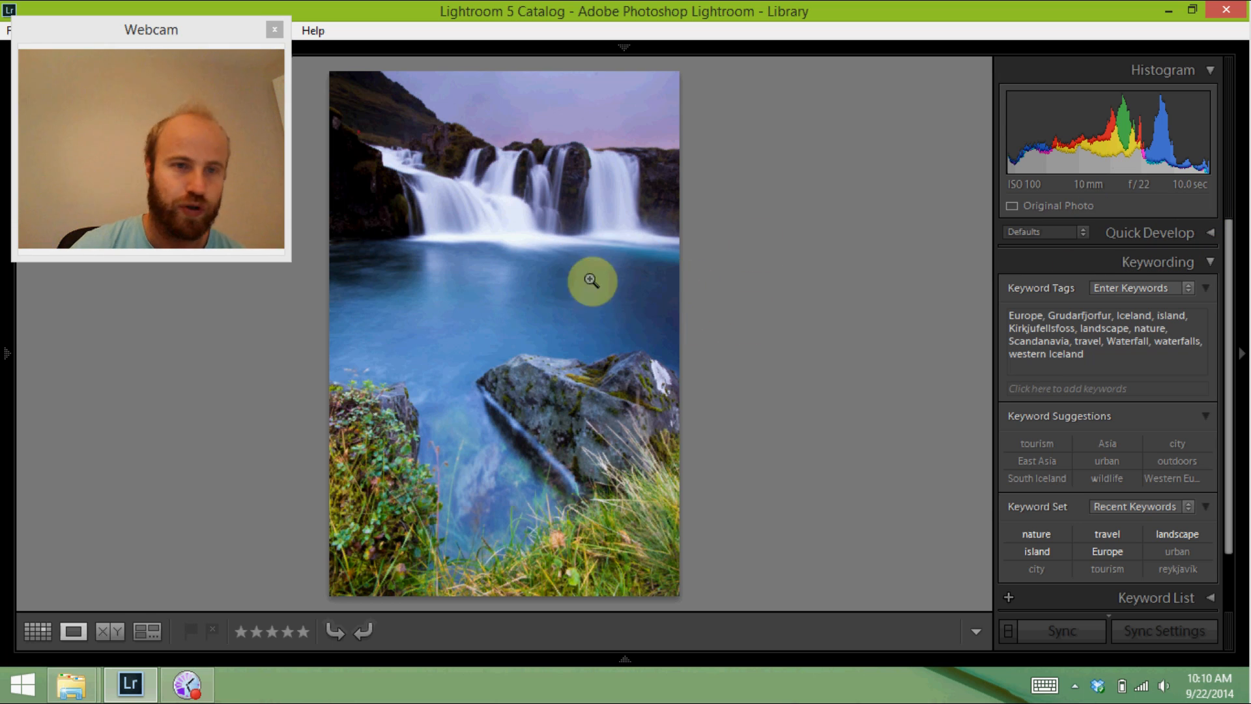
{"action": "mouse_move", "coordinate": [642, 275]}
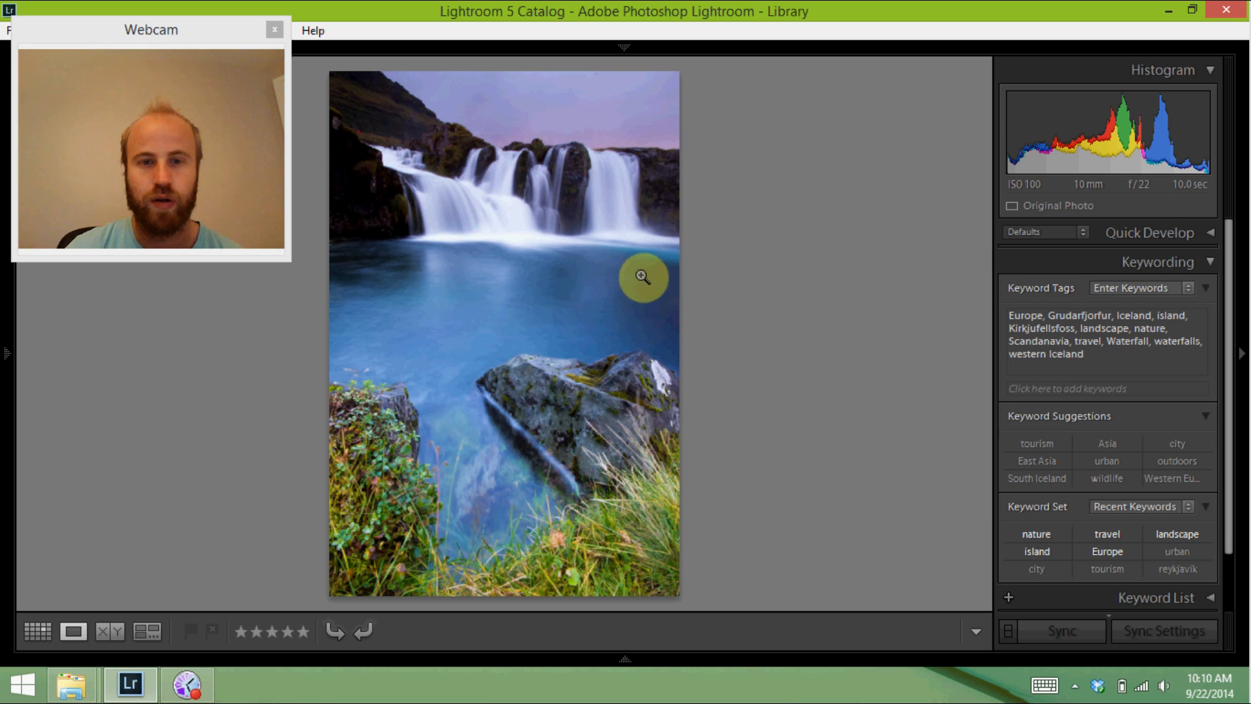
{"action": "mouse_move", "coordinate": [484, 440]}
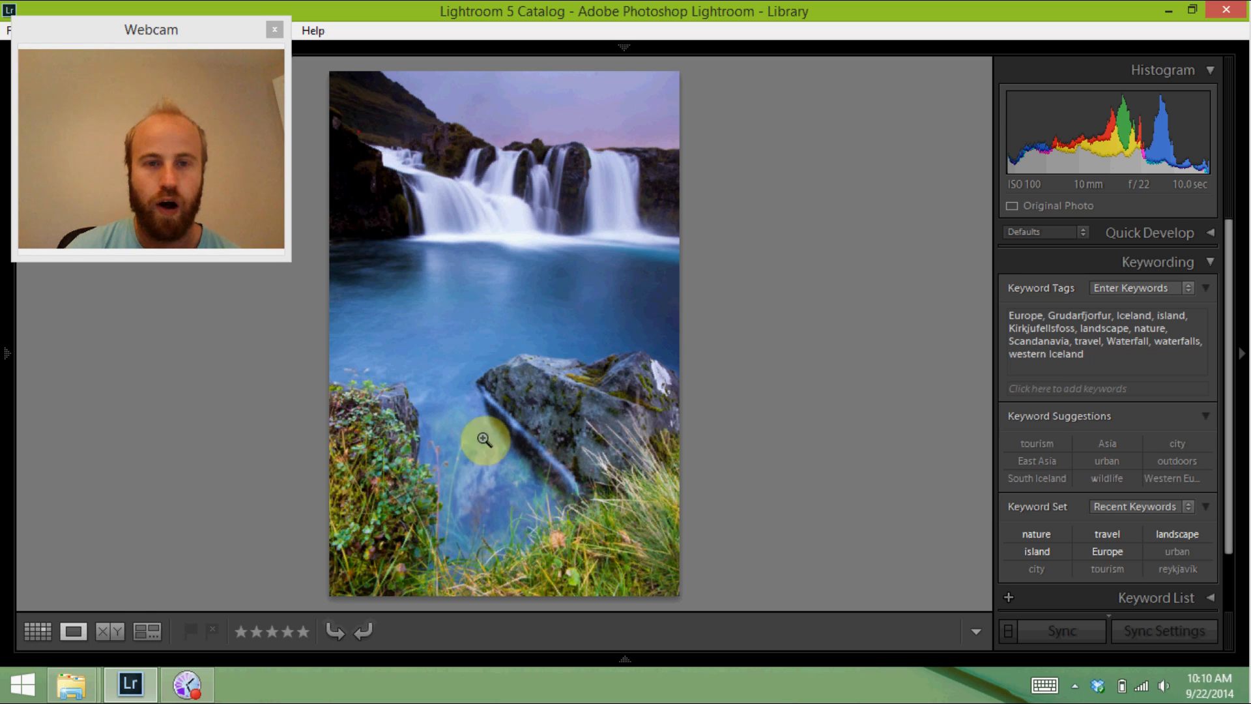
{"action": "mouse_move", "coordinate": [439, 344]}
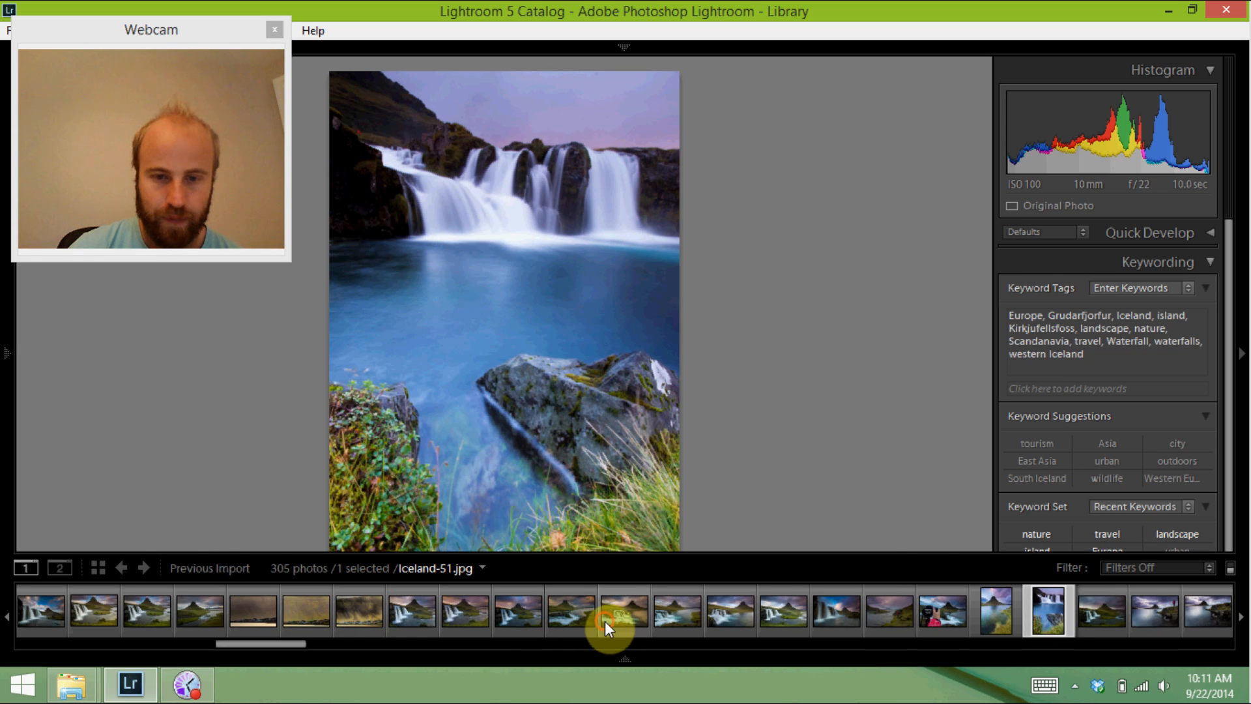
Browse Kirkjufell shots at 1/5 s, 10 s, 0.3 s and 1/40 s, ending on 2.5 s.
{"action": "left_click", "coordinate": [614, 610]}
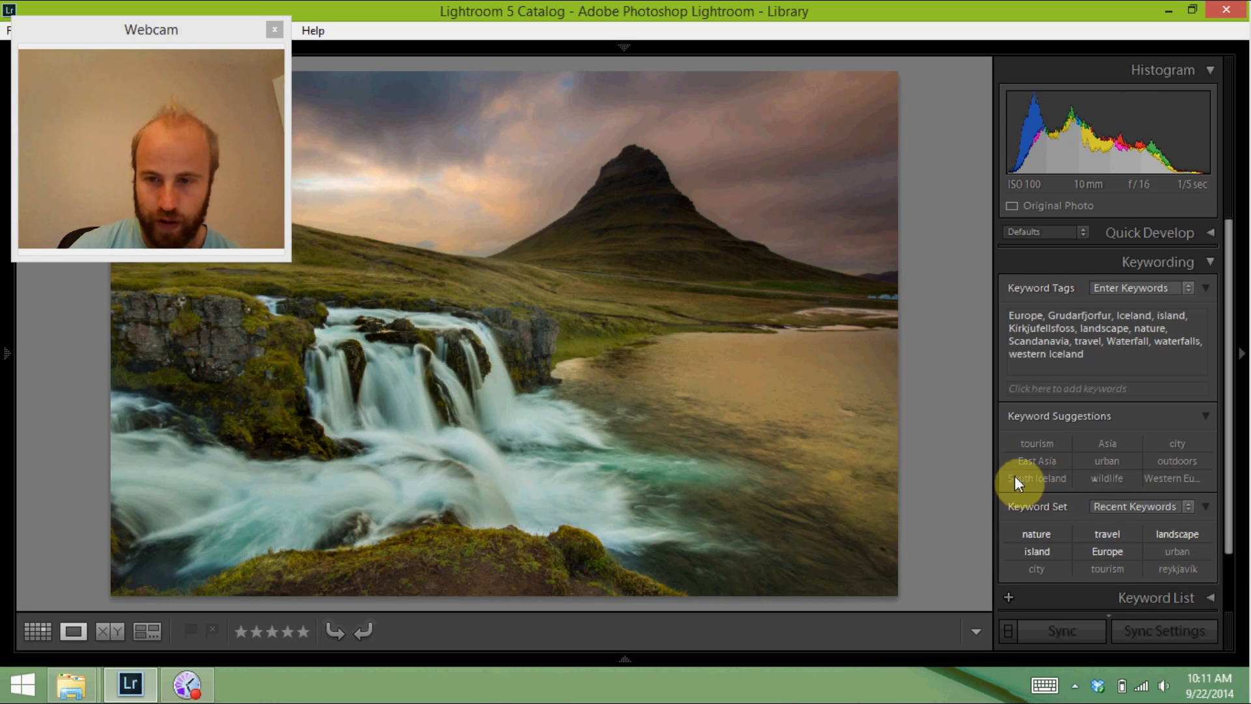
{"action": "mouse_move", "coordinate": [535, 462]}
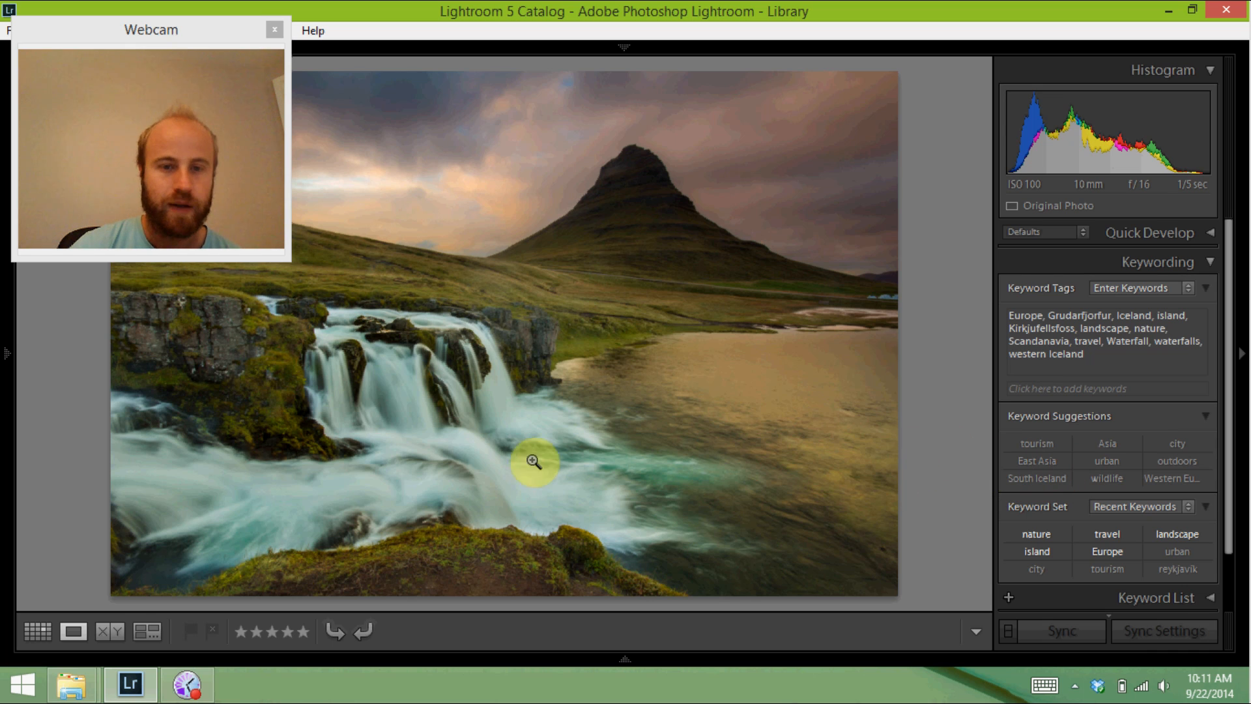
{"action": "mouse_move", "coordinate": [531, 453]}
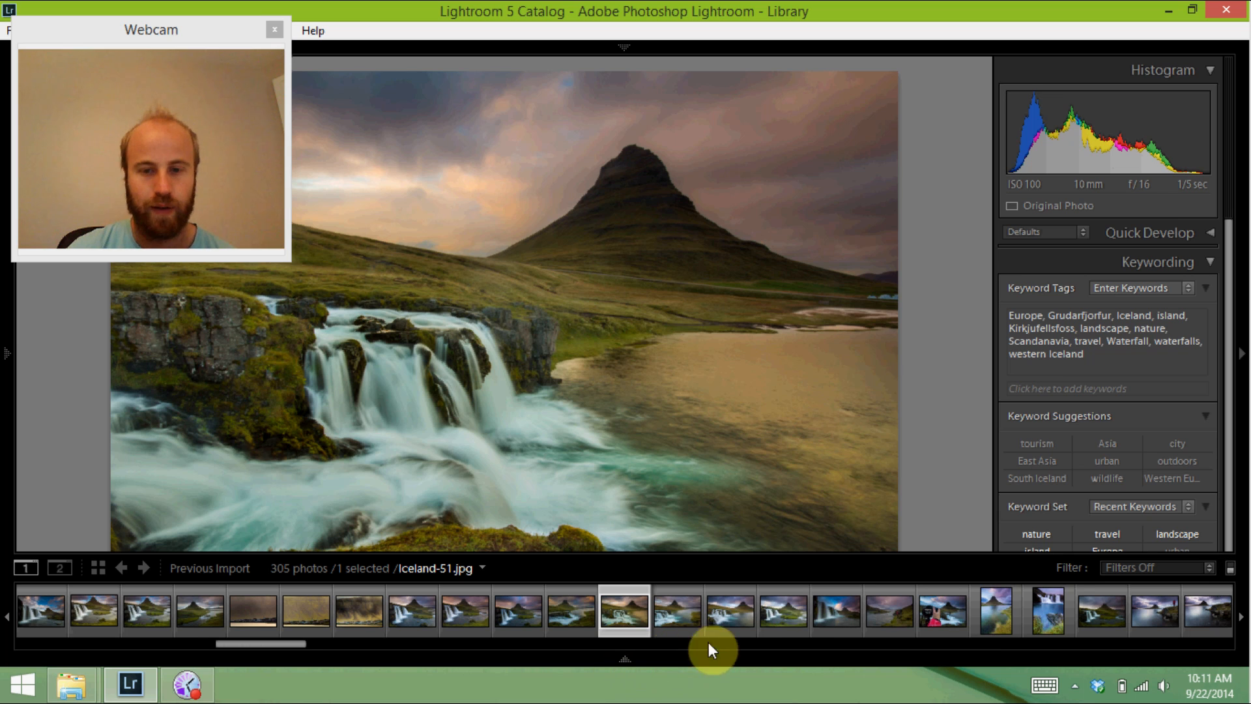
{"action": "left_click", "coordinate": [1047, 611]}
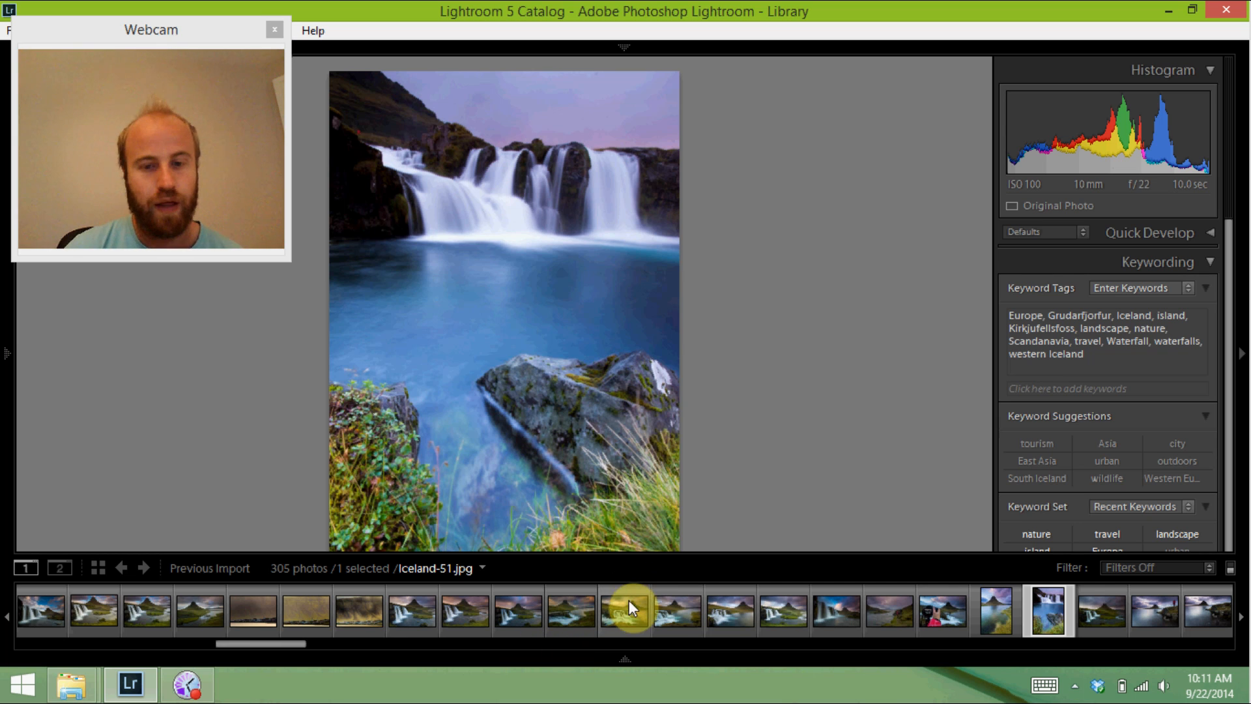
{"action": "left_click", "coordinate": [570, 610]}
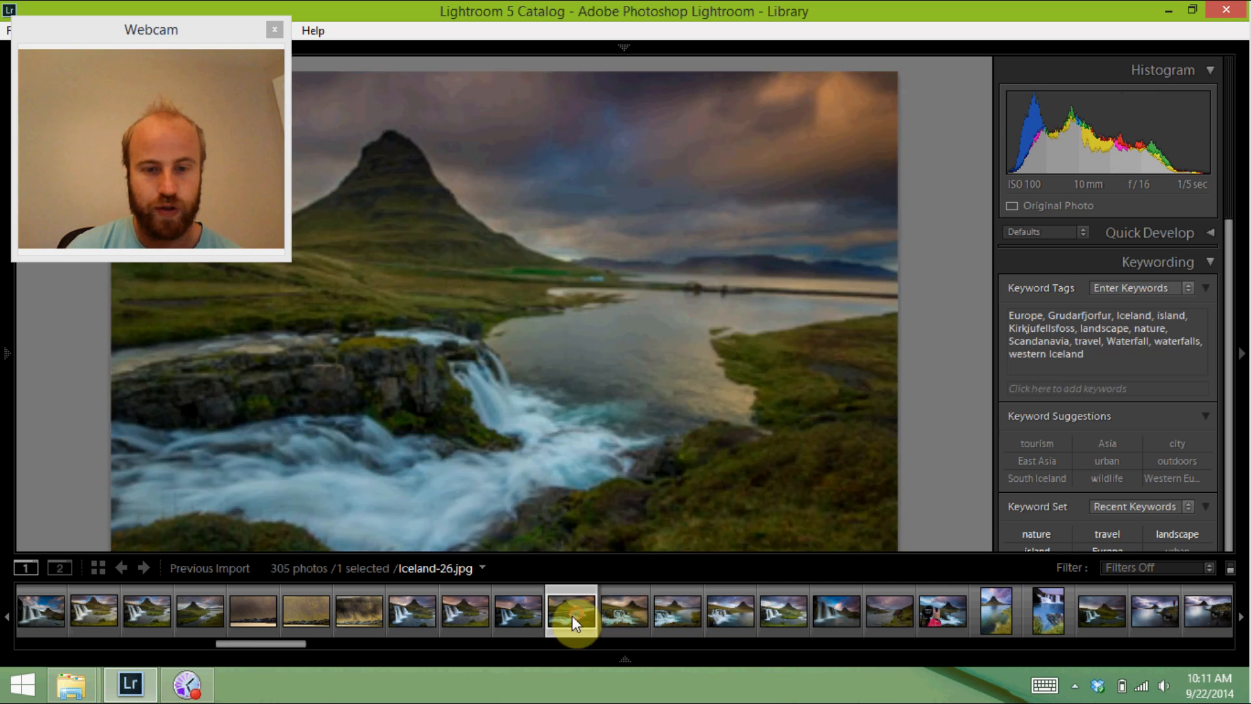
{"action": "left_click", "coordinate": [196, 610]}
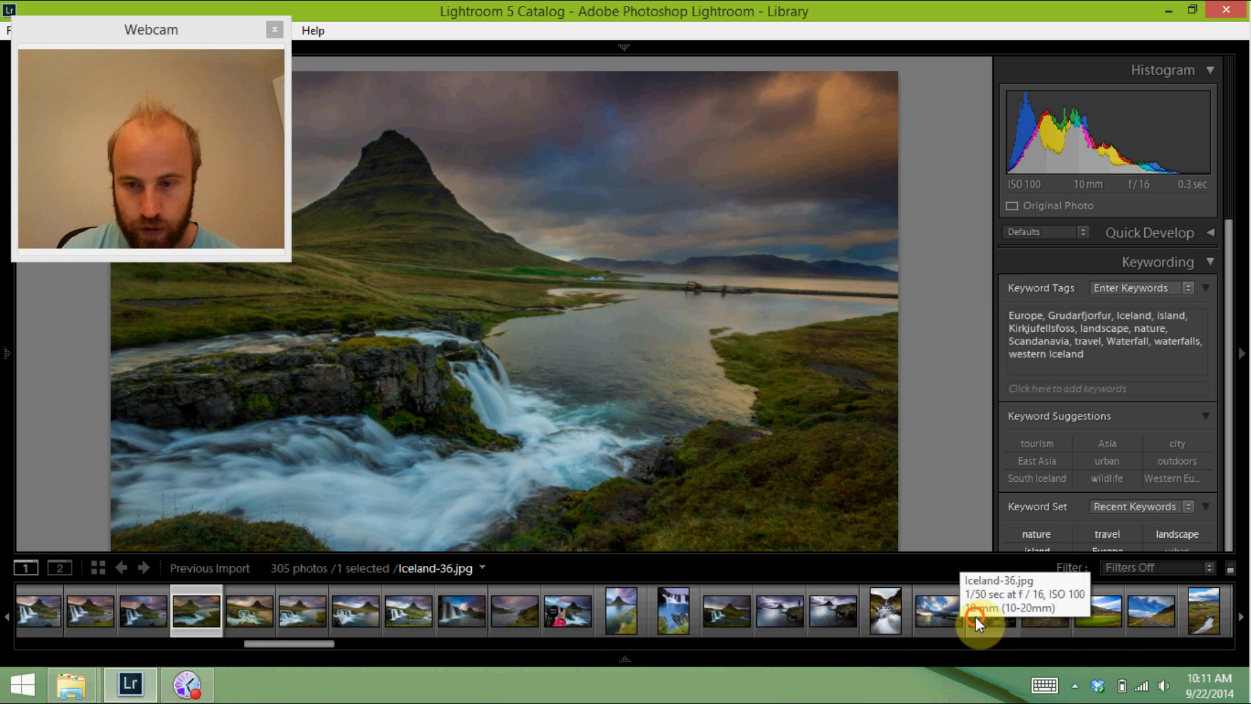
{"action": "left_click", "coordinate": [832, 611]}
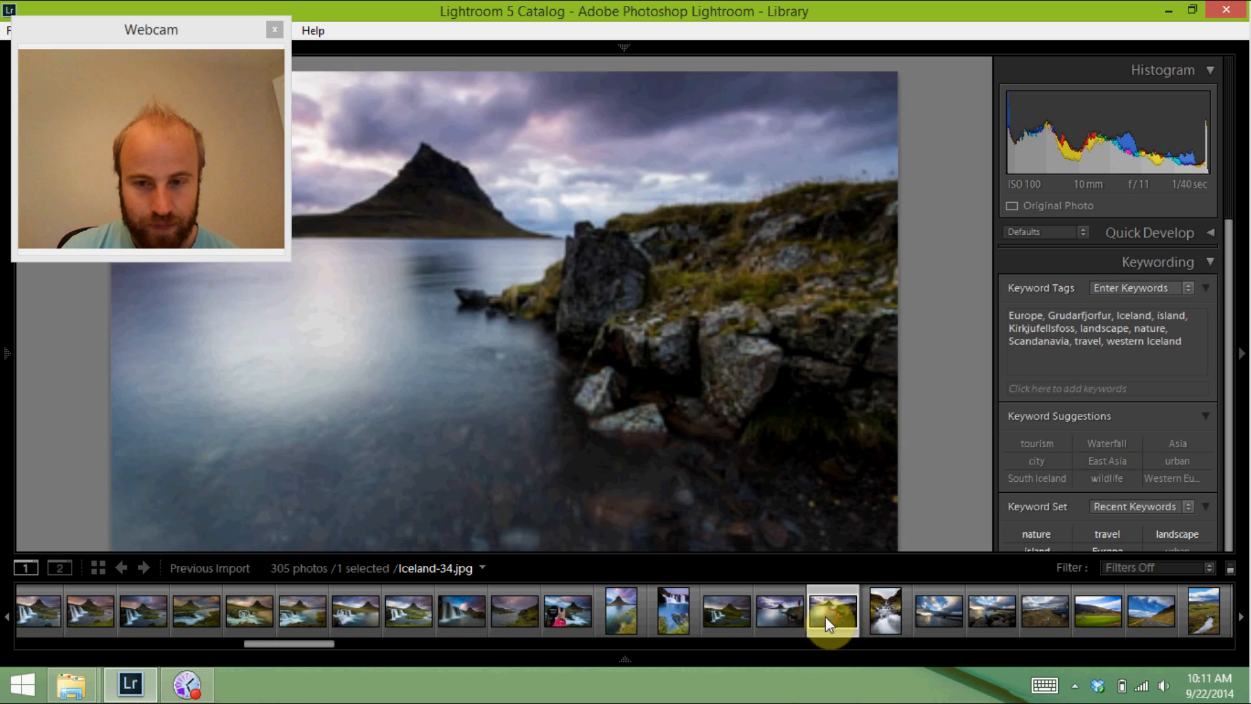
{"action": "left_click", "coordinate": [461, 611]}
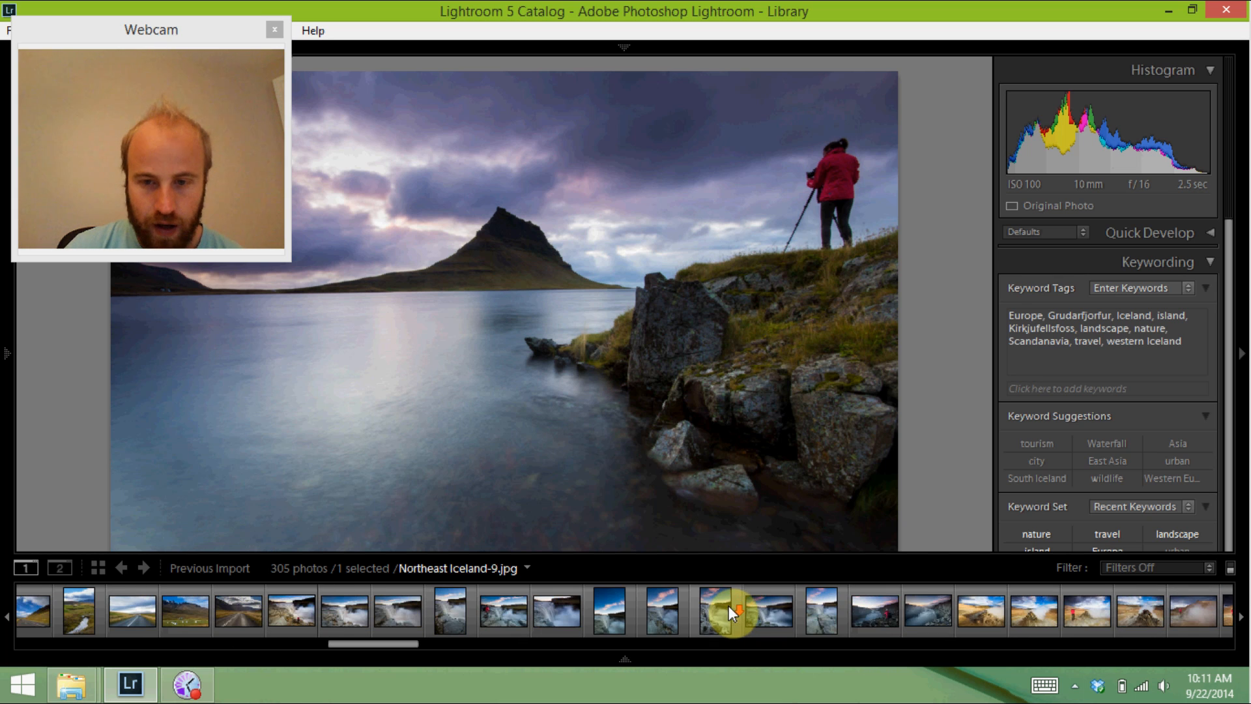
Open the 1-second Dettifoss photo Northeast Iceland-5 and hide the Filmstrip.
{"action": "left_click", "coordinate": [503, 610]}
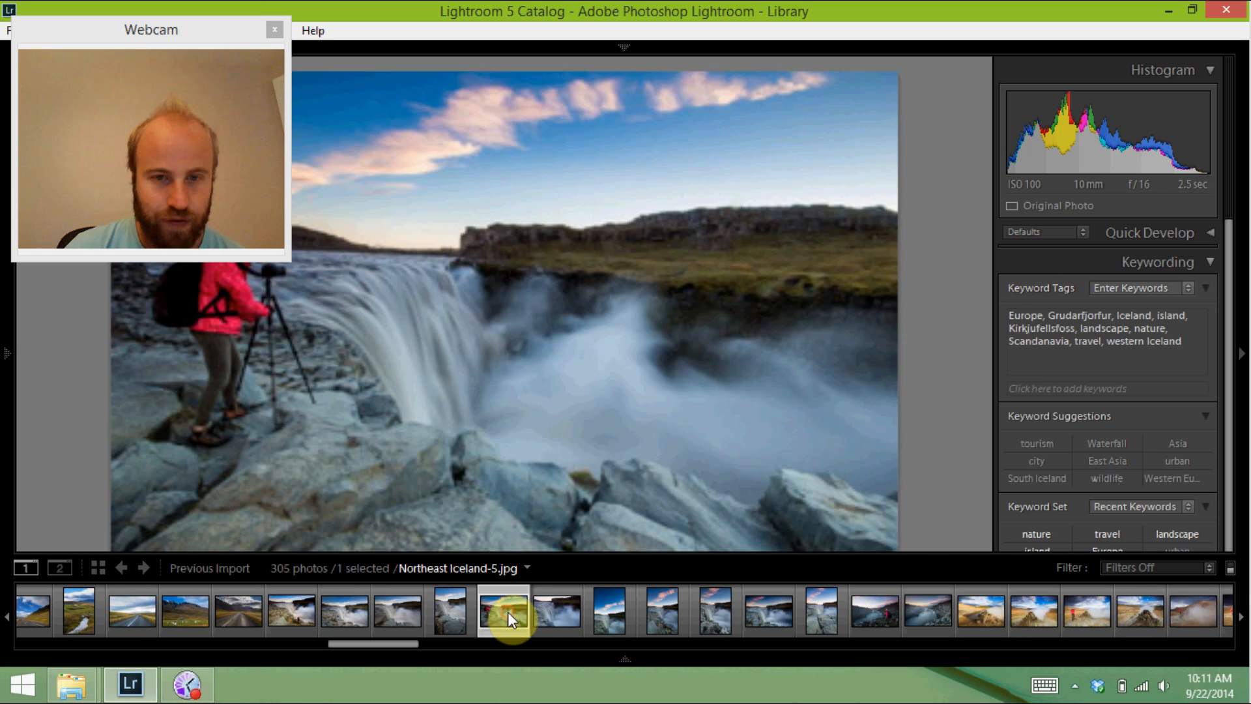
{"action": "left_click", "coordinate": [502, 610]}
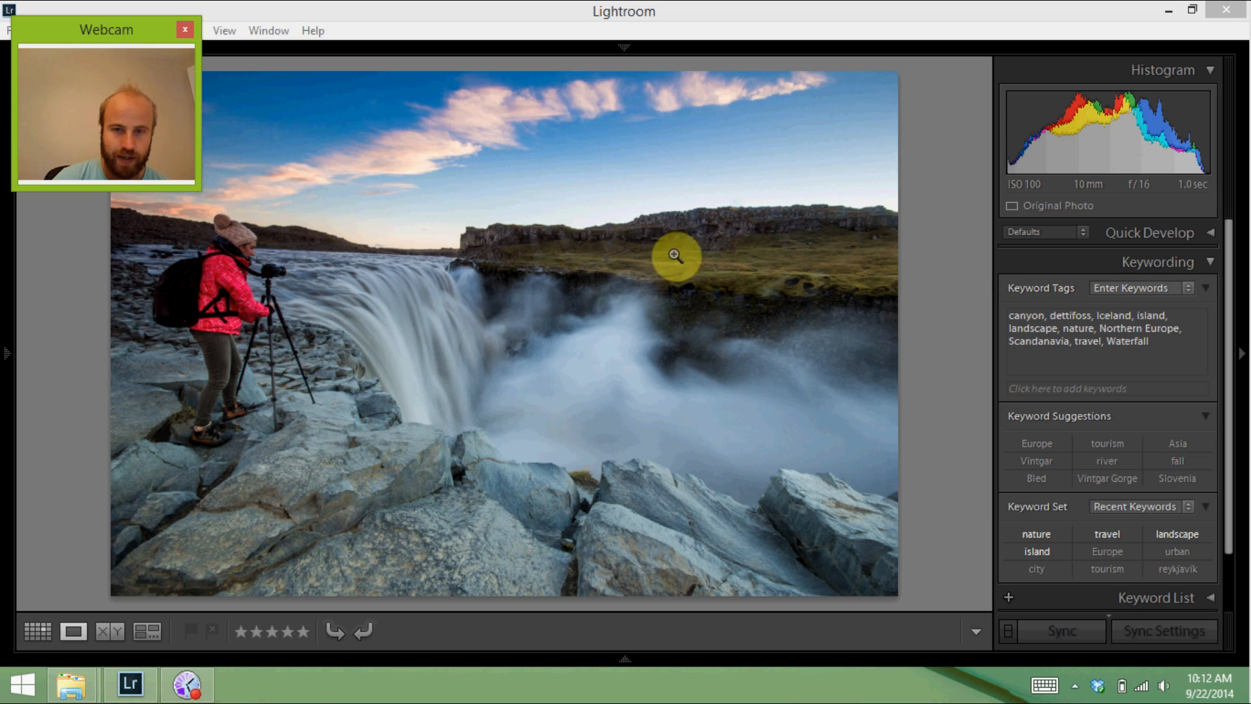
{"action": "mouse_move", "coordinate": [809, 334]}
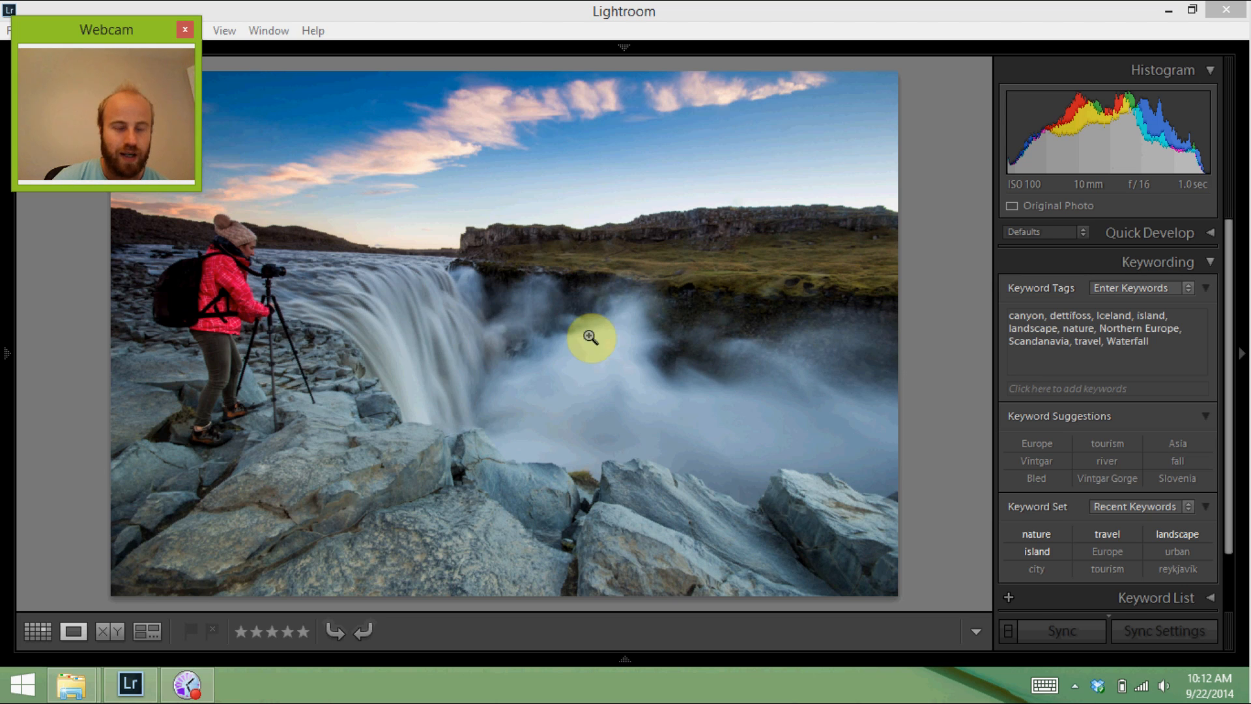
{"action": "mouse_move", "coordinate": [691, 377]}
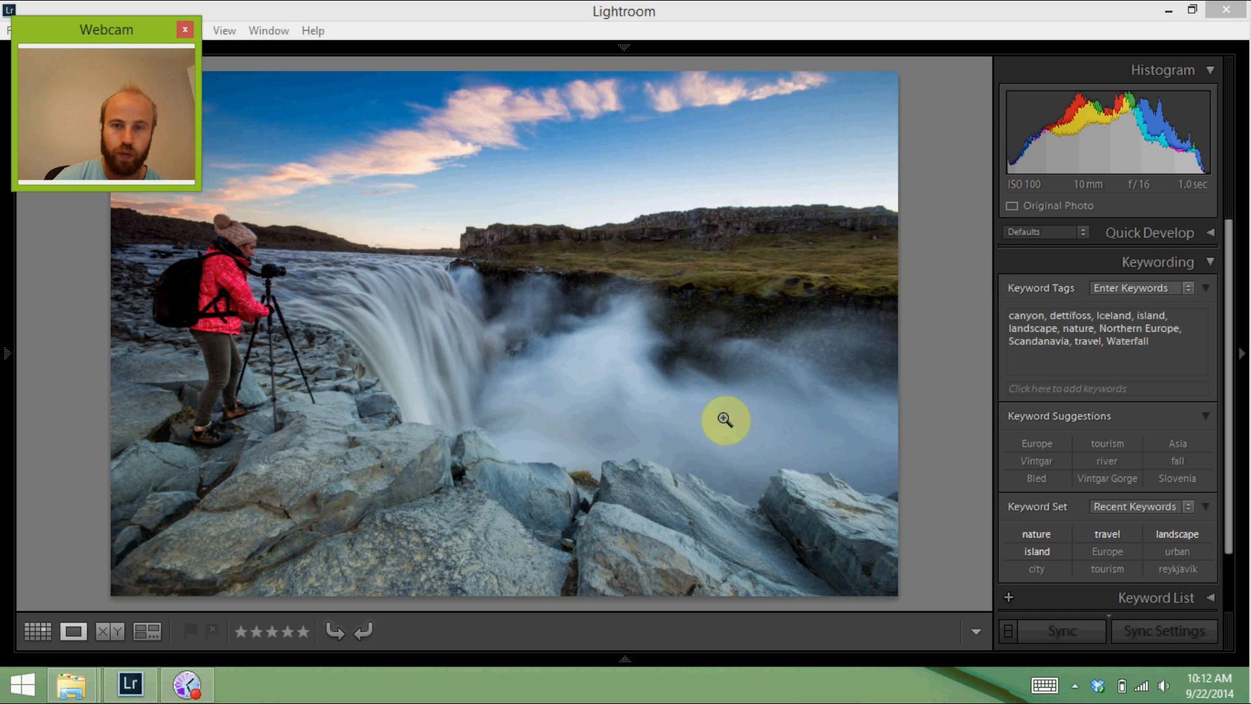
{"action": "mouse_move", "coordinate": [512, 383]}
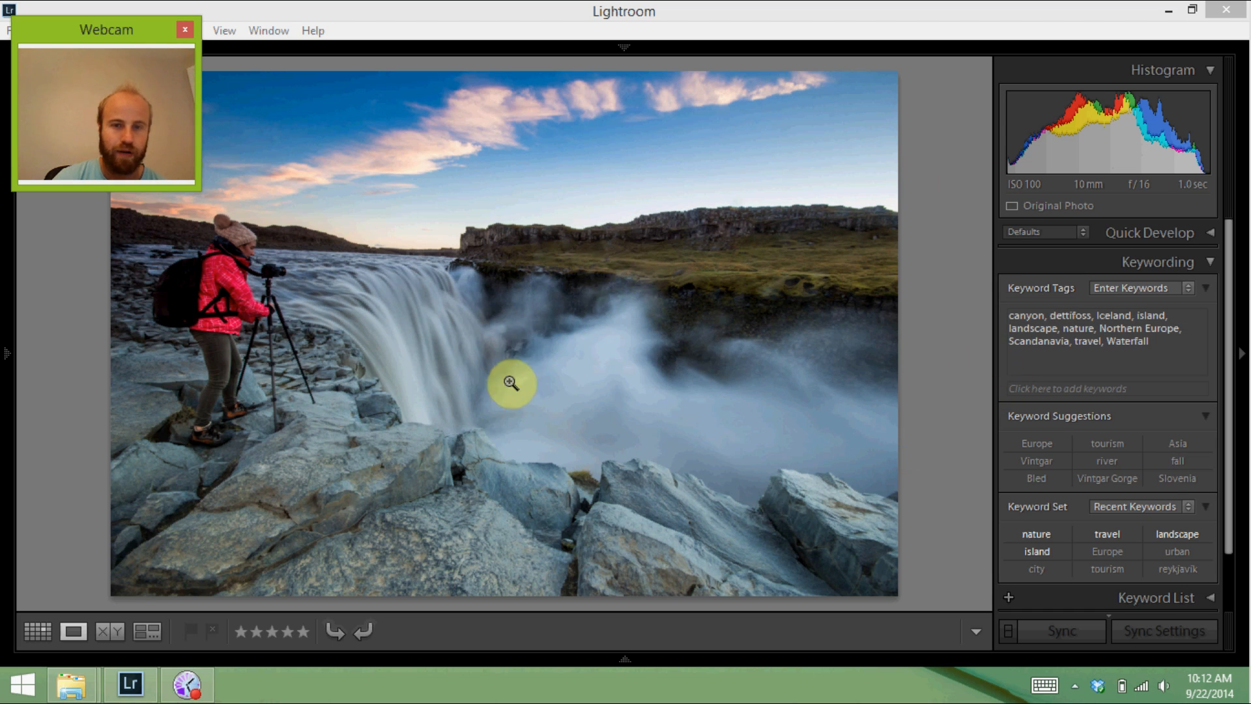
{"action": "mouse_move", "coordinate": [383, 377]}
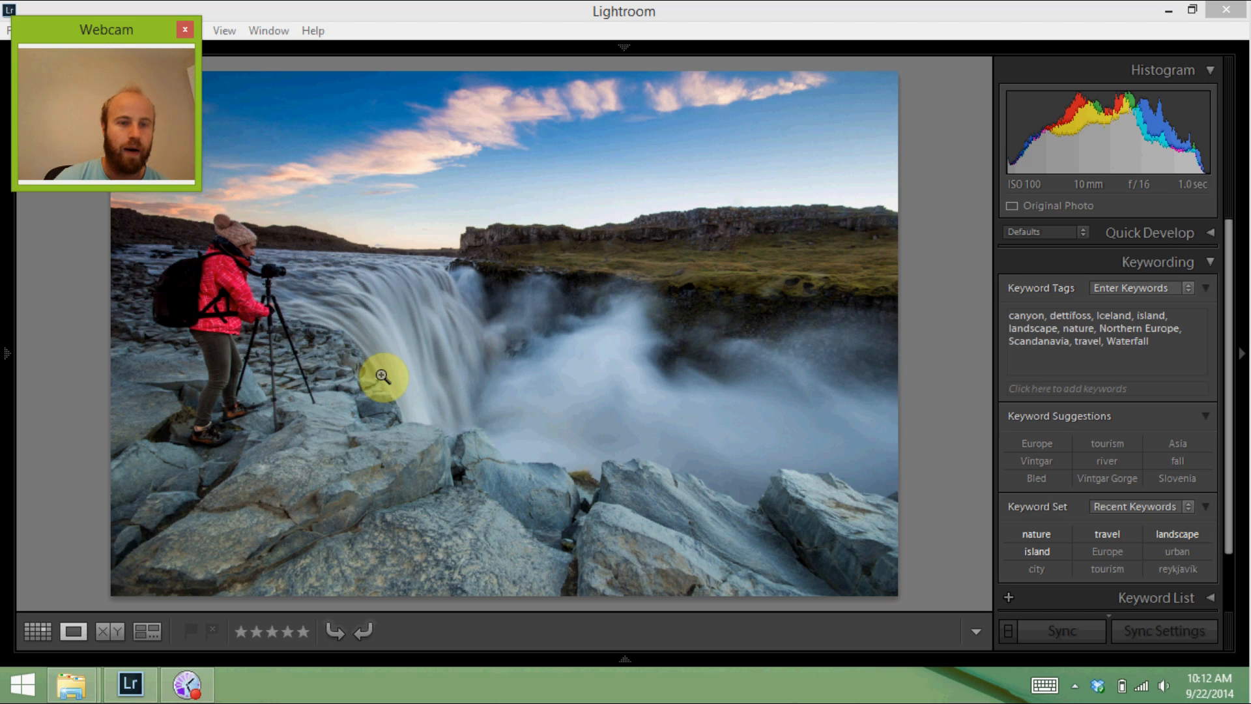
{"action": "mouse_move", "coordinate": [255, 190]}
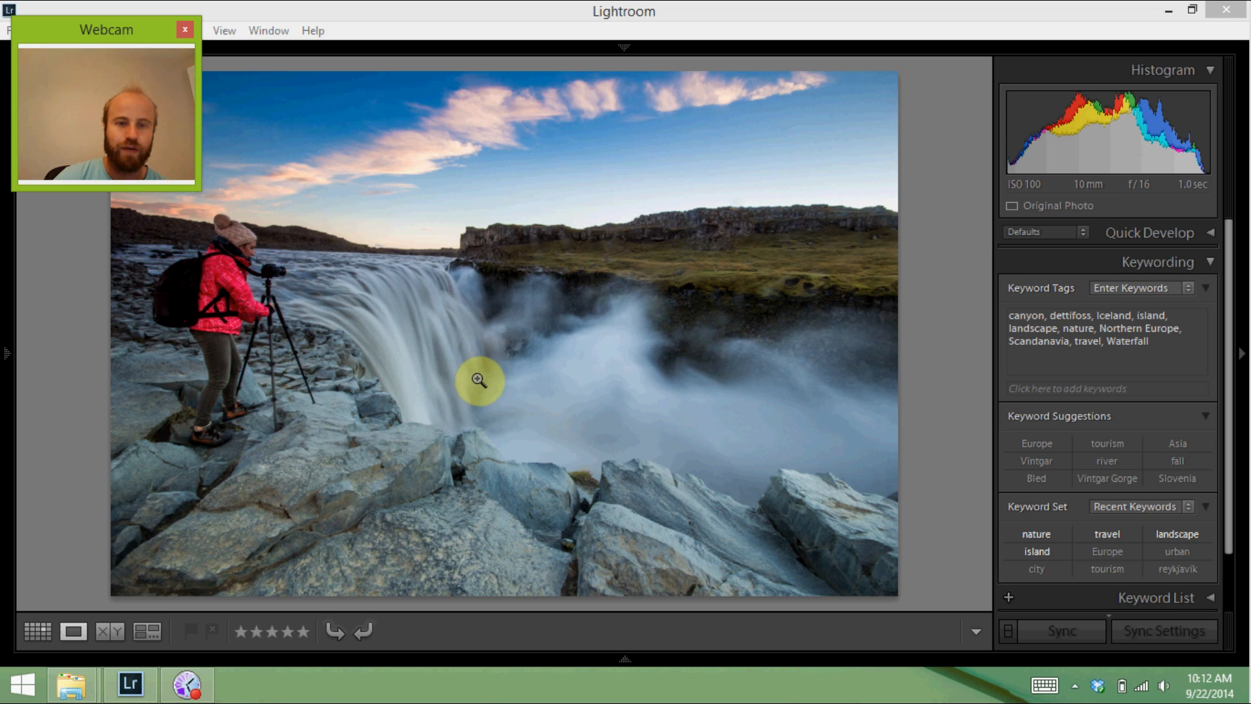
{"action": "mouse_move", "coordinate": [429, 274]}
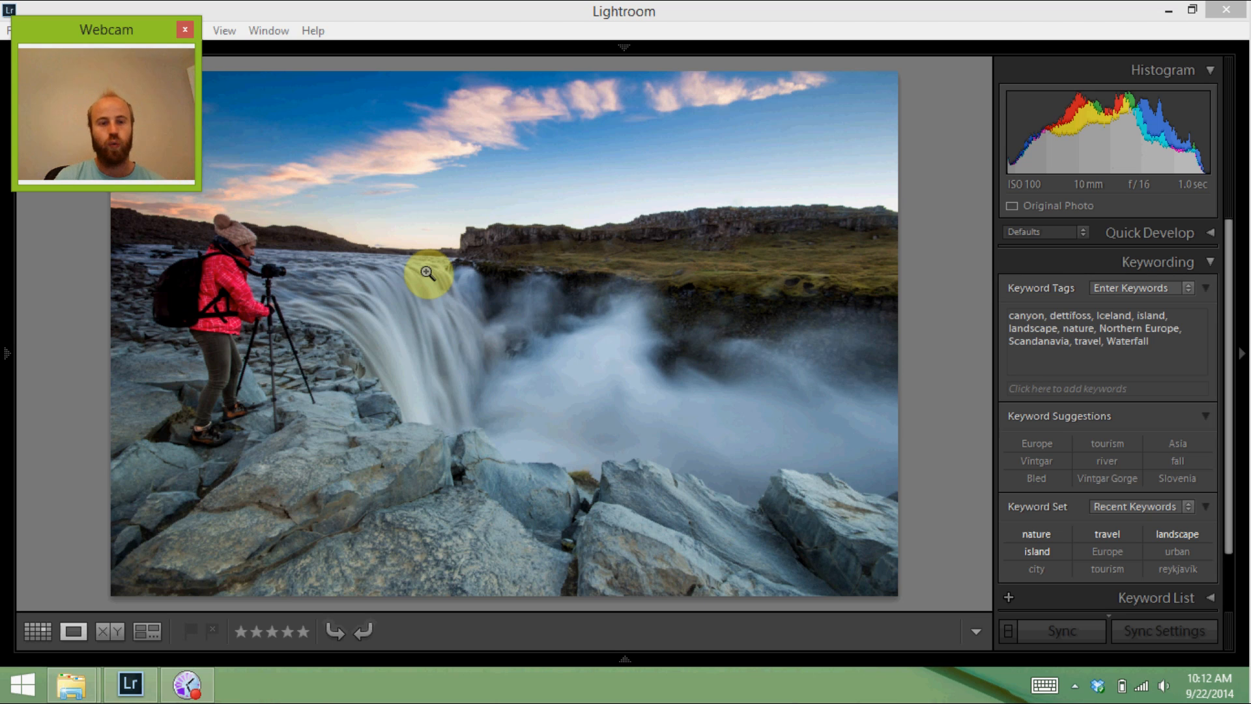
{"action": "mouse_move", "coordinate": [477, 448]}
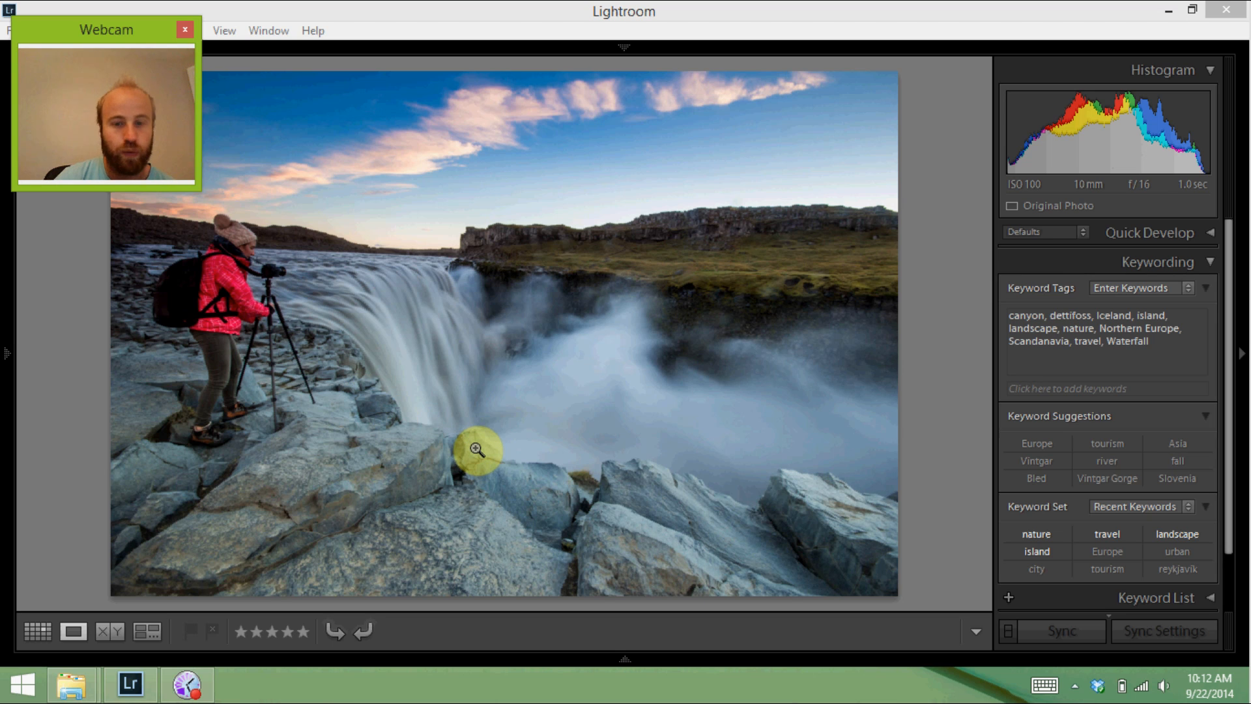
{"action": "mouse_move", "coordinate": [576, 393]}
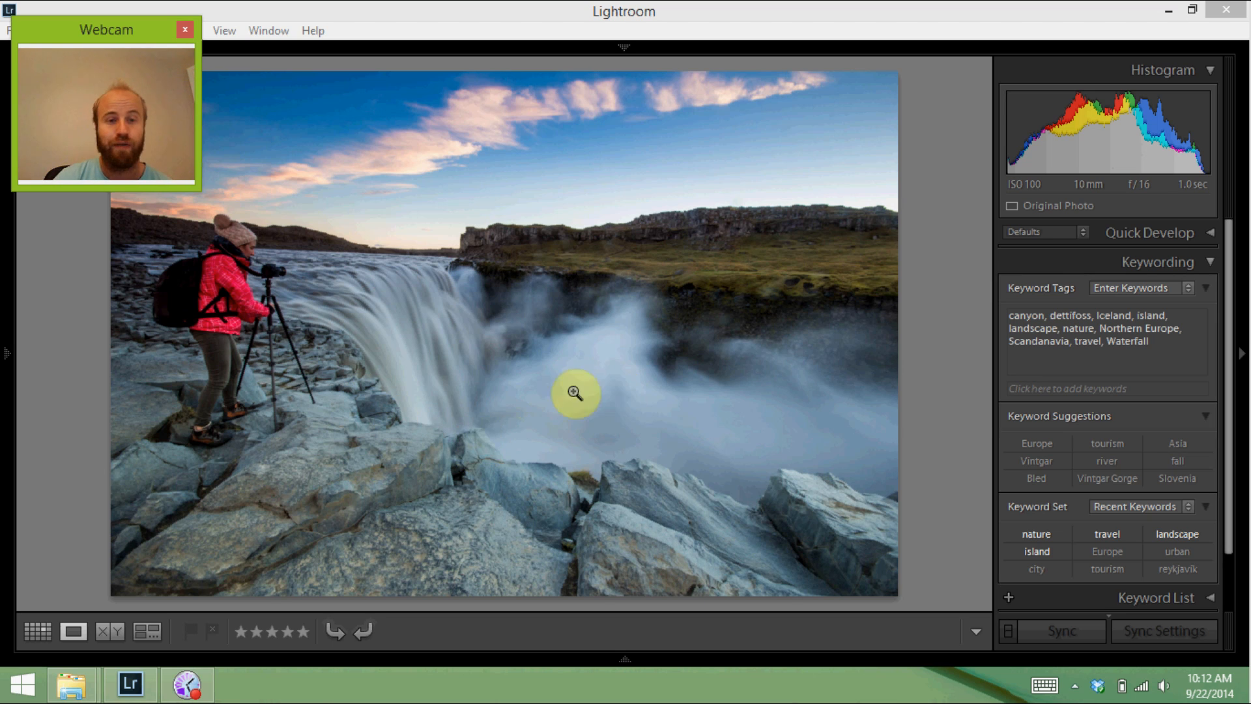
{"action": "mouse_move", "coordinate": [213, 217]}
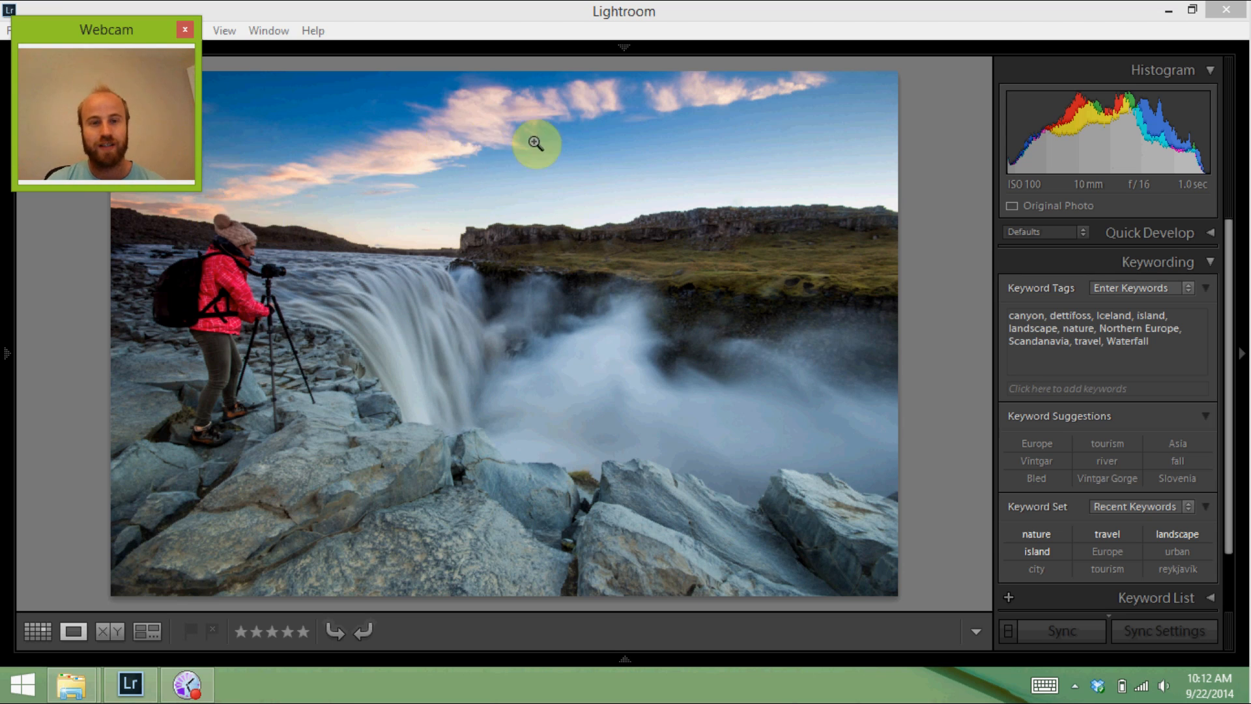
{"action": "mouse_move", "coordinate": [338, 231]}
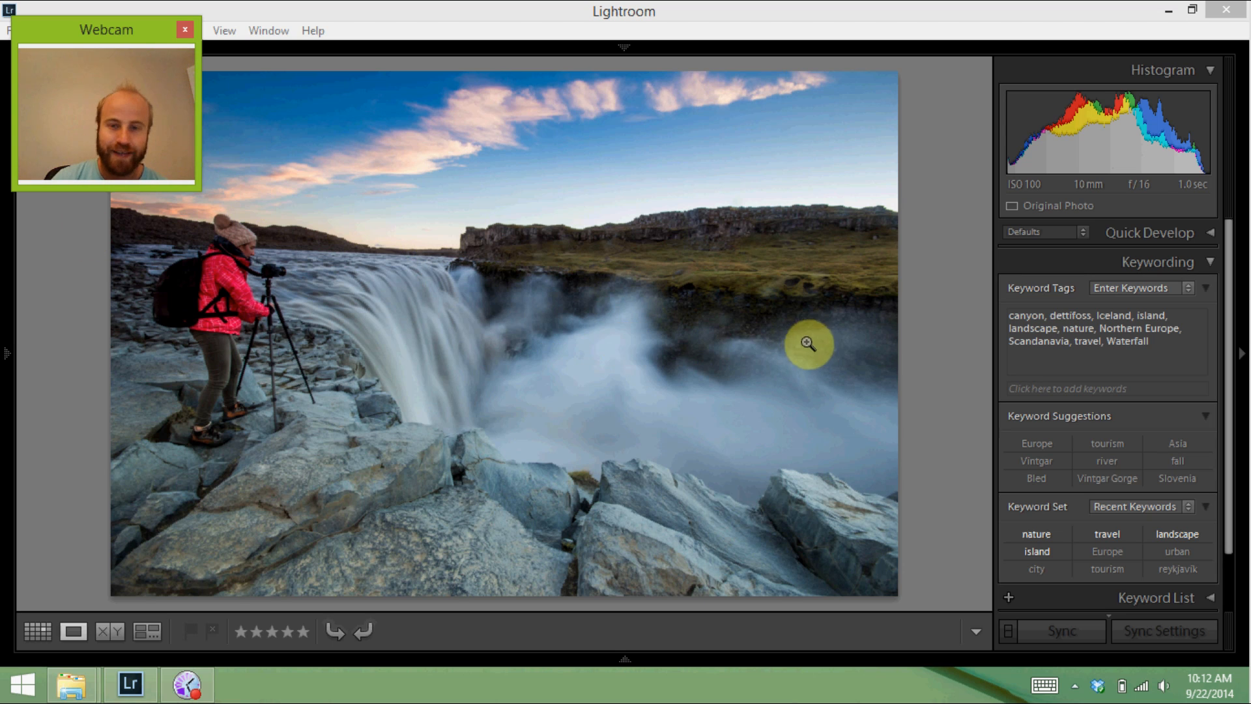
{"action": "mouse_move", "coordinate": [548, 411]}
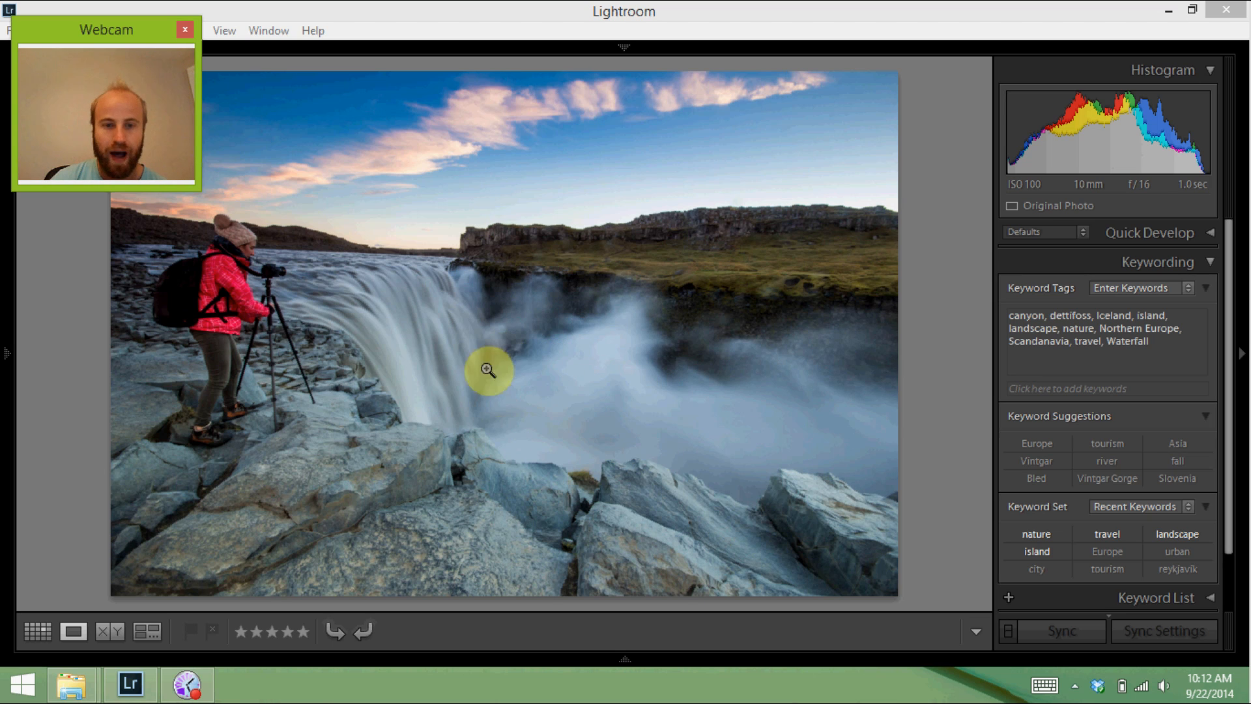
{"action": "mouse_move", "coordinate": [793, 383]}
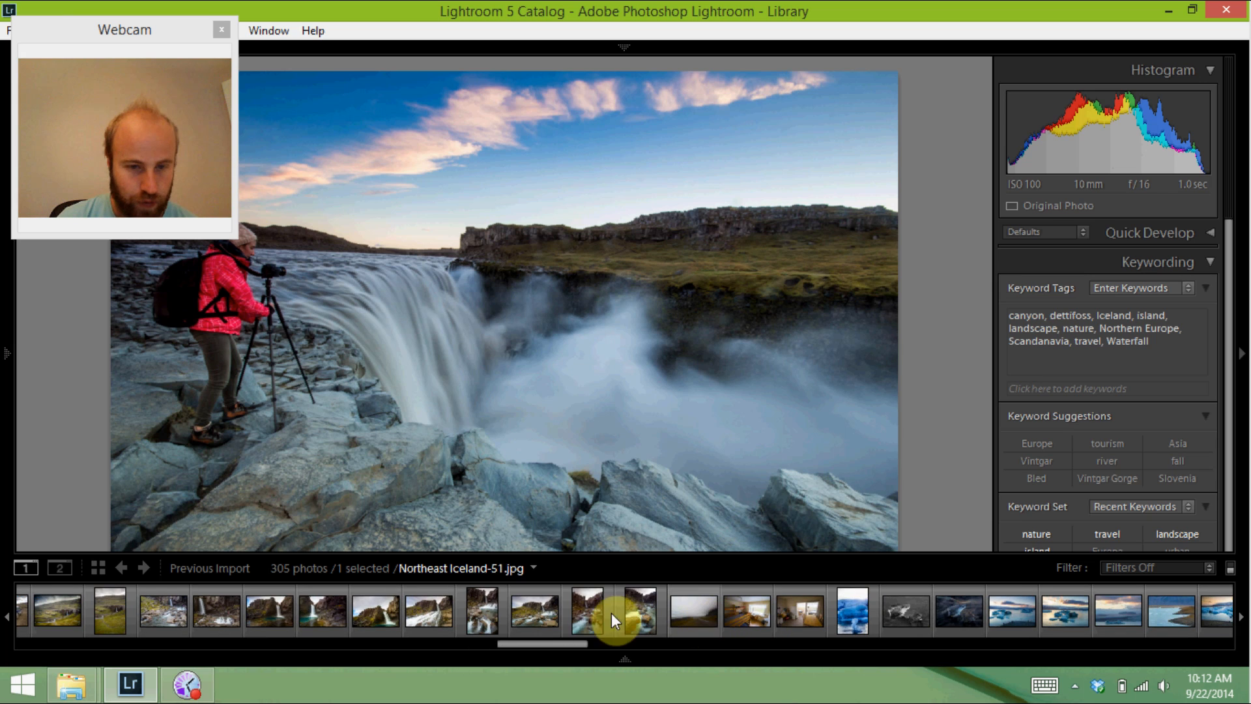
Browse Filmstrip waterfall photos, ending on the 4-second mossy canyon cascade shot.
{"action": "left_click", "coordinate": [311, 610]}
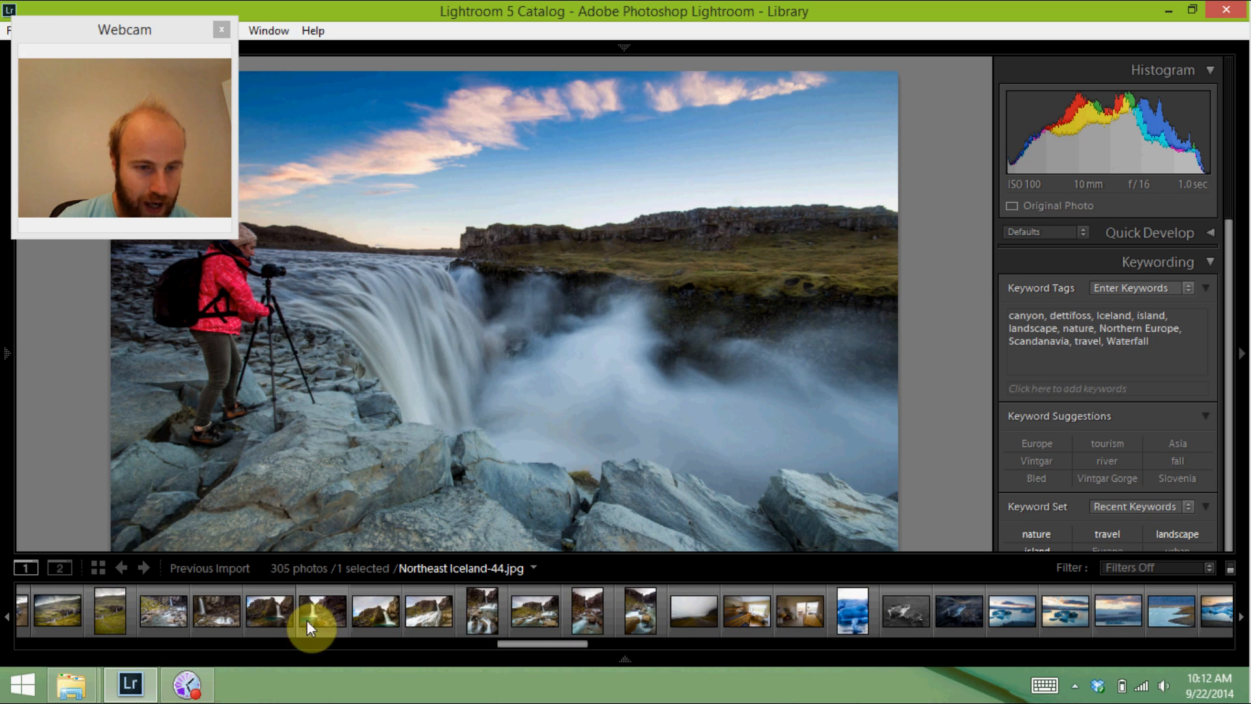
{"action": "left_click", "coordinate": [532, 611]}
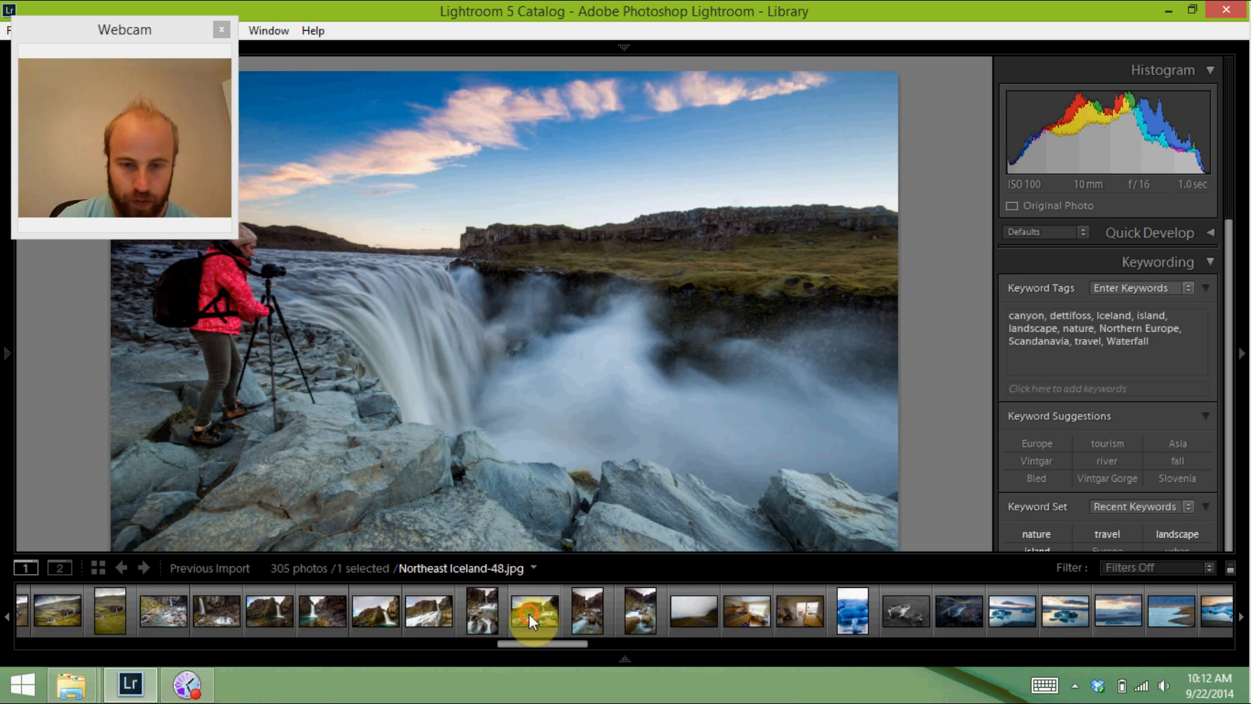
{"action": "left_click", "coordinate": [216, 611]}
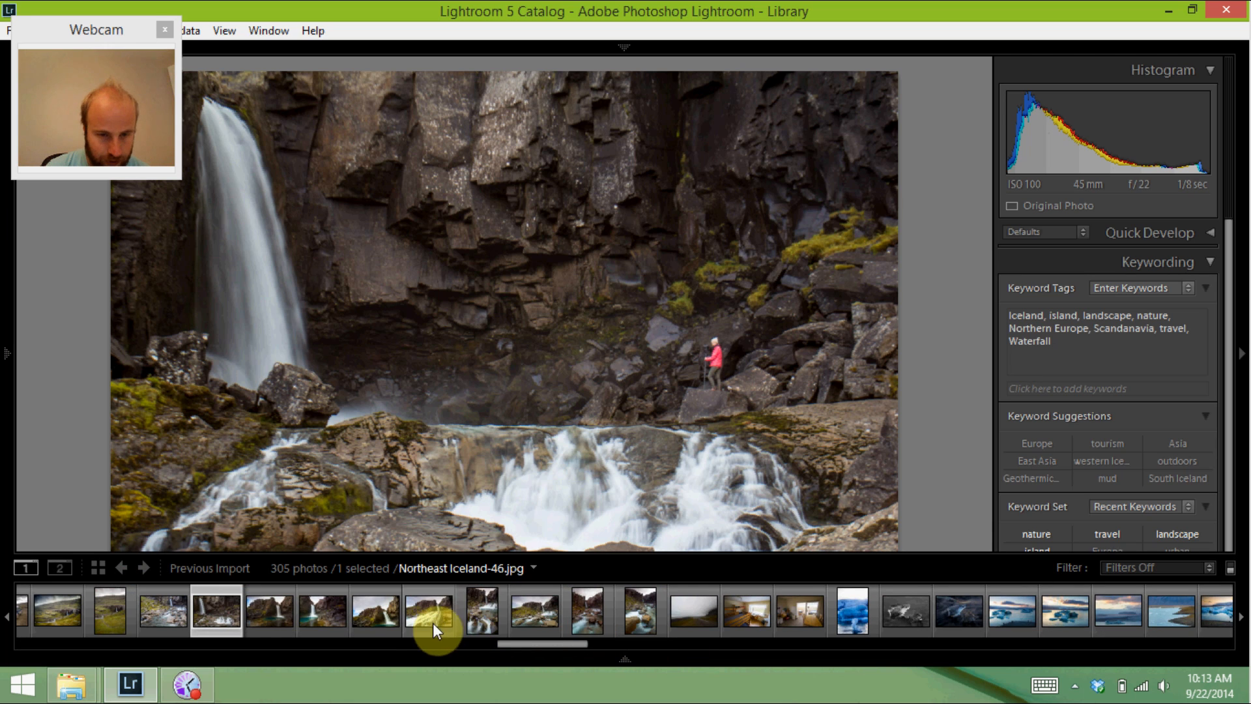
{"action": "left_click", "coordinate": [533, 610]}
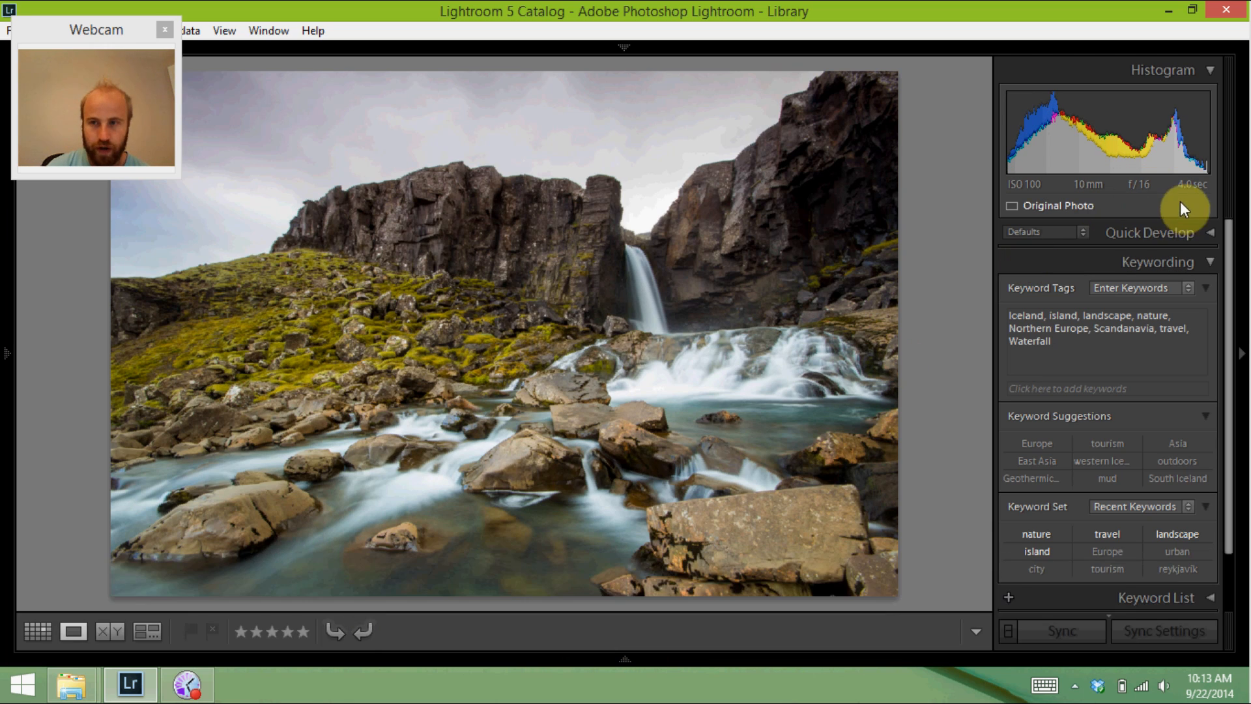
{"action": "mouse_move", "coordinate": [326, 520]}
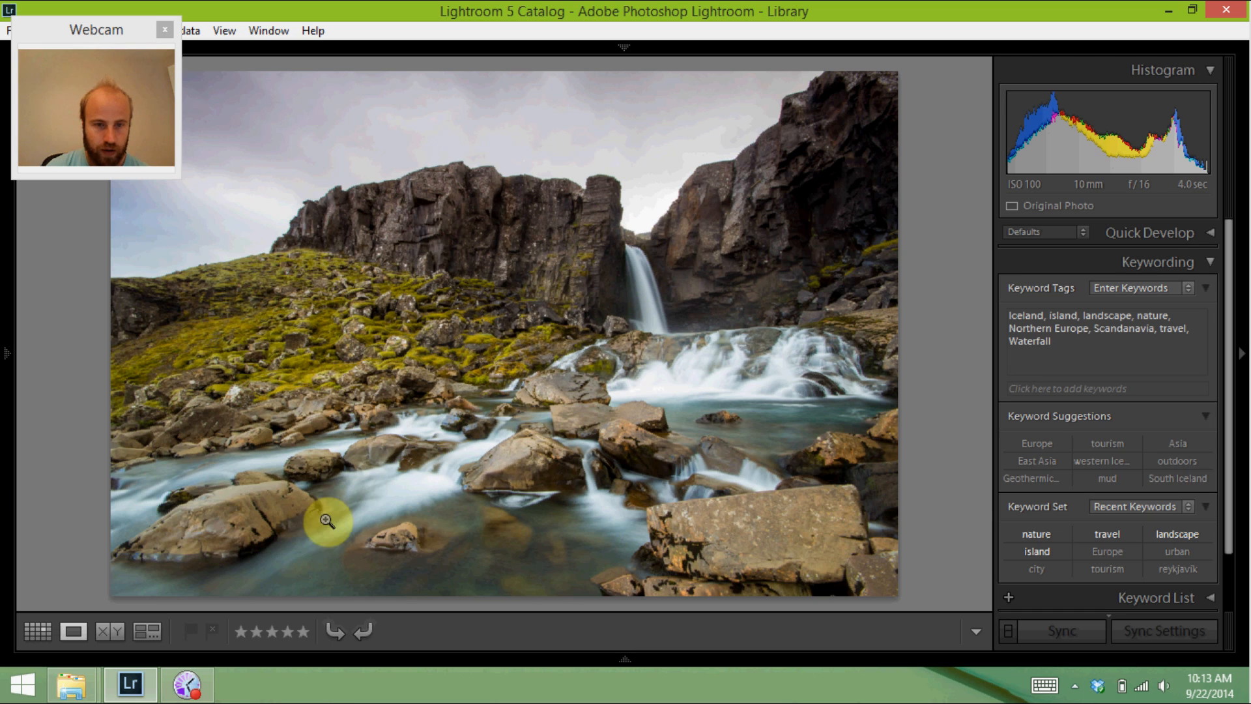
{"action": "mouse_move", "coordinate": [661, 335]}
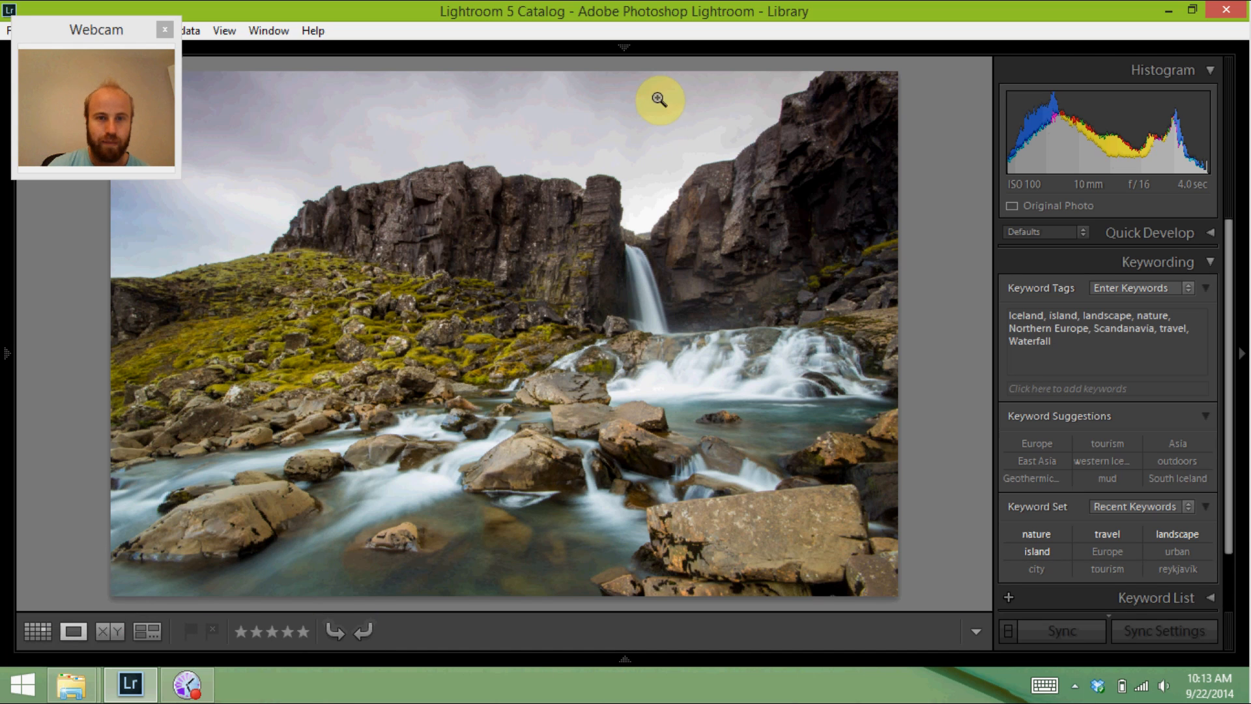
{"action": "mouse_move", "coordinate": [246, 268]}
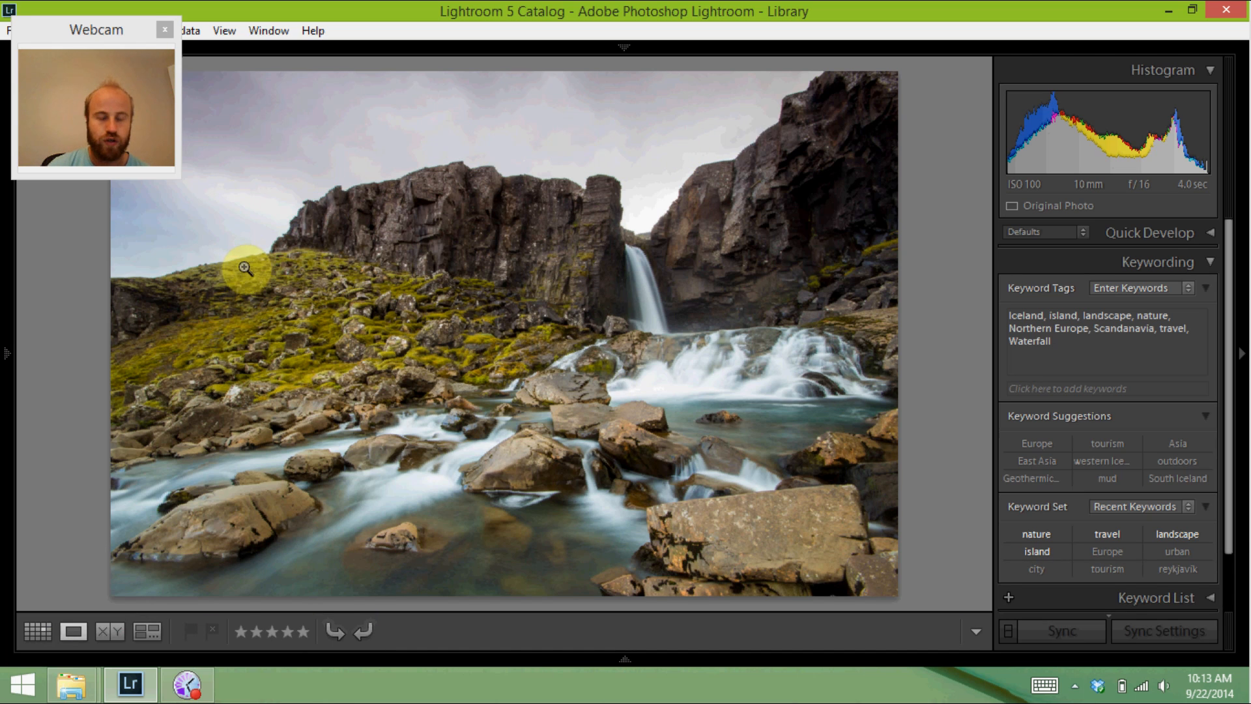
{"action": "mouse_move", "coordinate": [490, 335]}
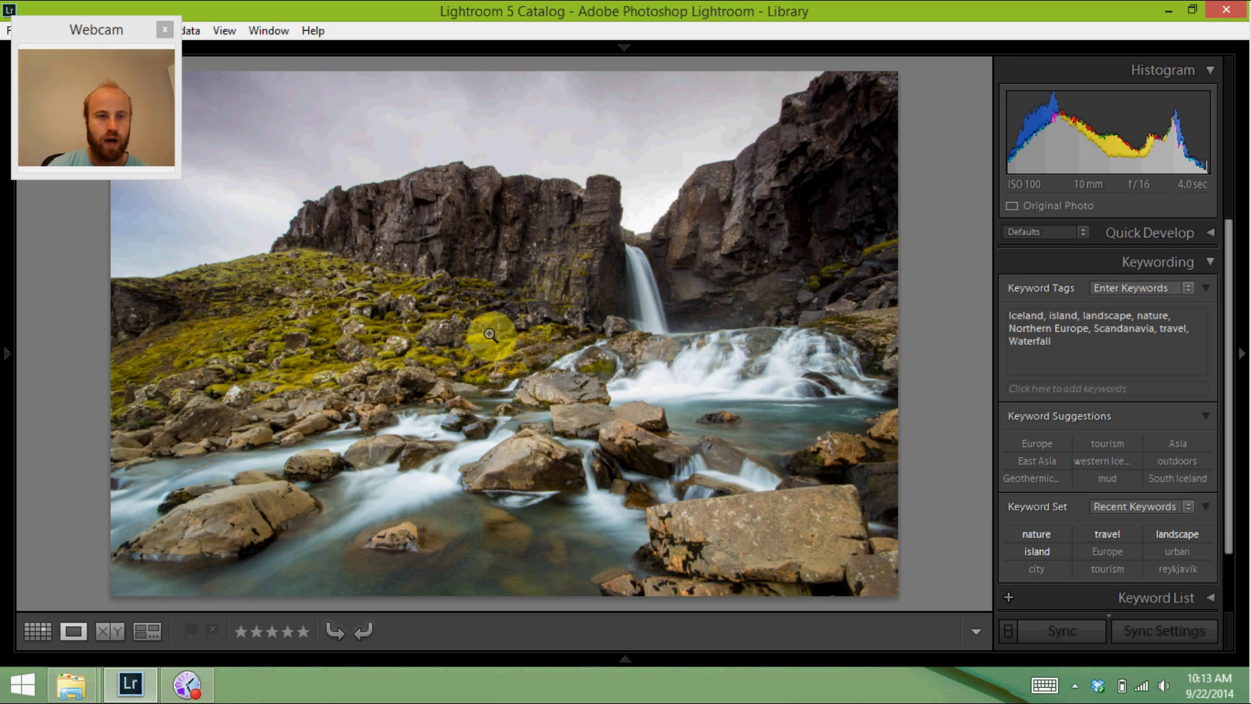
{"action": "mouse_move", "coordinate": [436, 349]}
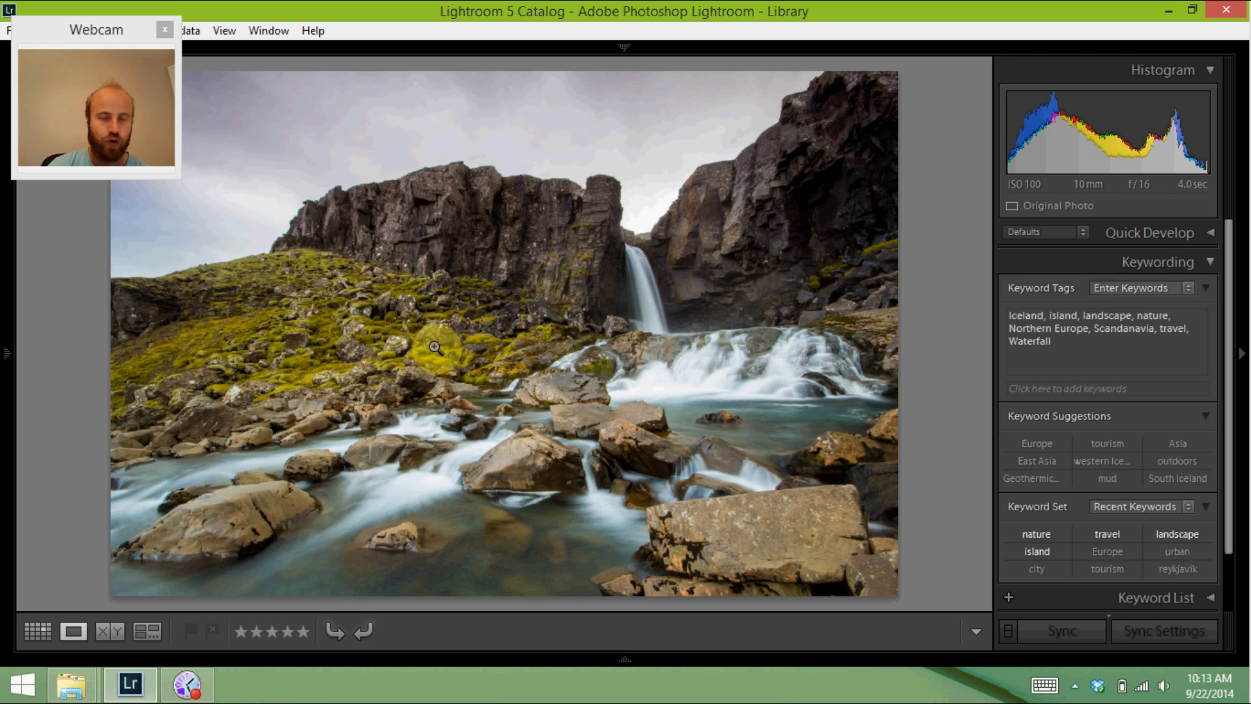
{"action": "mouse_move", "coordinate": [405, 282]}
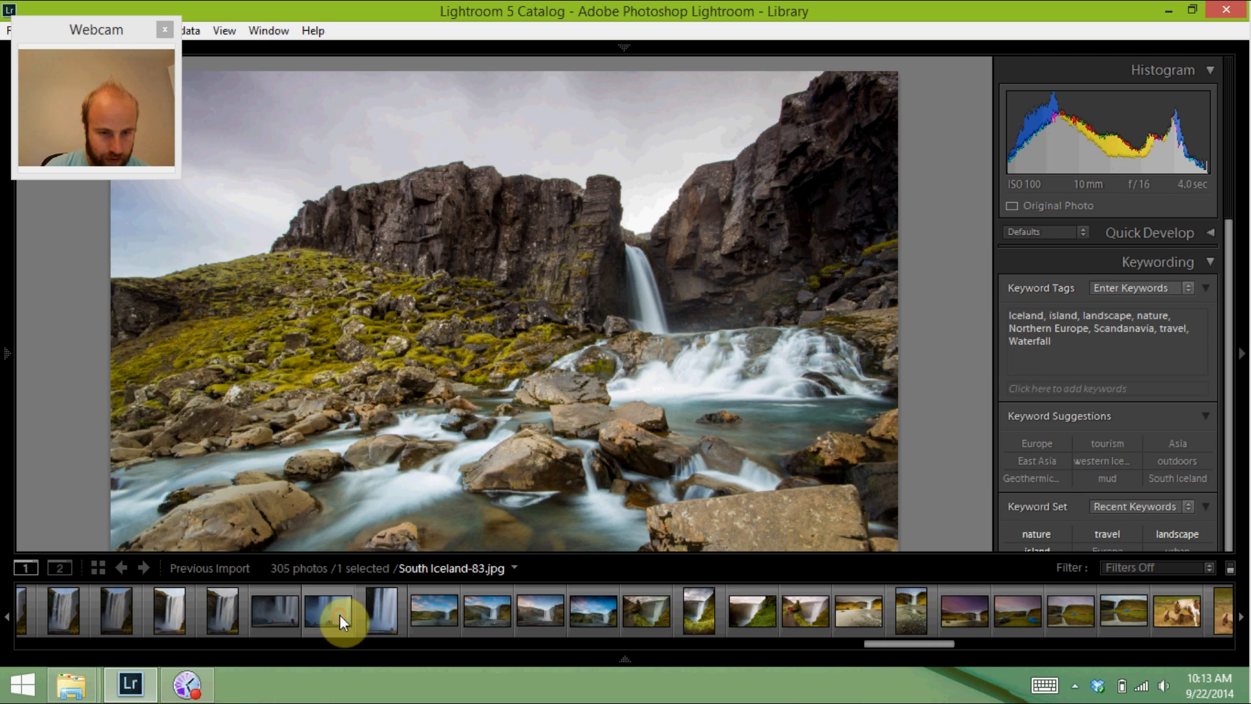
Open the 1.3-second Skógafoss photo of tourists facing the falls.
{"action": "left_click", "coordinate": [343, 610]}
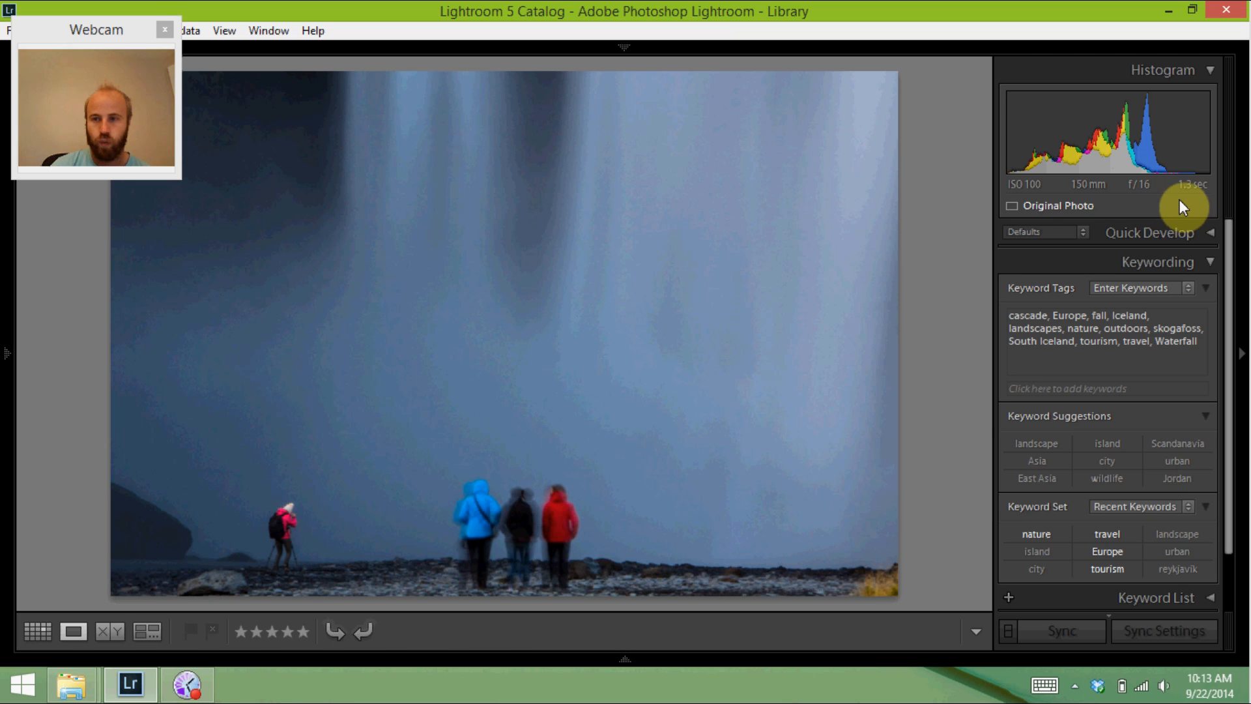
{"action": "mouse_move", "coordinate": [505, 144]}
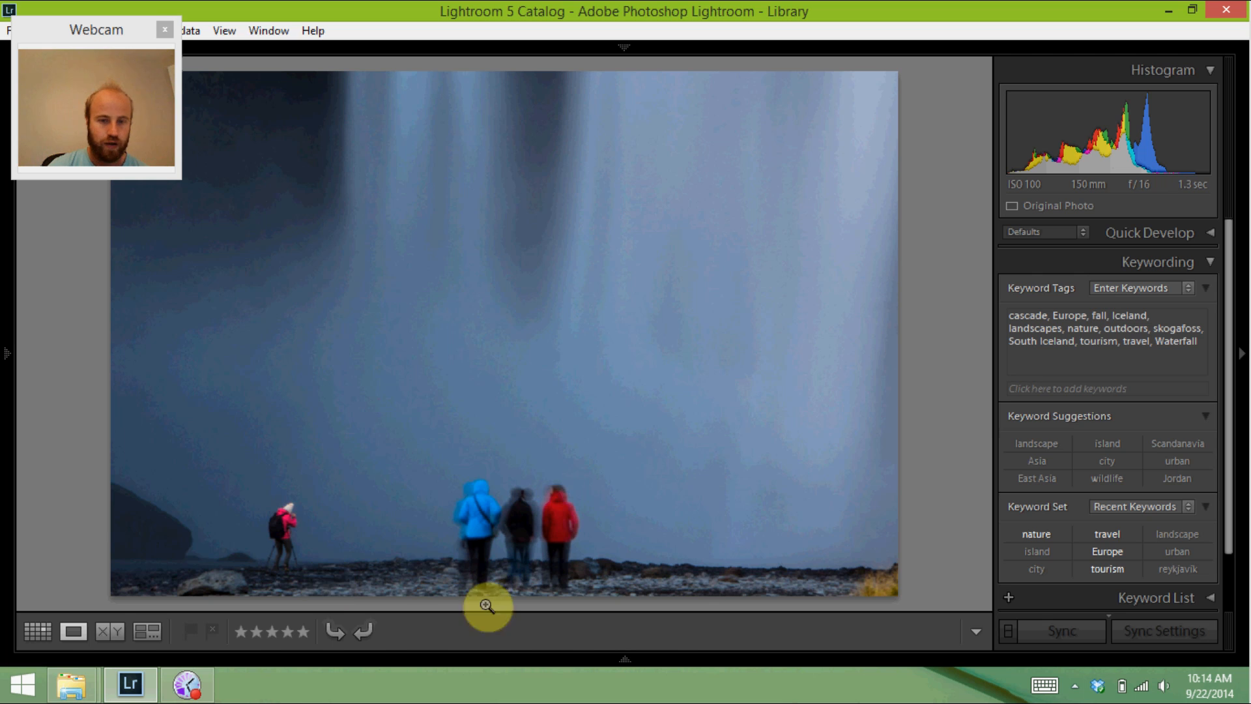
{"action": "mouse_move", "coordinate": [890, 655]}
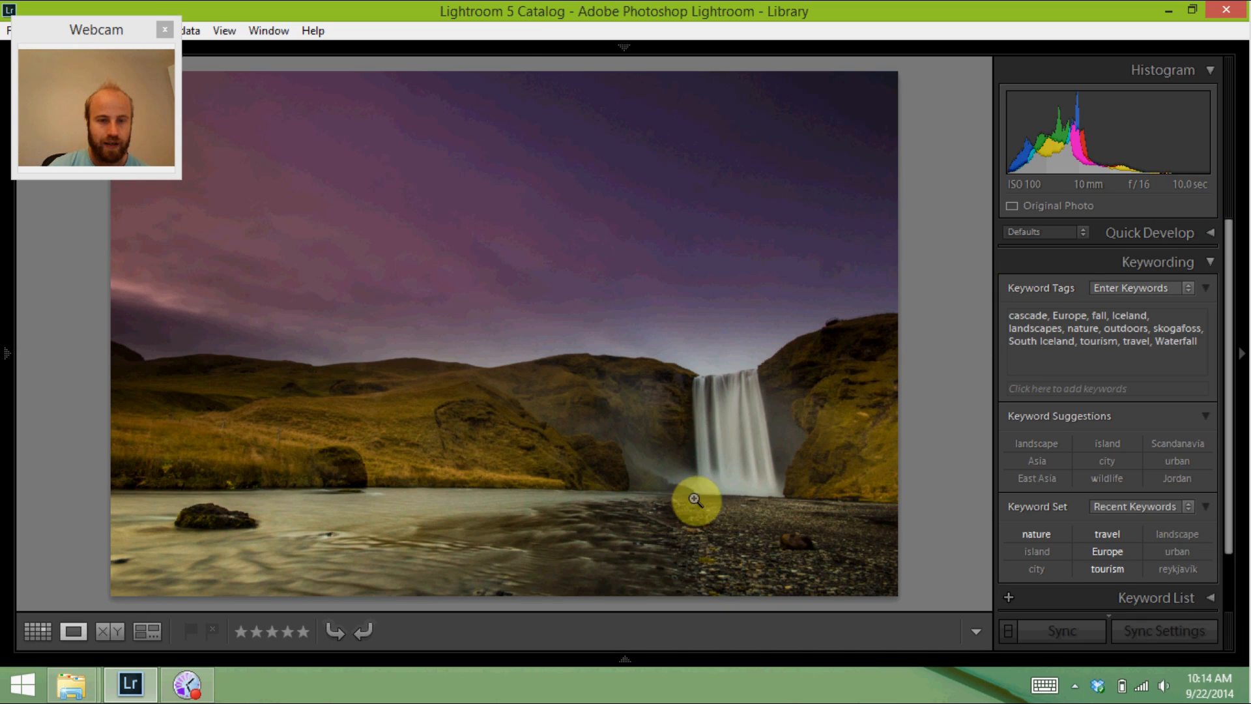
{"action": "mouse_move", "coordinate": [210, 566]}
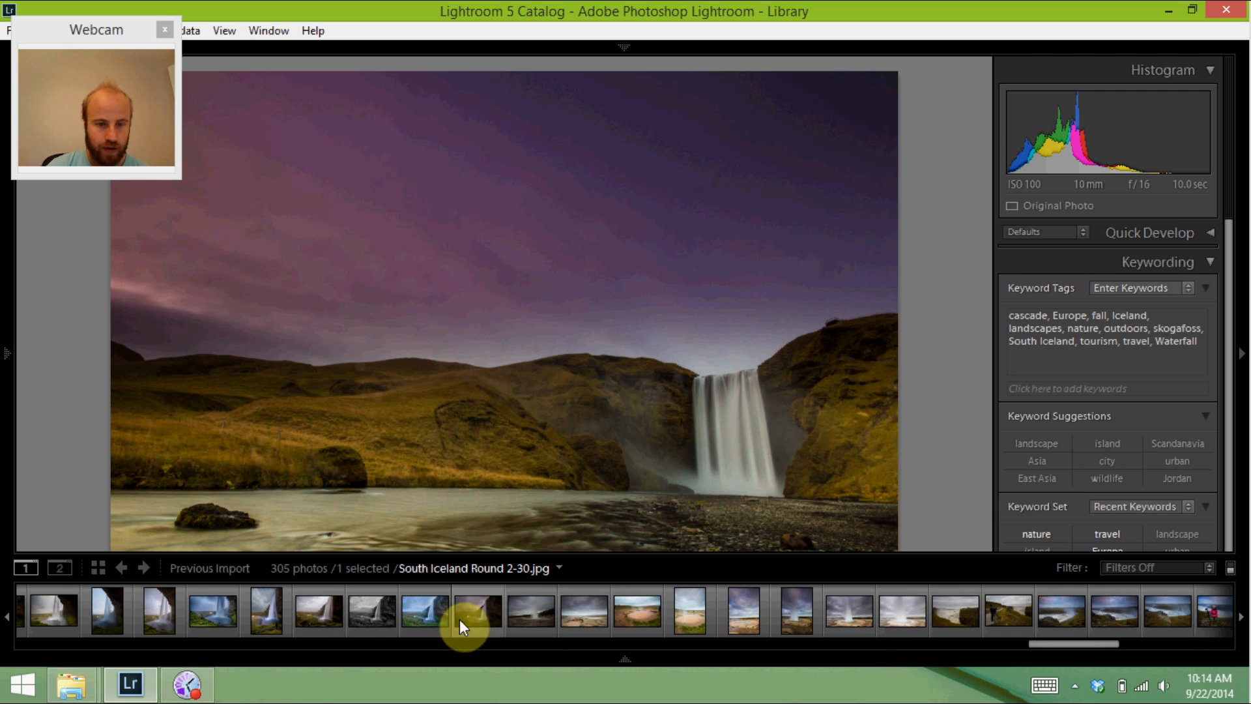
{"action": "mouse_move", "coordinate": [315, 622]}
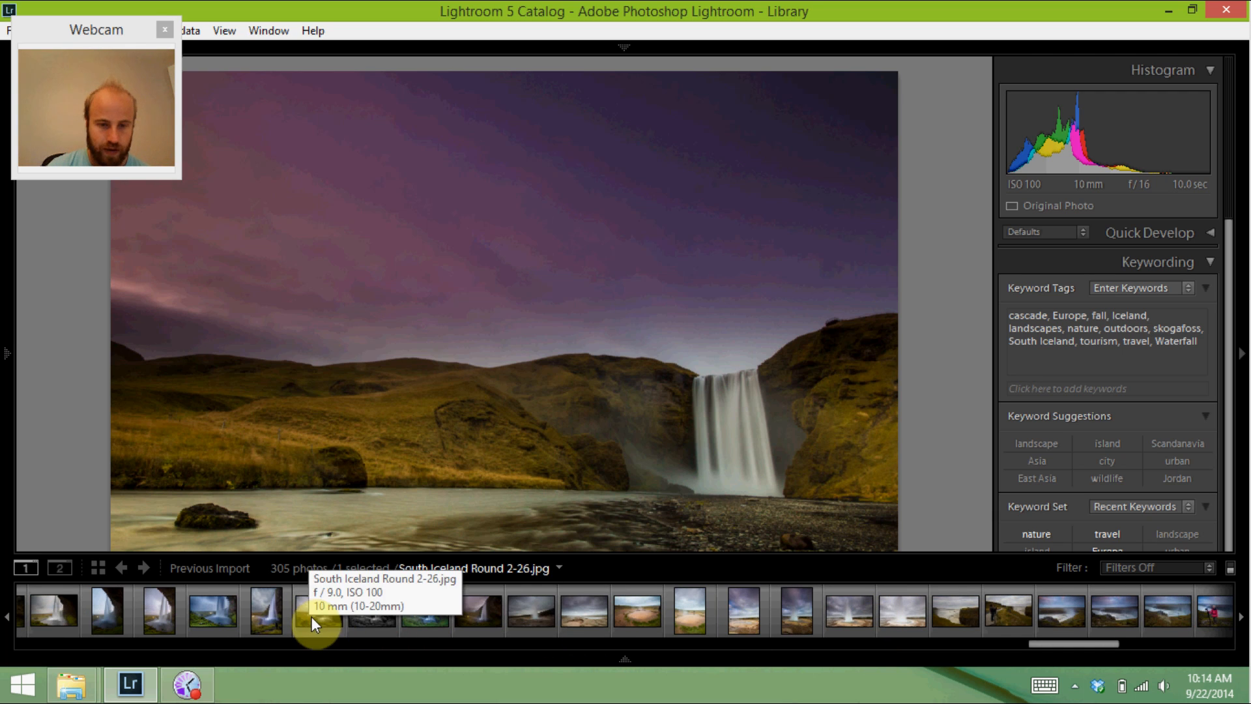
Open the 13-second f/13 Seljalandsfoss dusk exposure.
{"action": "left_click", "coordinate": [477, 610]}
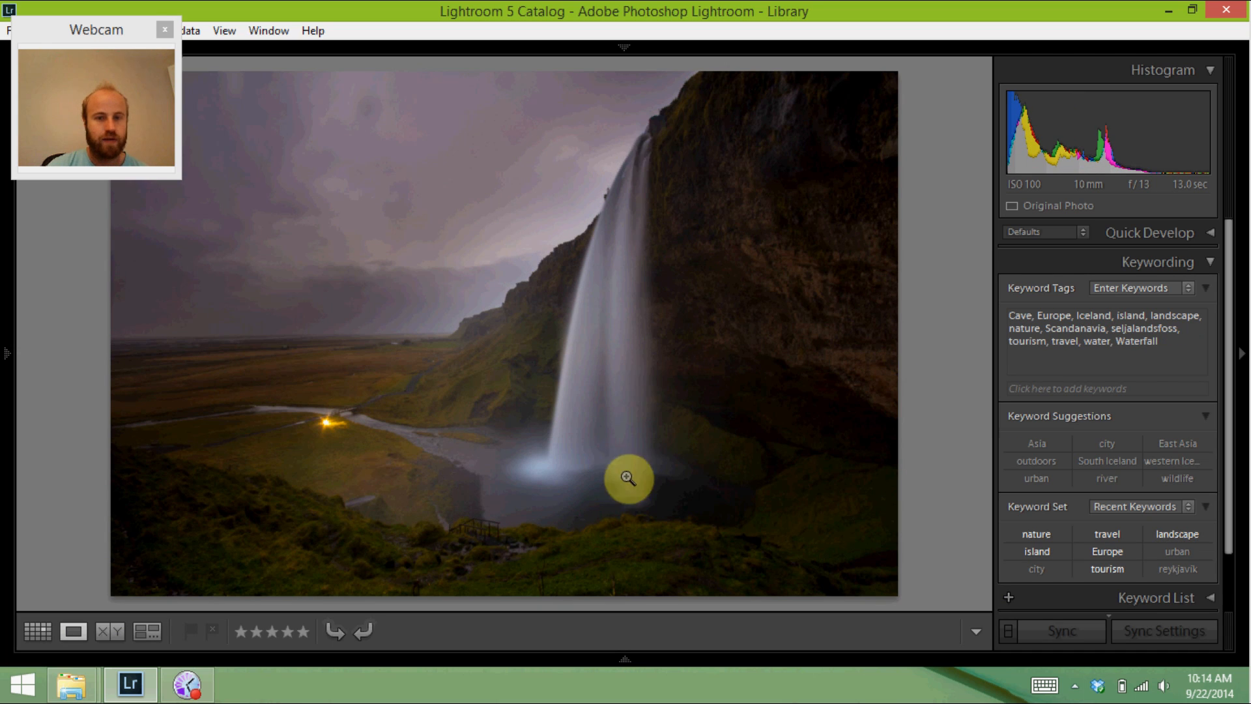
{"action": "mouse_move", "coordinate": [615, 536]}
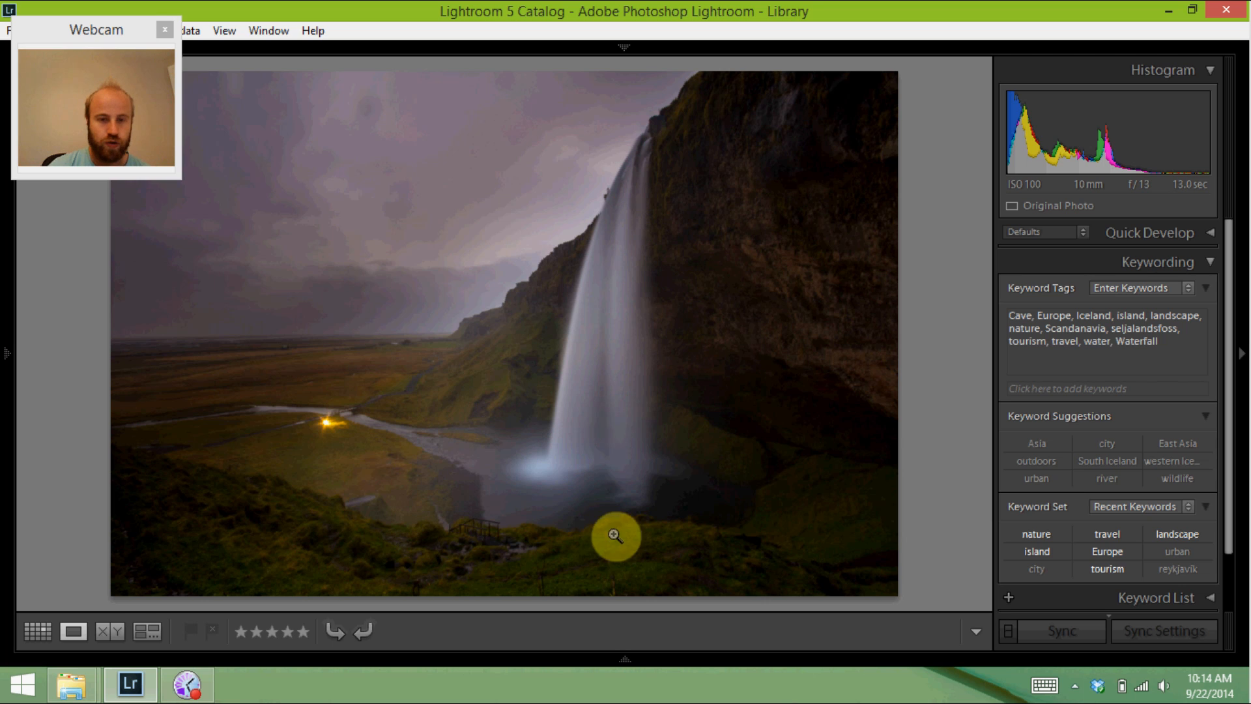
{"action": "mouse_move", "coordinate": [227, 342]}
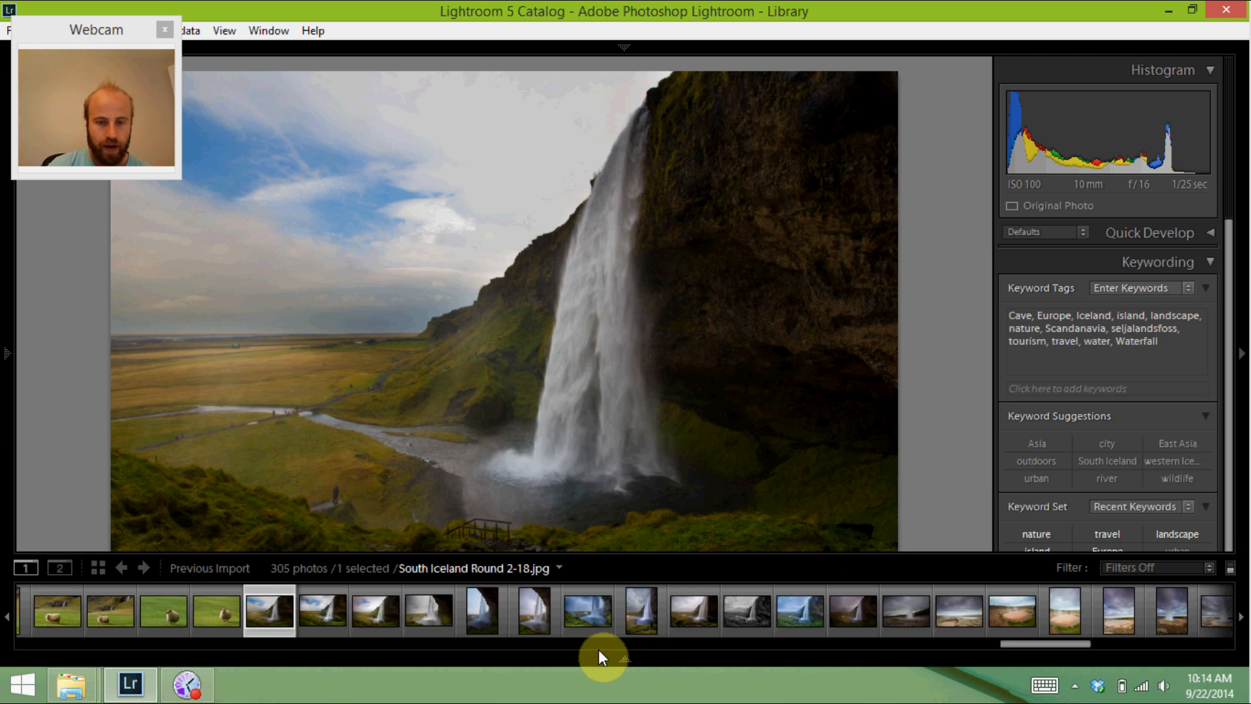
{"action": "left_click", "coordinate": [691, 610]}
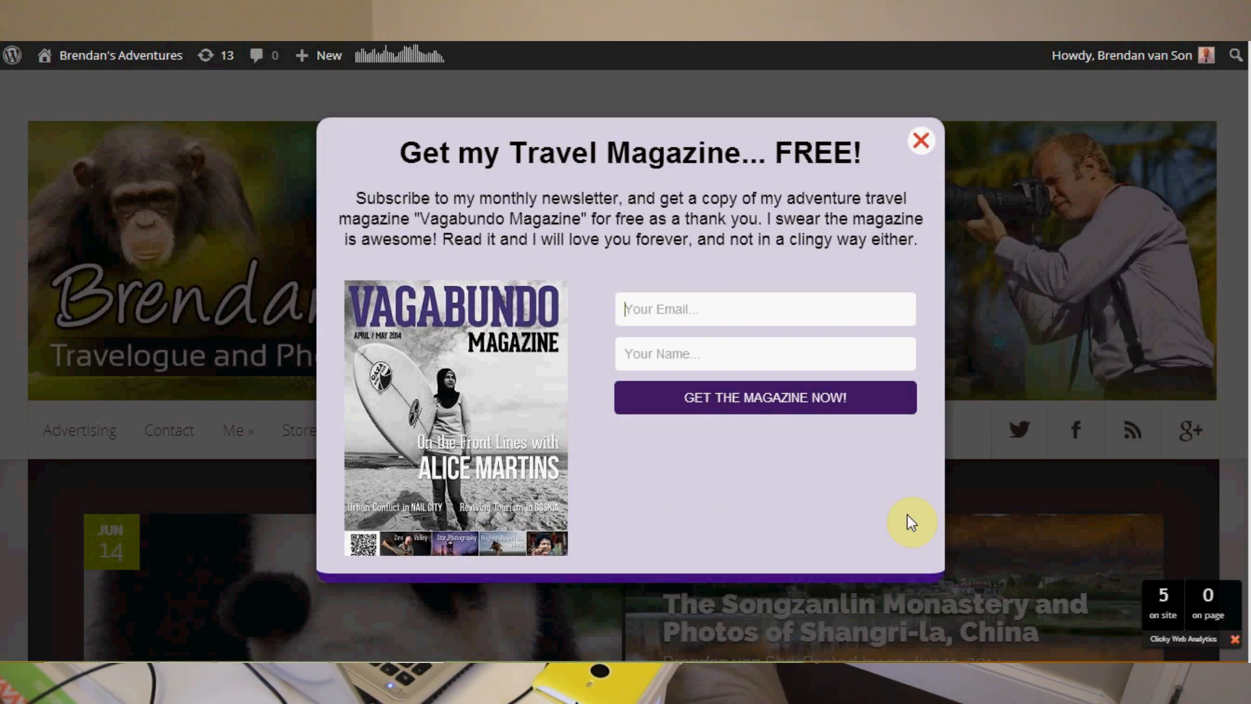
Close the free travel magazine pop-up on Brendan's Adventures.
{"action": "left_click", "coordinate": [920, 141]}
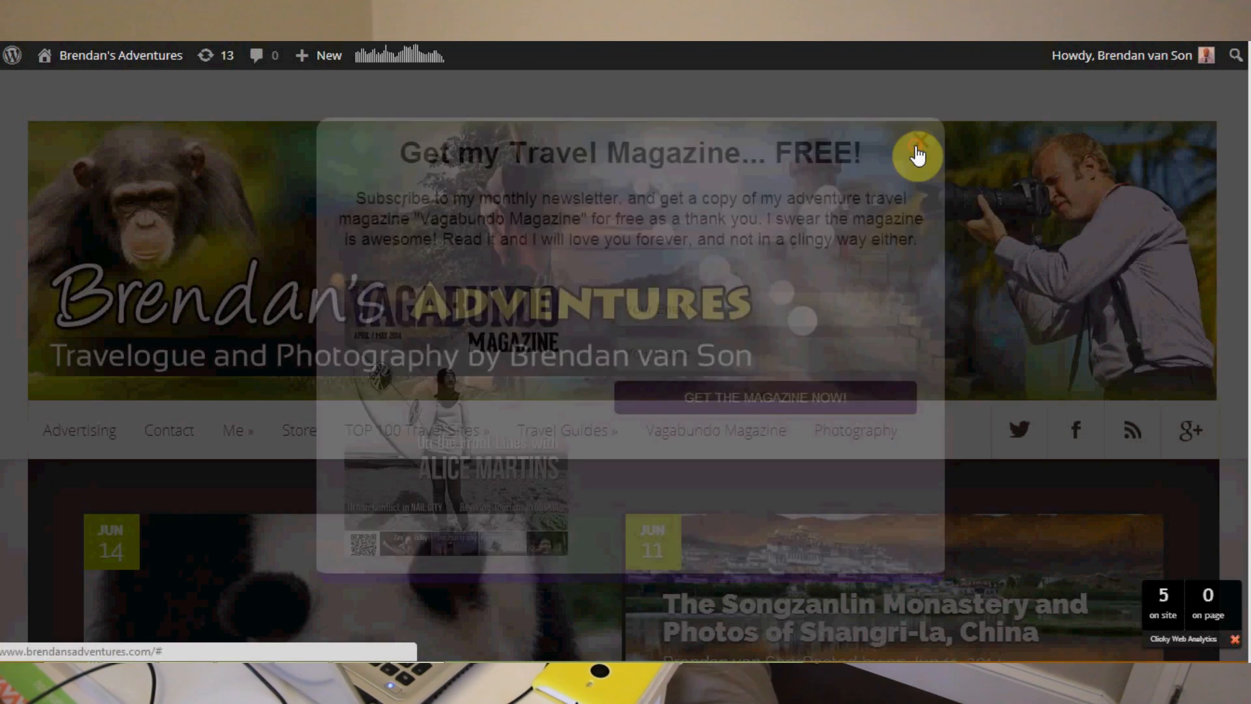
{"action": "left_click", "coordinate": [916, 153]}
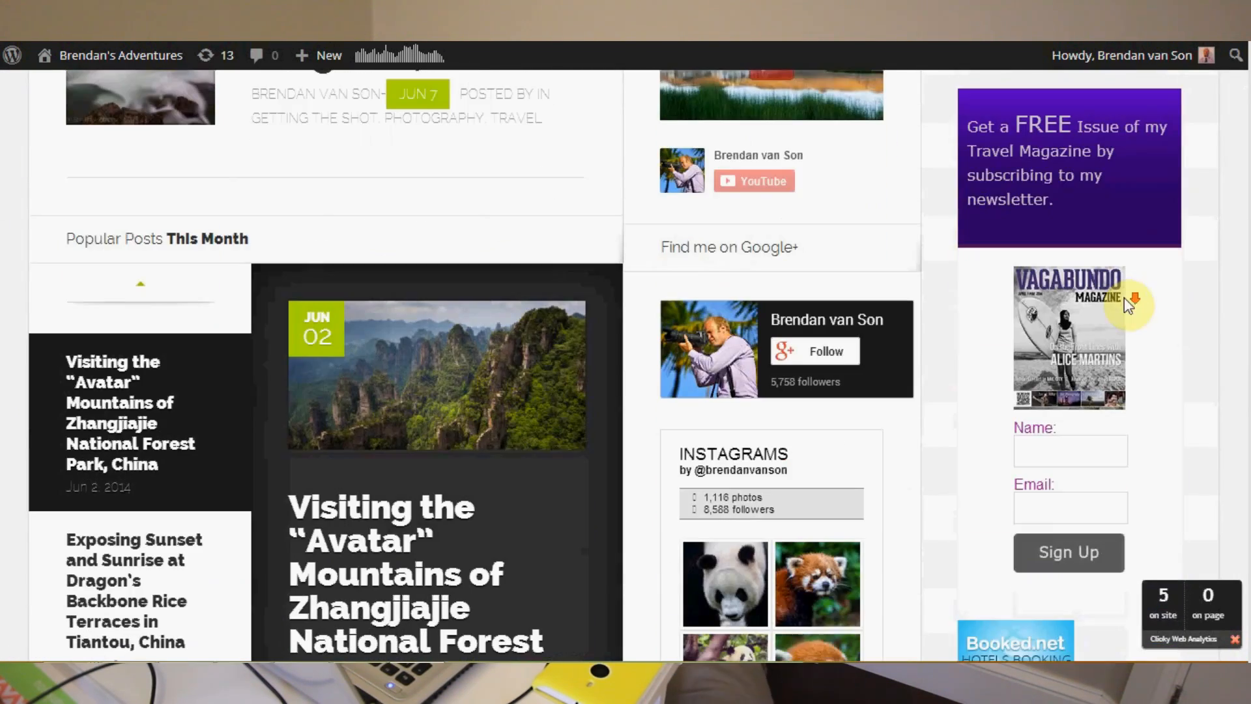
{"action": "mouse_move", "coordinate": [1084, 355]}
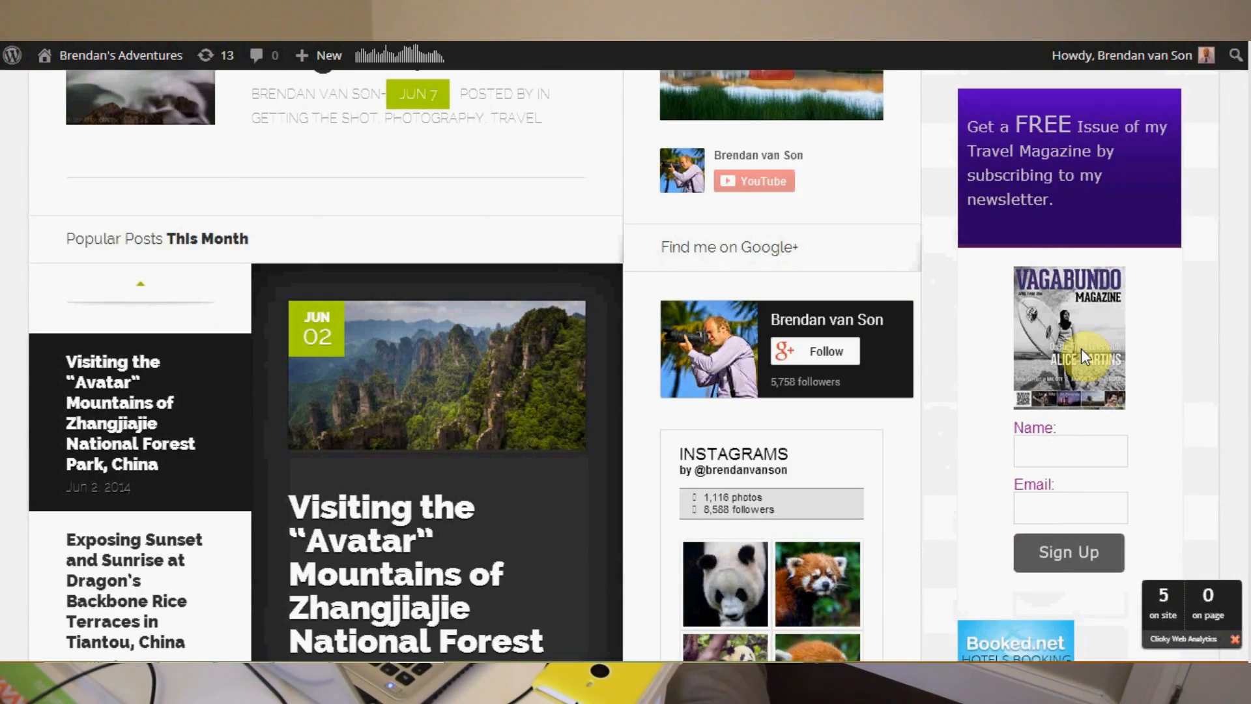